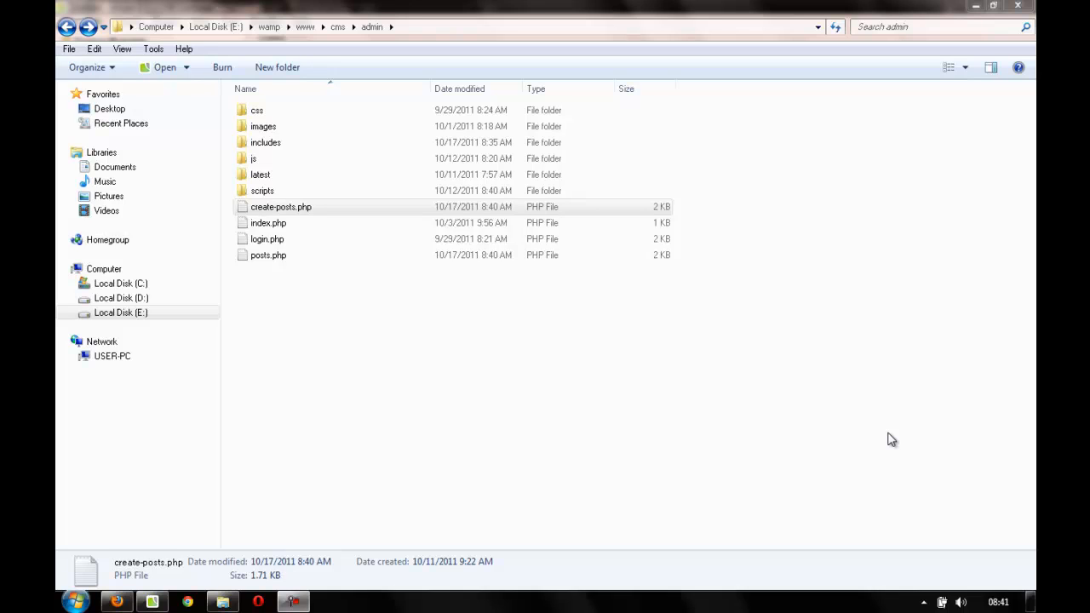
mouse_move(439, 442)
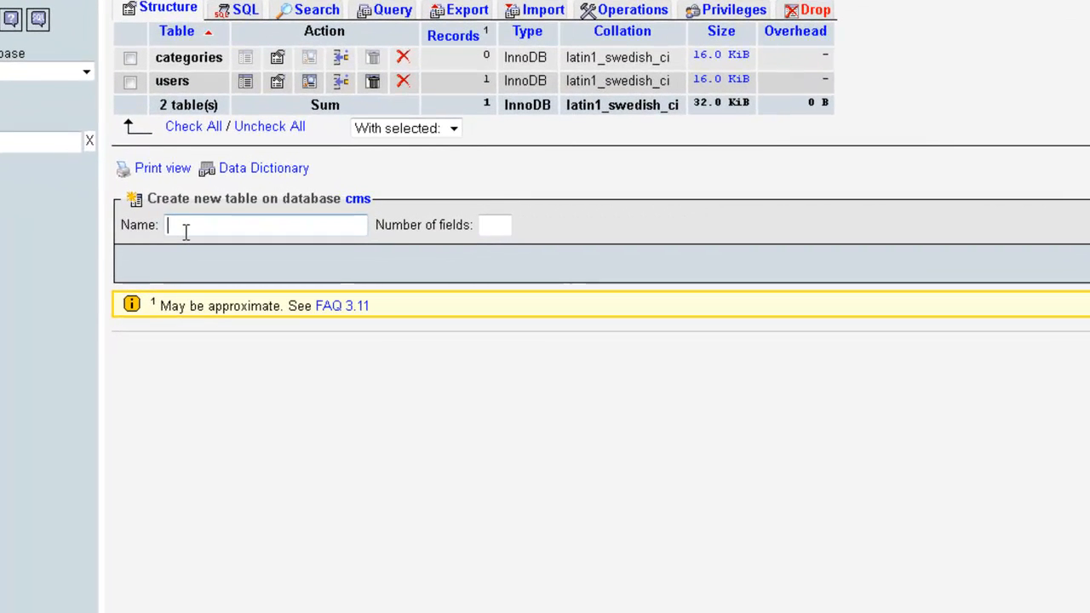
Step: Start a table named posts with 8 fields and name the first fields id, title and description
type("posts")
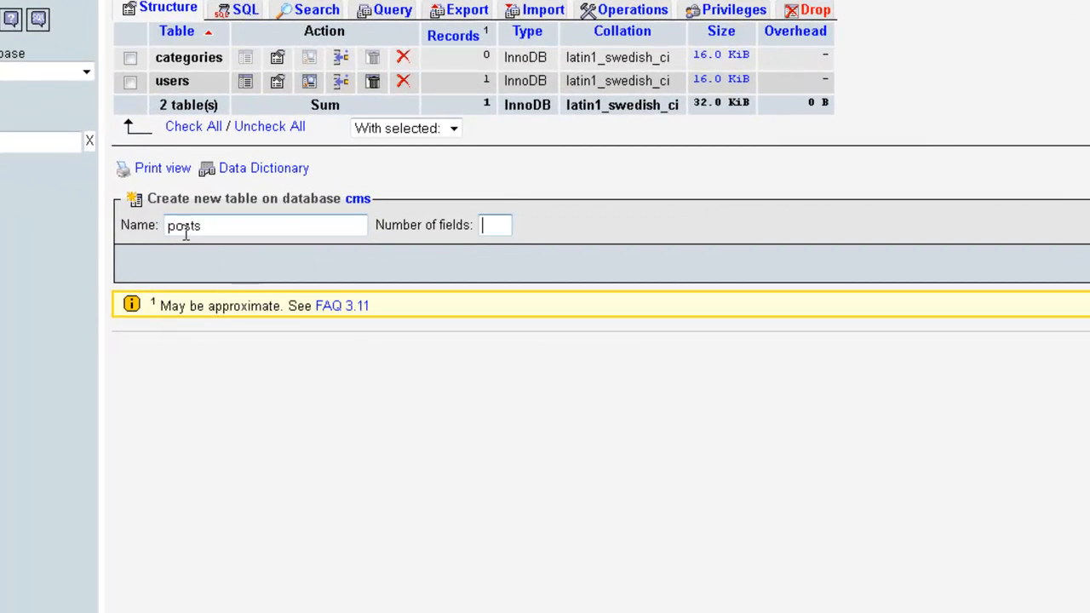
type("8")
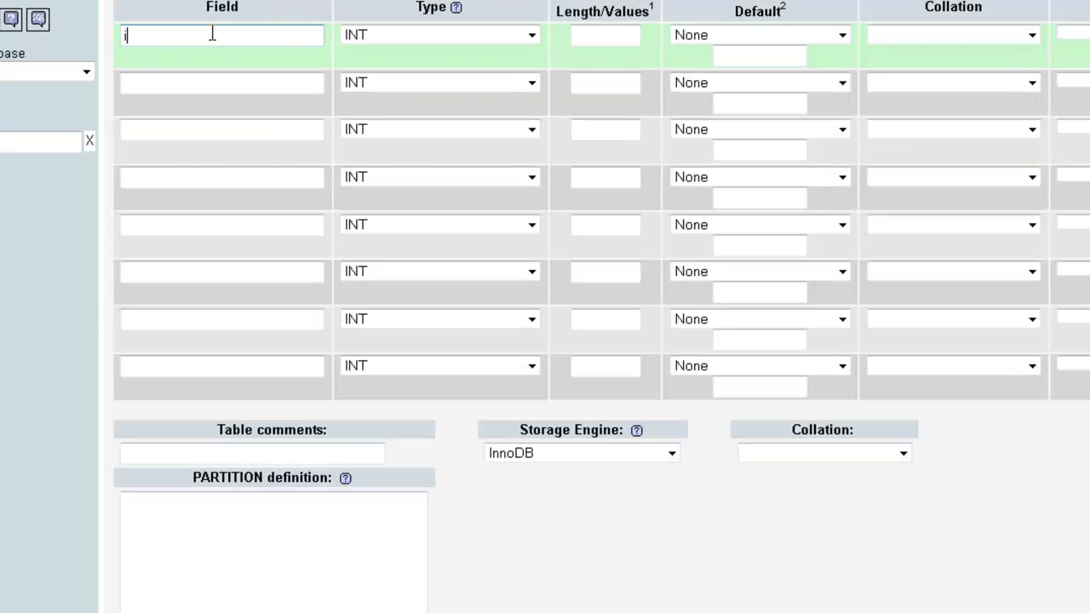
left_click(221, 82)
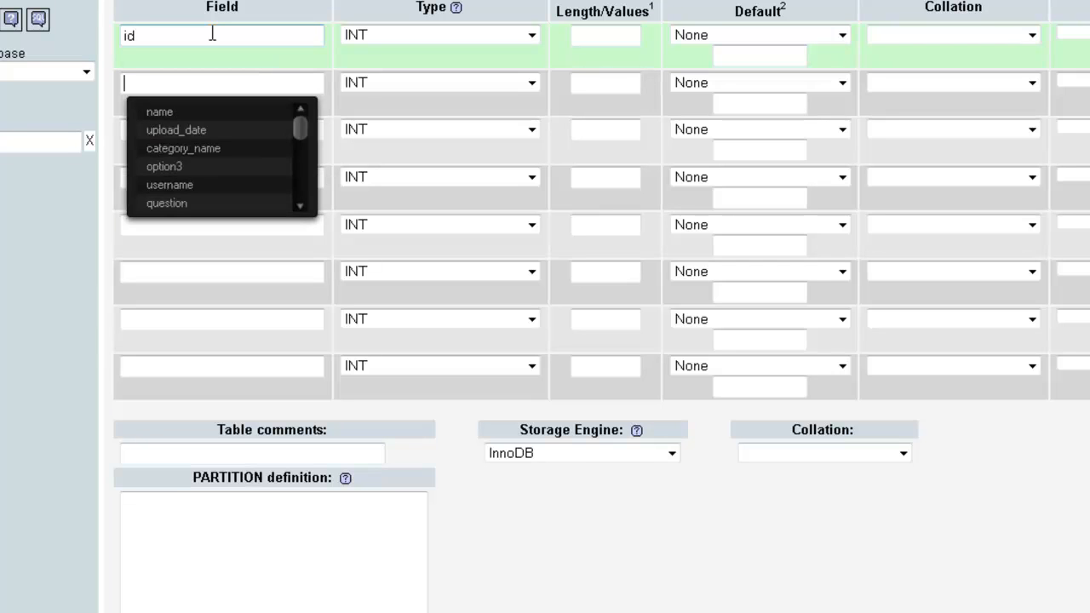
type("tit")
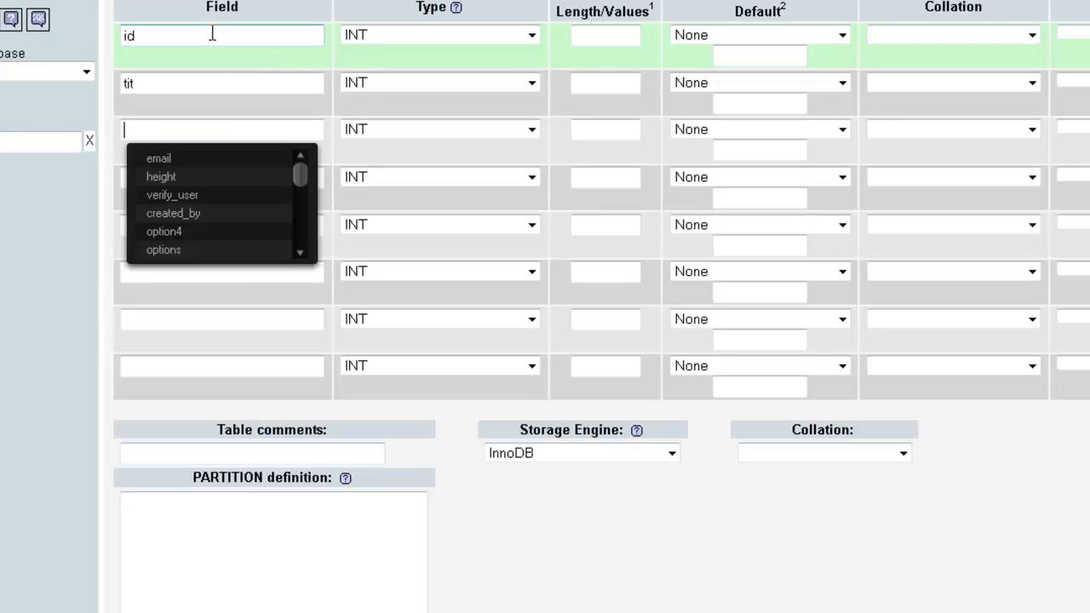
scroll("right", 3)
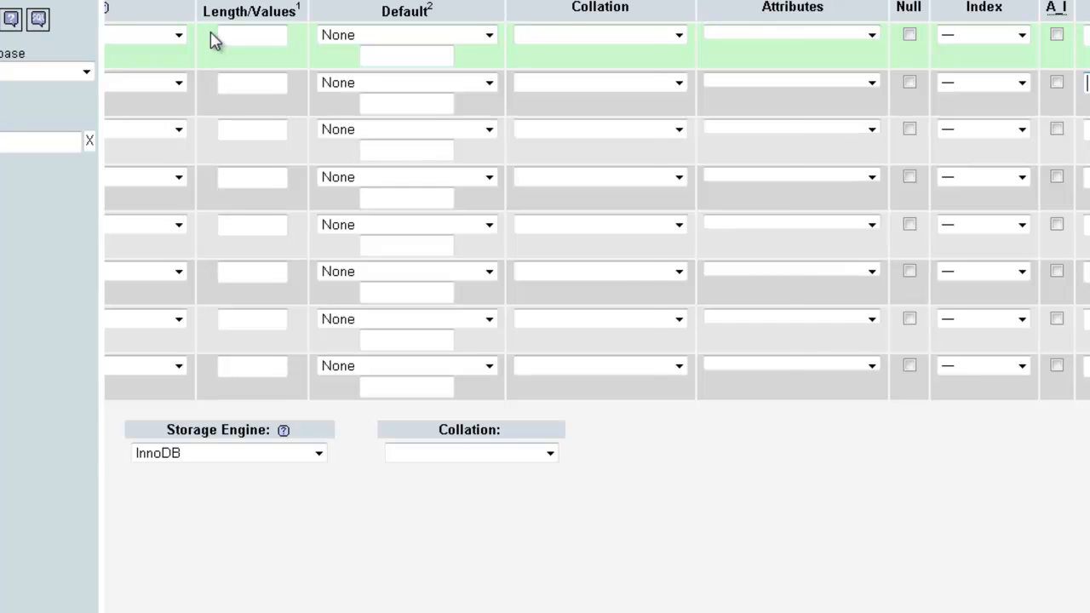
type("title")
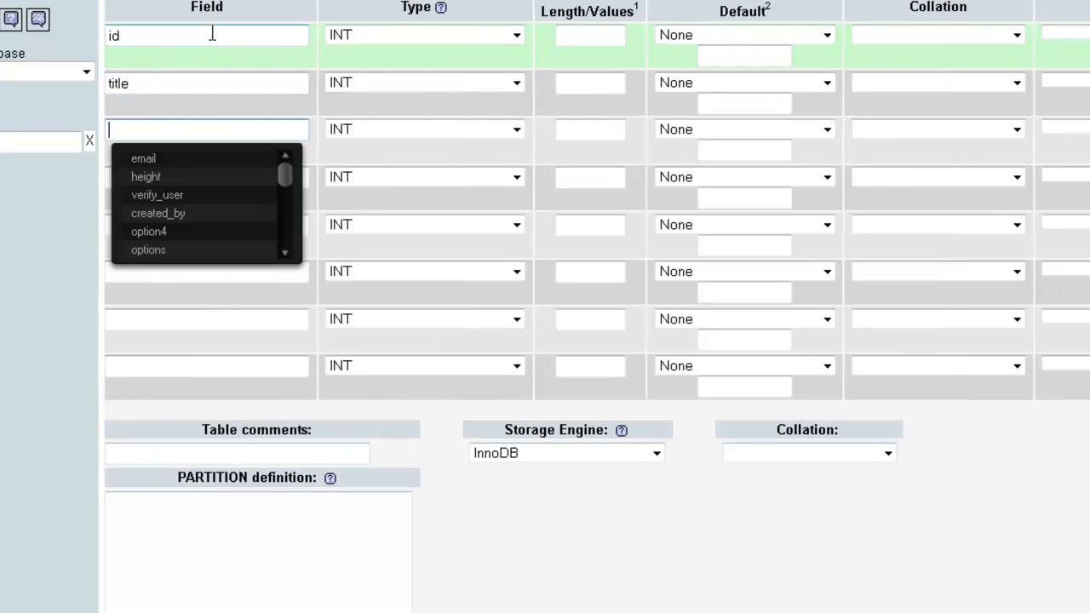
type("des")
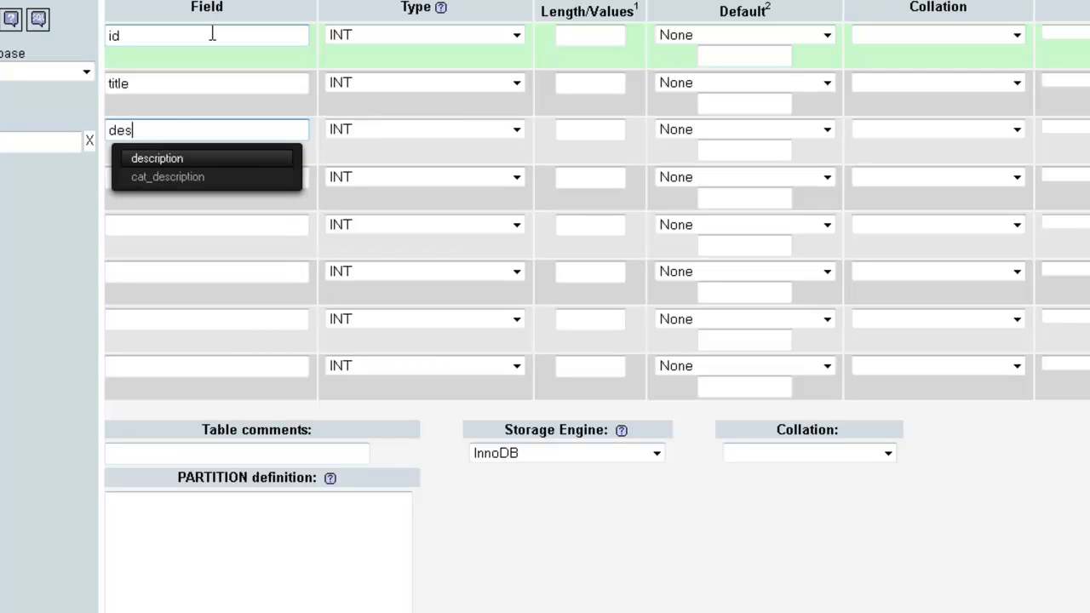
left_click(156, 158)
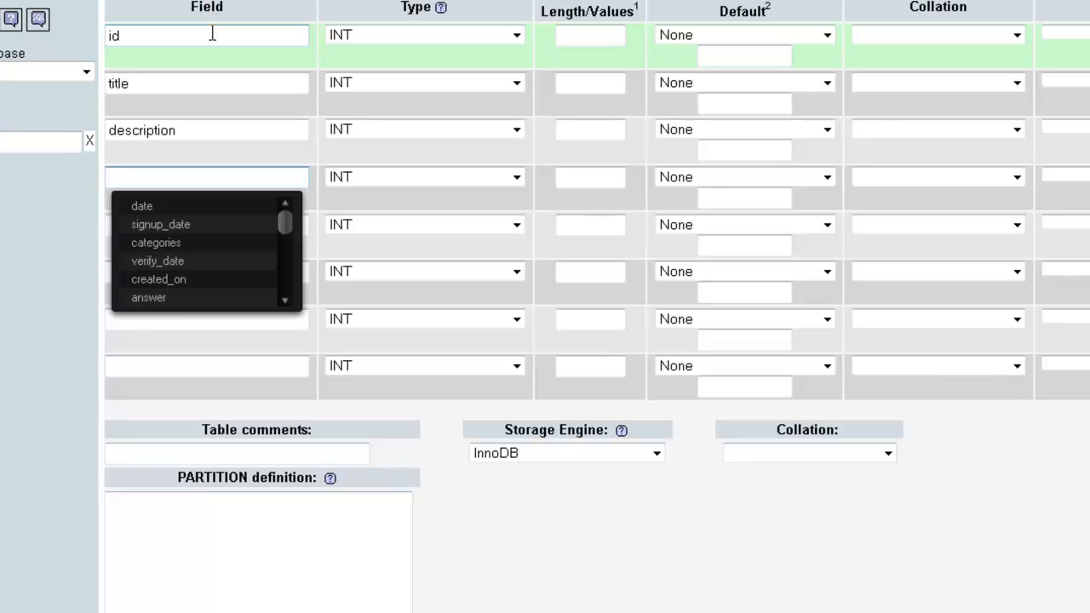
Step: Name the next fields categories, post_meta and post_robots
type("cat")
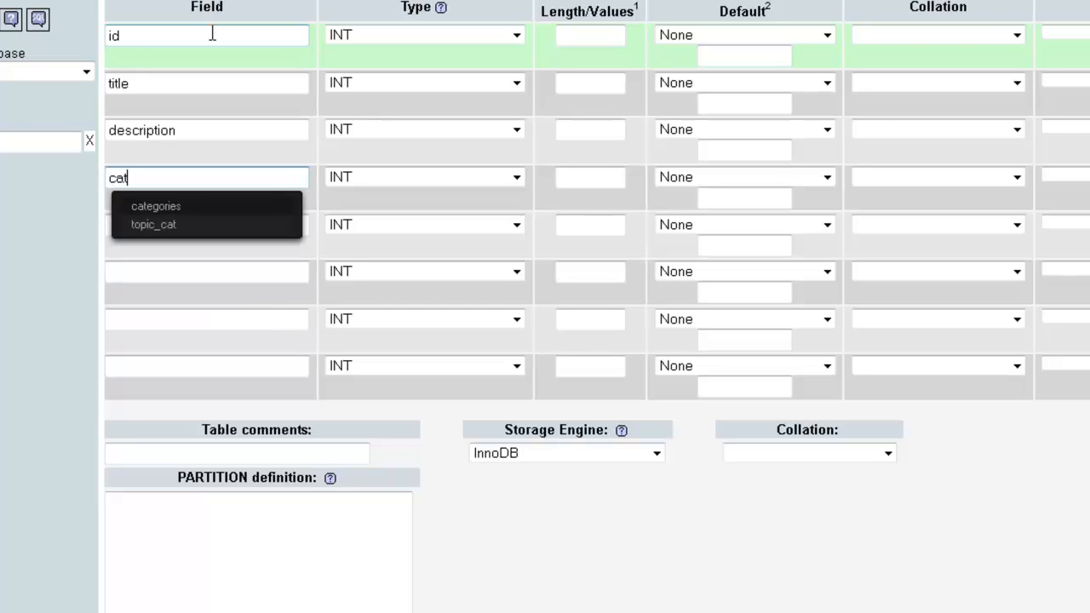
scroll("right", 3)
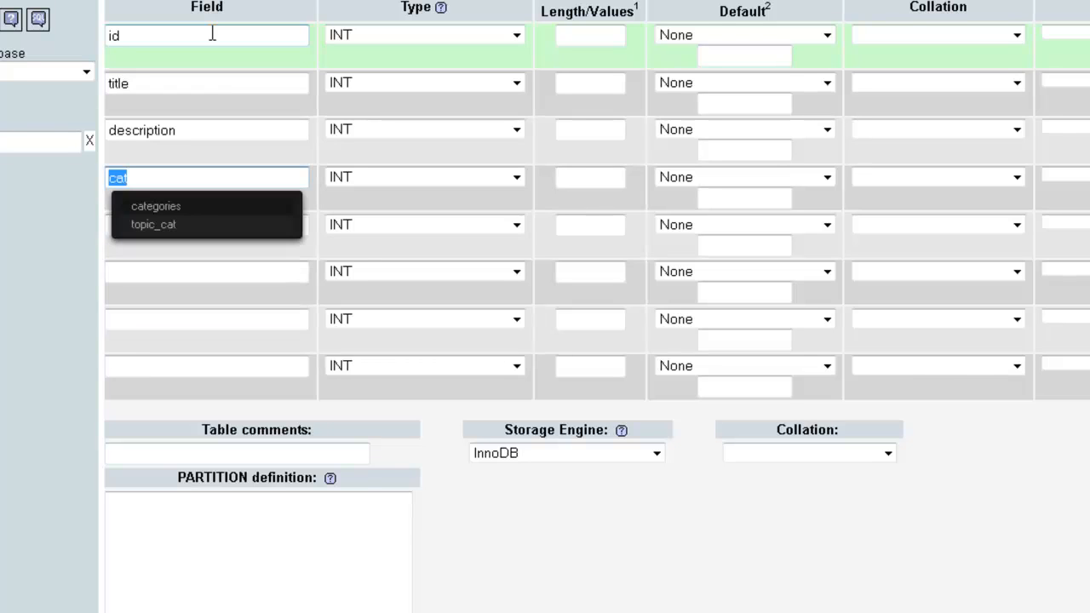
type("eg")
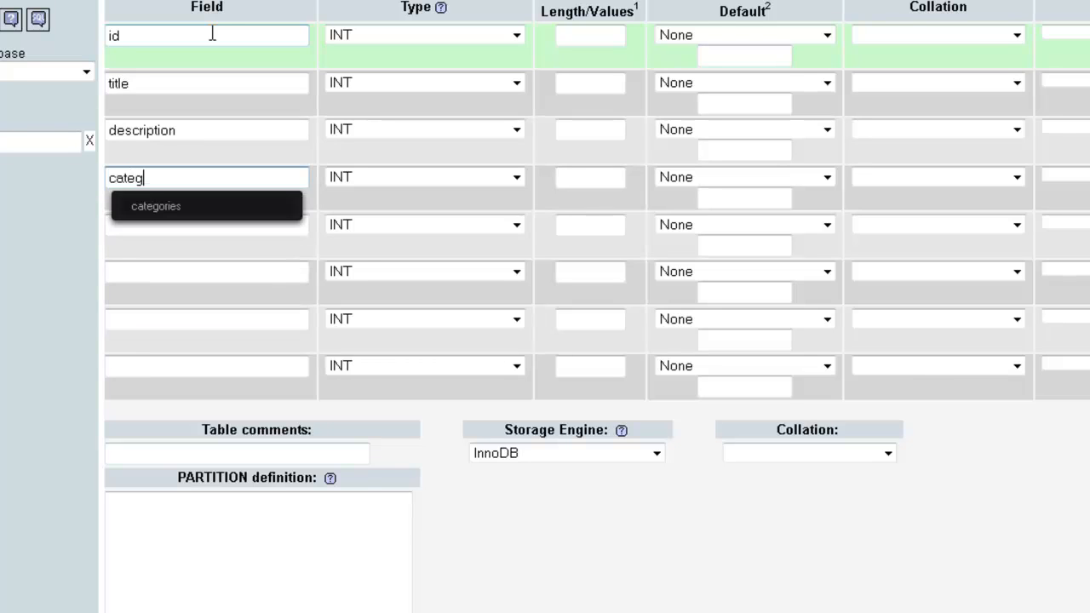
left_click(157, 206)
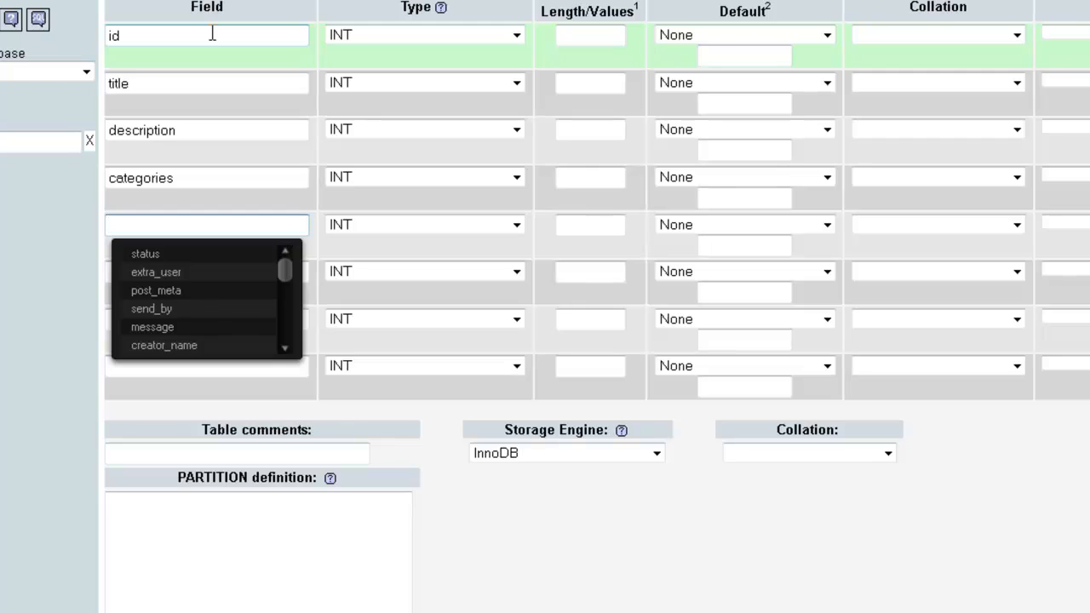
type("m")
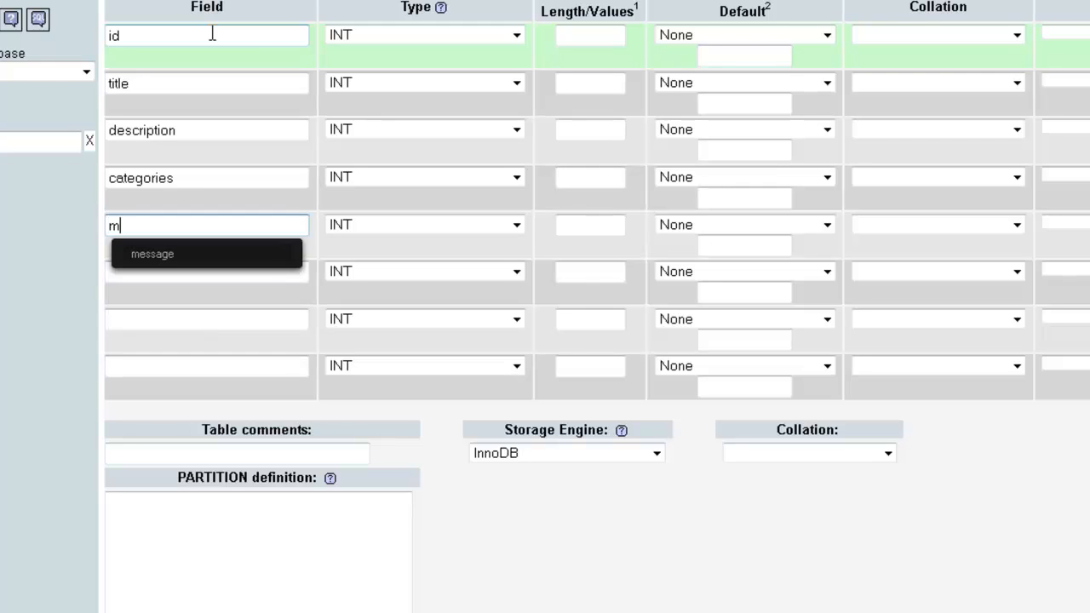
type("eta")
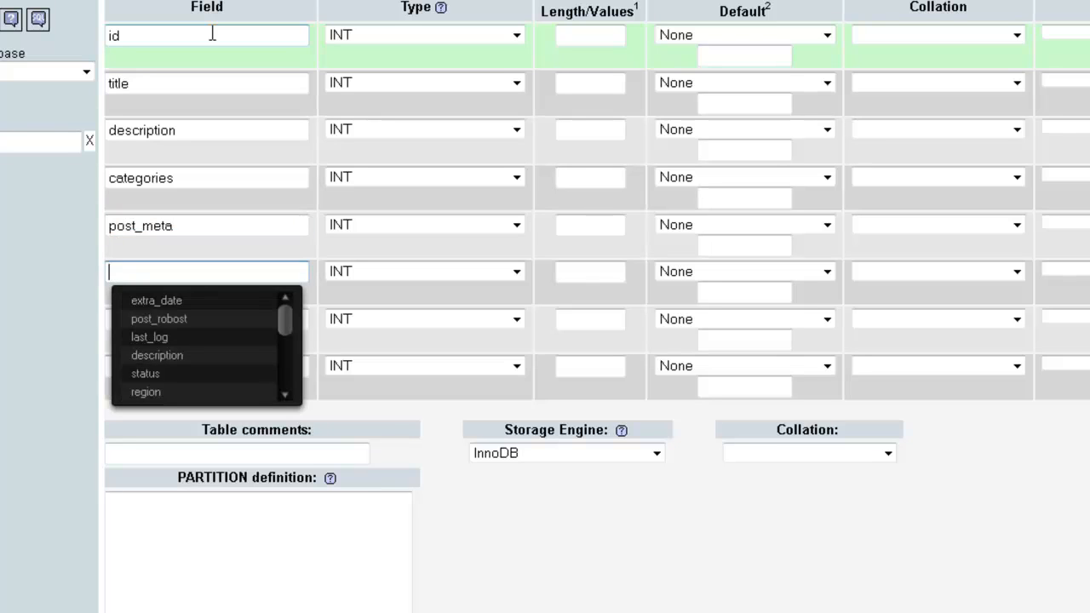
type("post_robots")
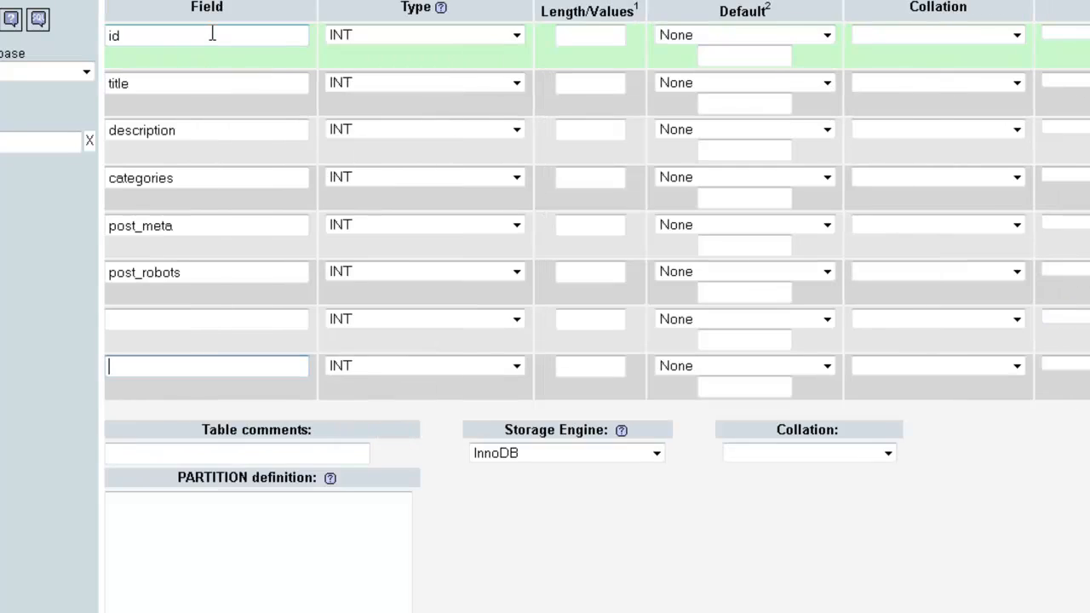
Step: Name the fields meta_title and meta_description and begin created_by
type("meta_title")
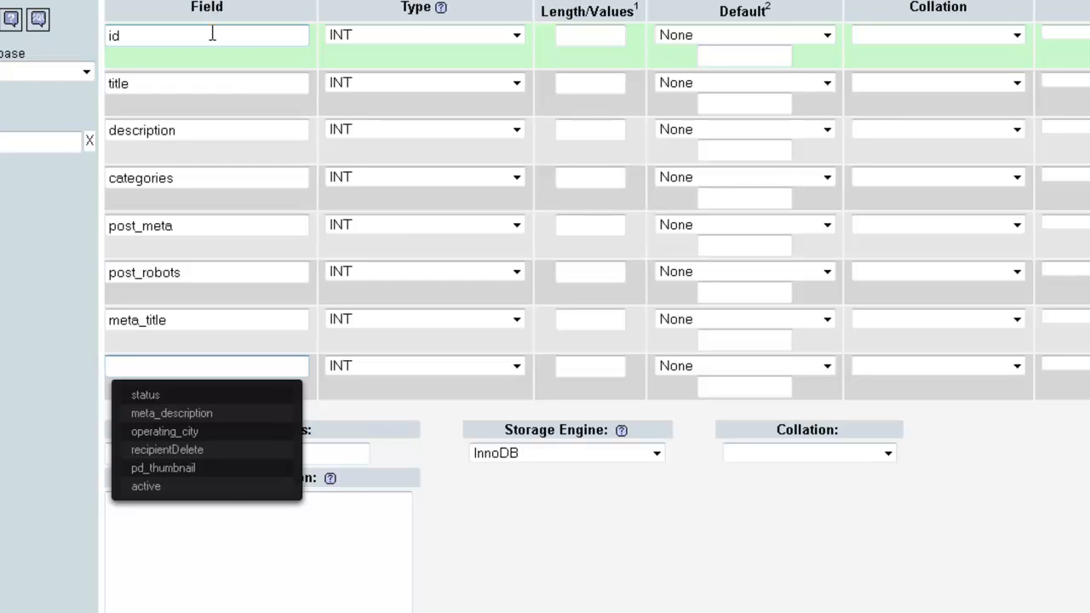
type("meta_description")
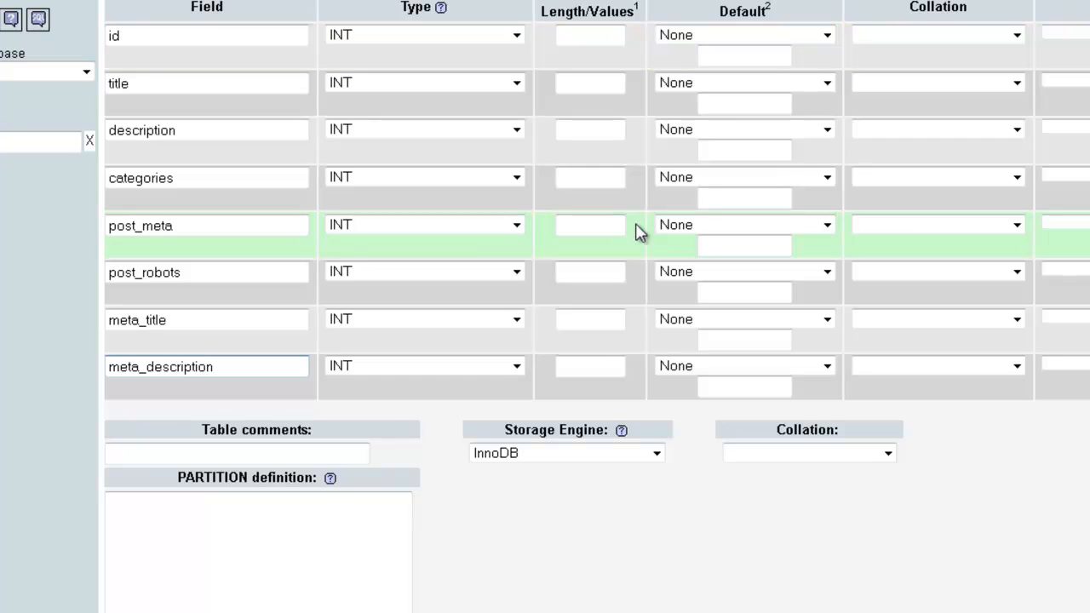
scroll("down", 3)
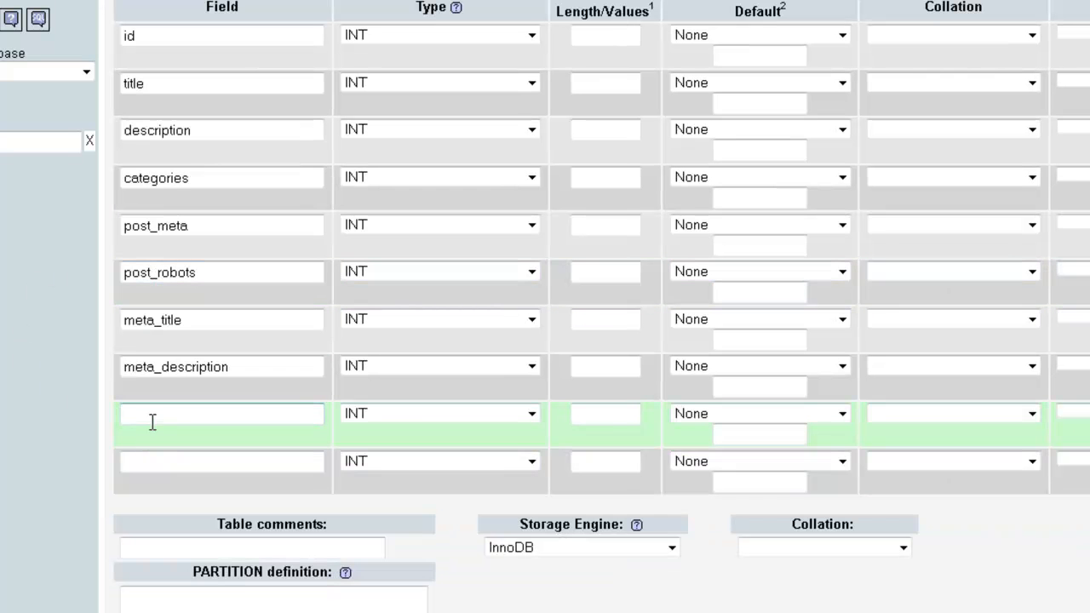
type("created_on")
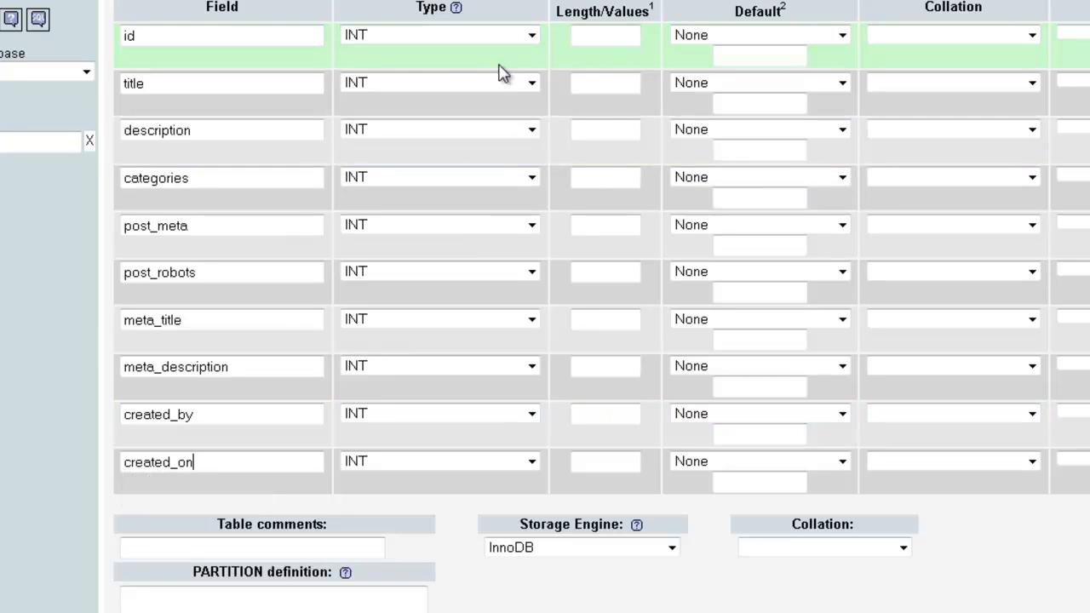
Step: Set title, categories and created_by to VARCHAR, description LONGTEXT, meta_description TEXT and created_on DATETIME
left_click(440, 81)
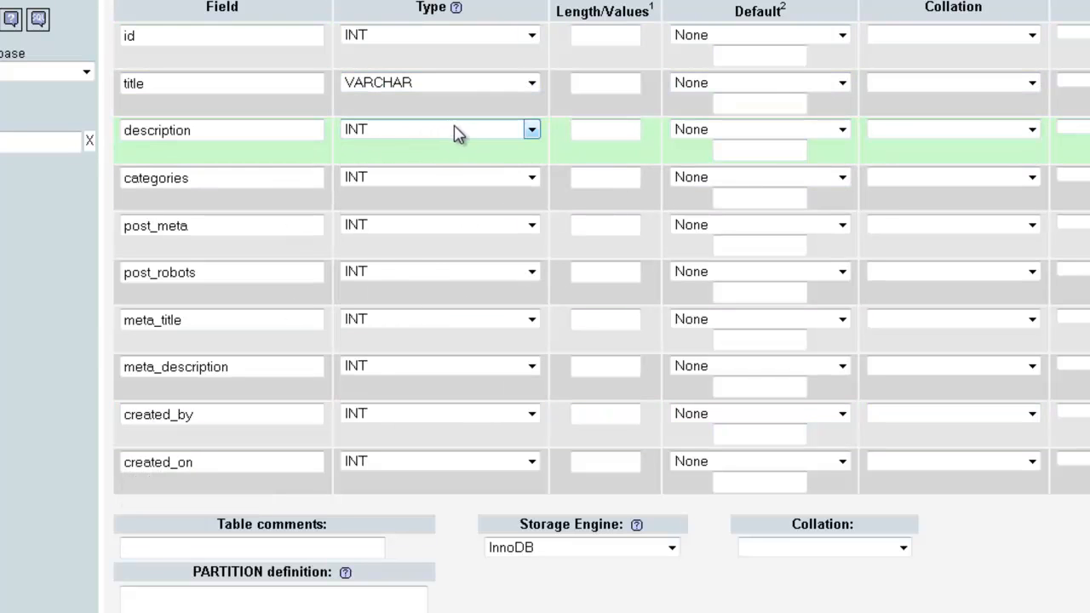
left_click(531, 130)
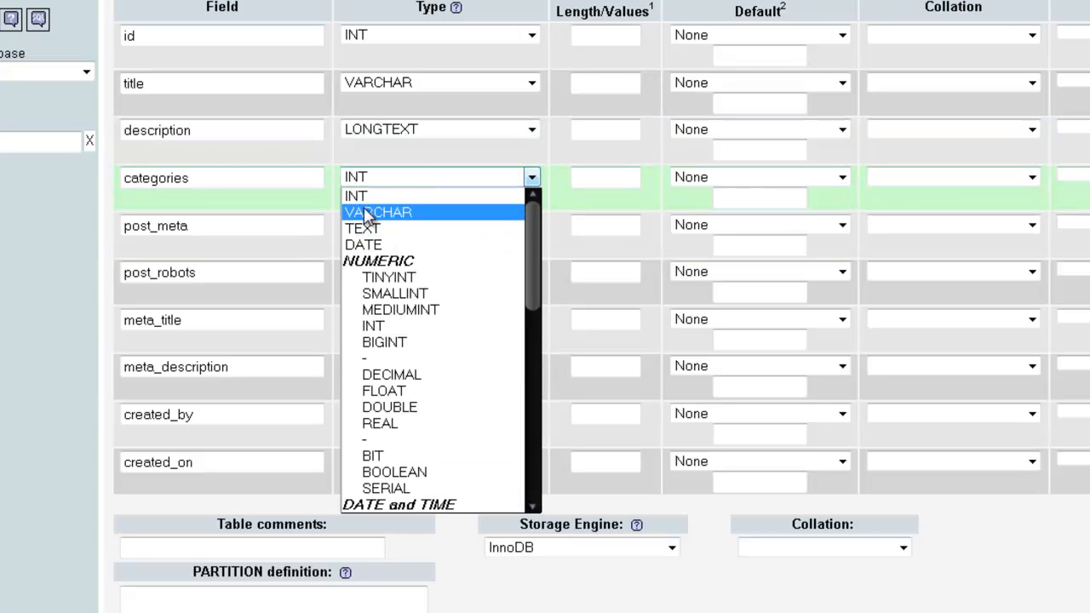
left_click(378, 211)
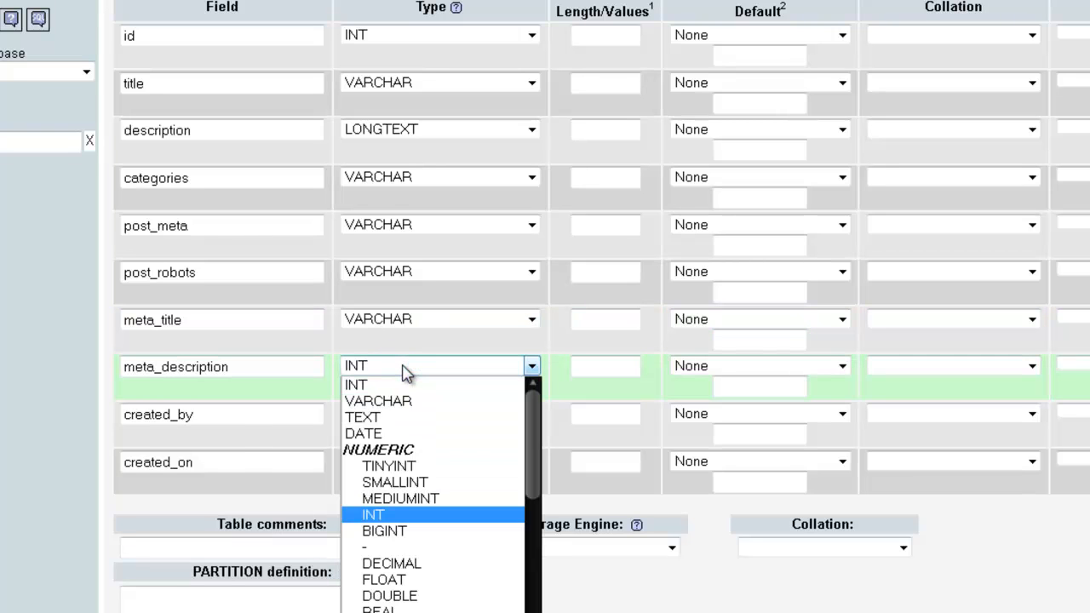
left_click(362, 415)
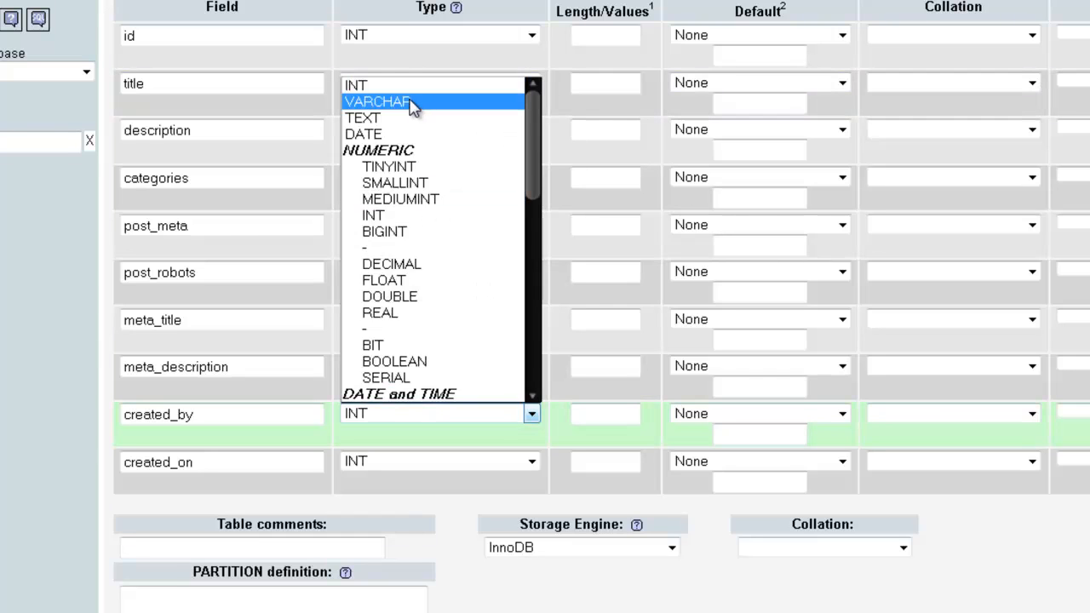
left_click(378, 102)
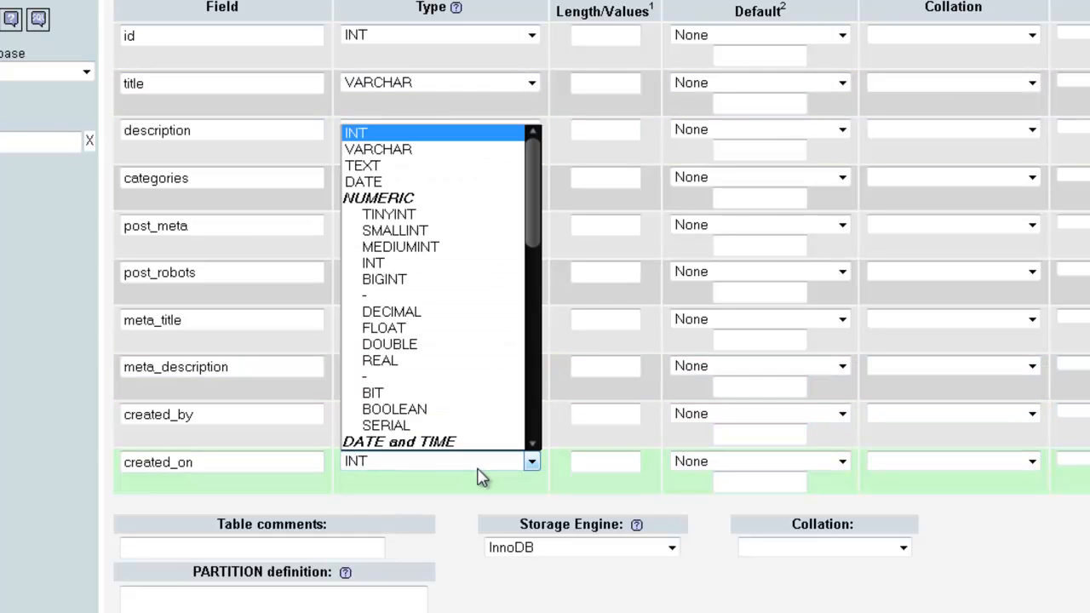
left_click(395, 441)
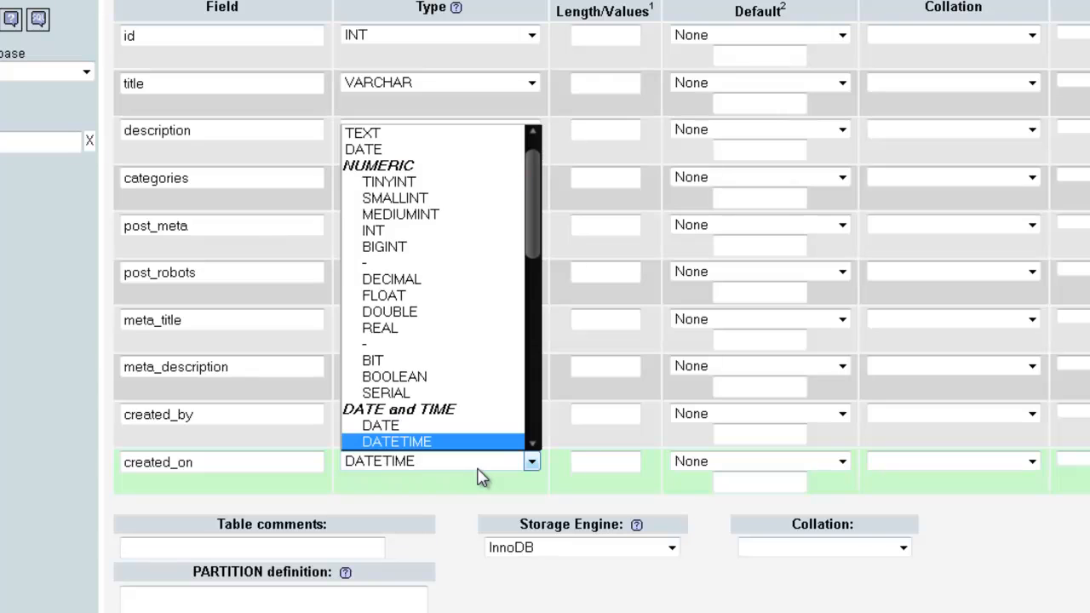
left_click(395, 440)
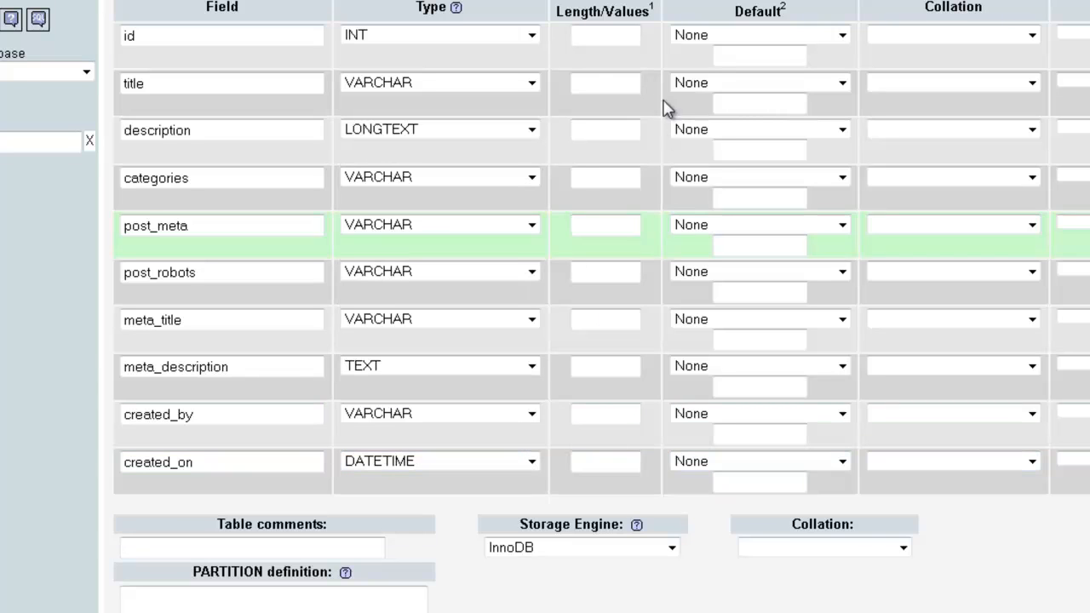
Step: Give title, categories, post_meta, post_robots and meta_title length 200 and created_by 100
left_click(604, 82)
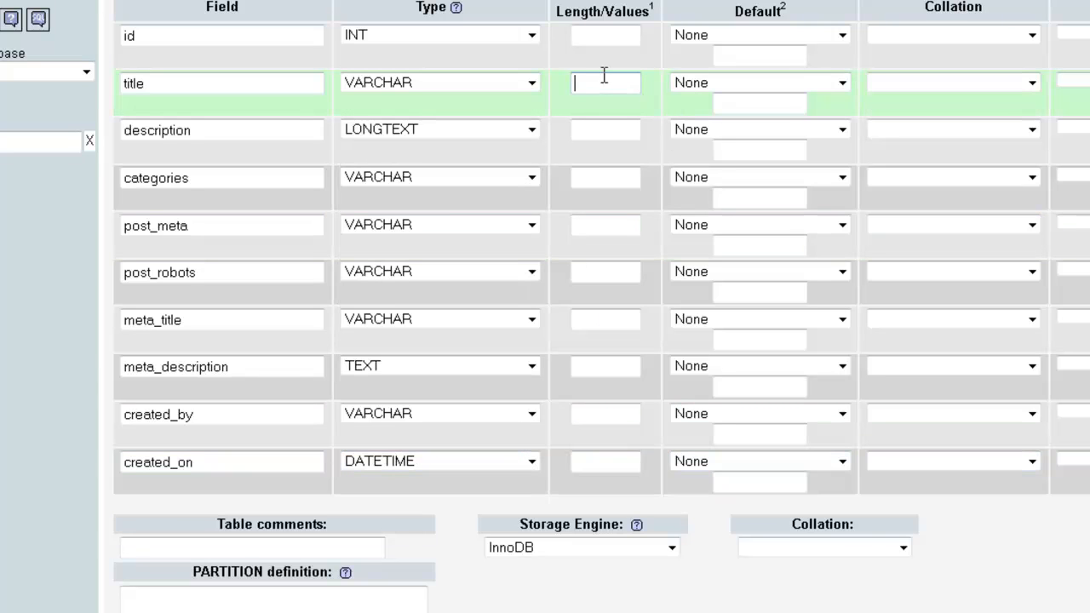
type("200")
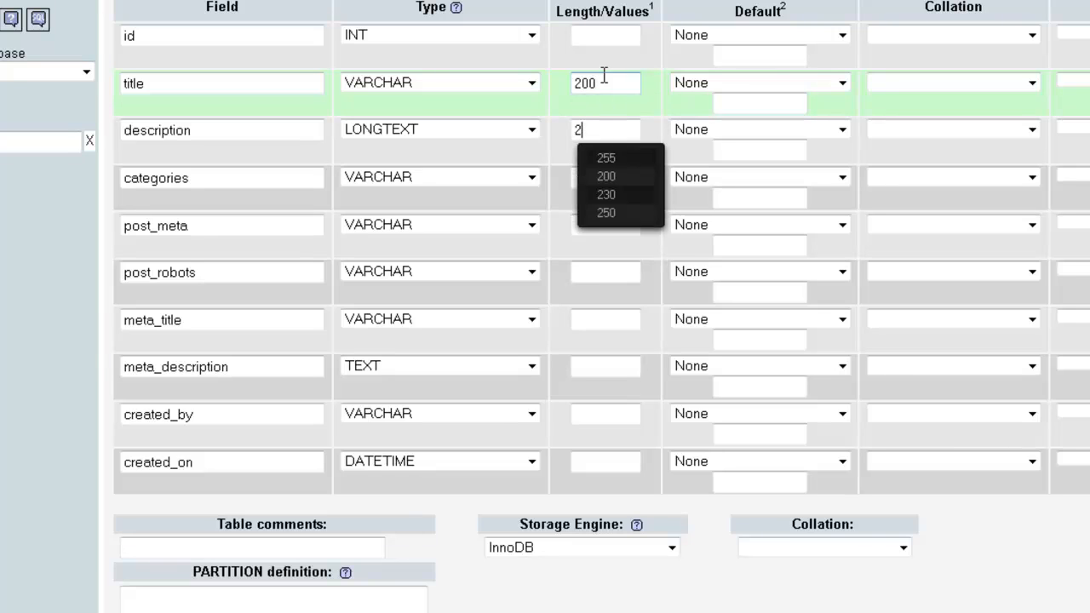
left_click(605, 175)
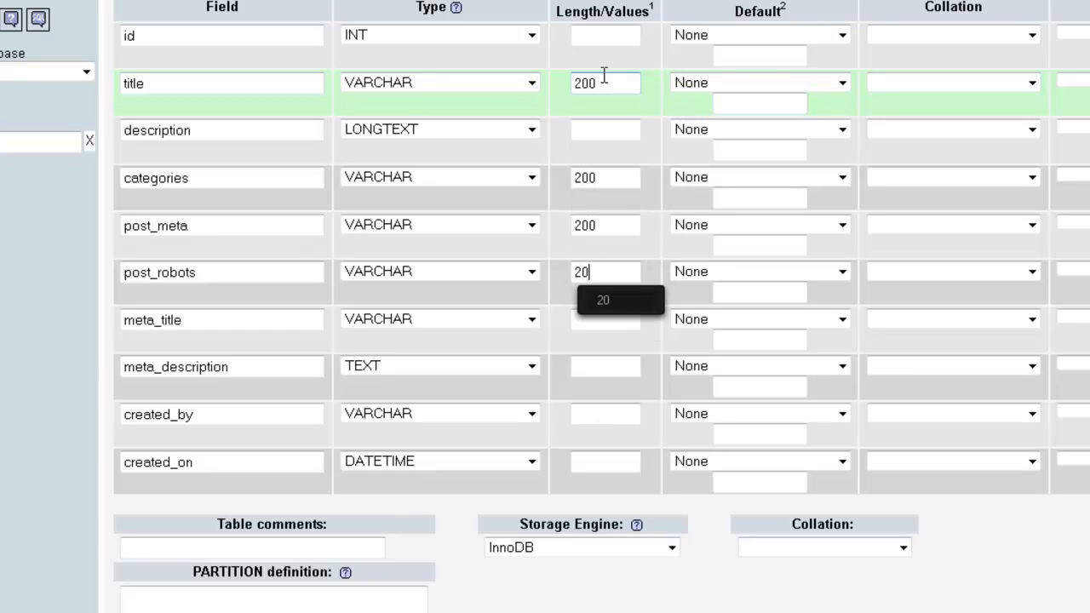
left_click(604, 366)
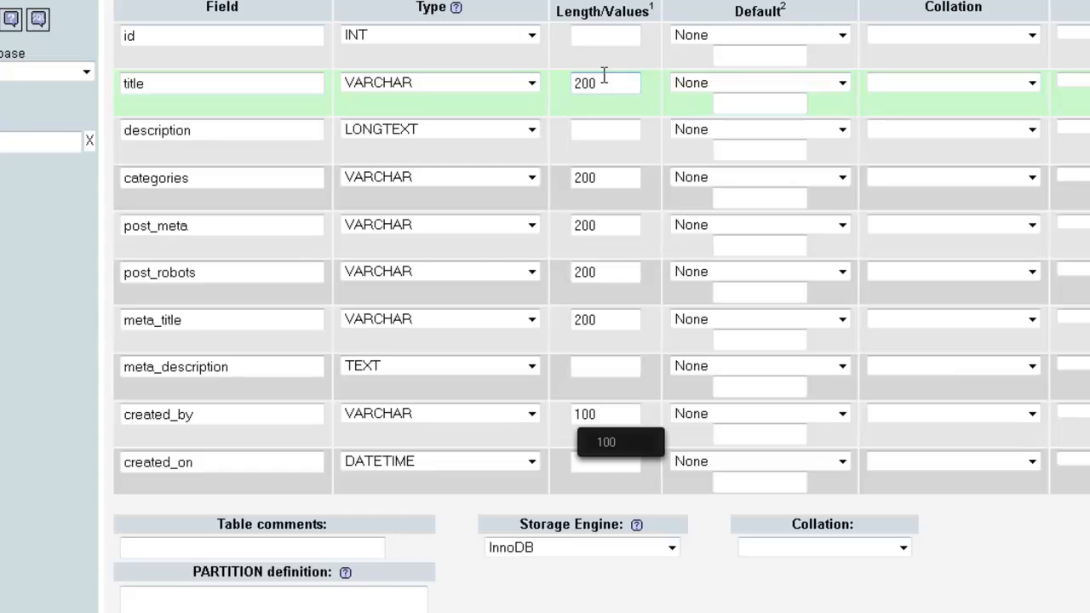
left_click(604, 461)
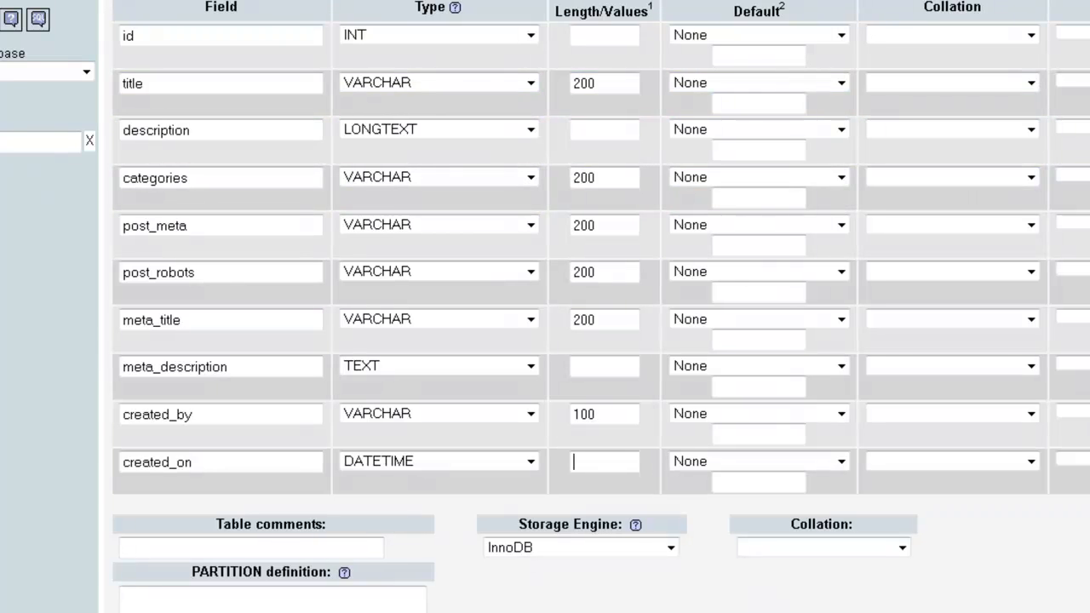
Step: Make id auto-increment with a PRIMARY index
left_click(1049, 34)
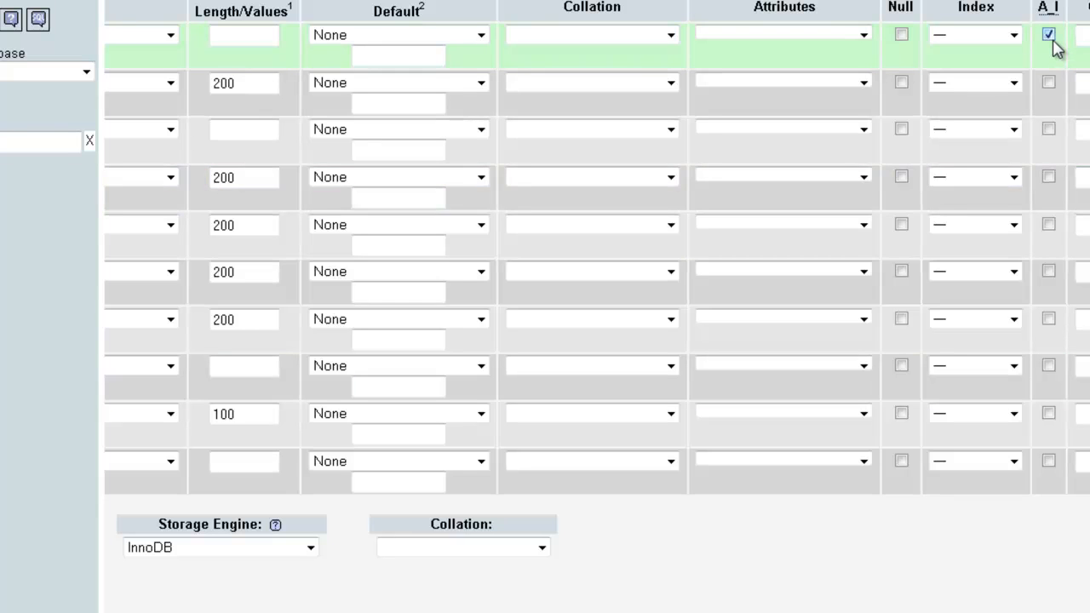
left_click(1048, 34)
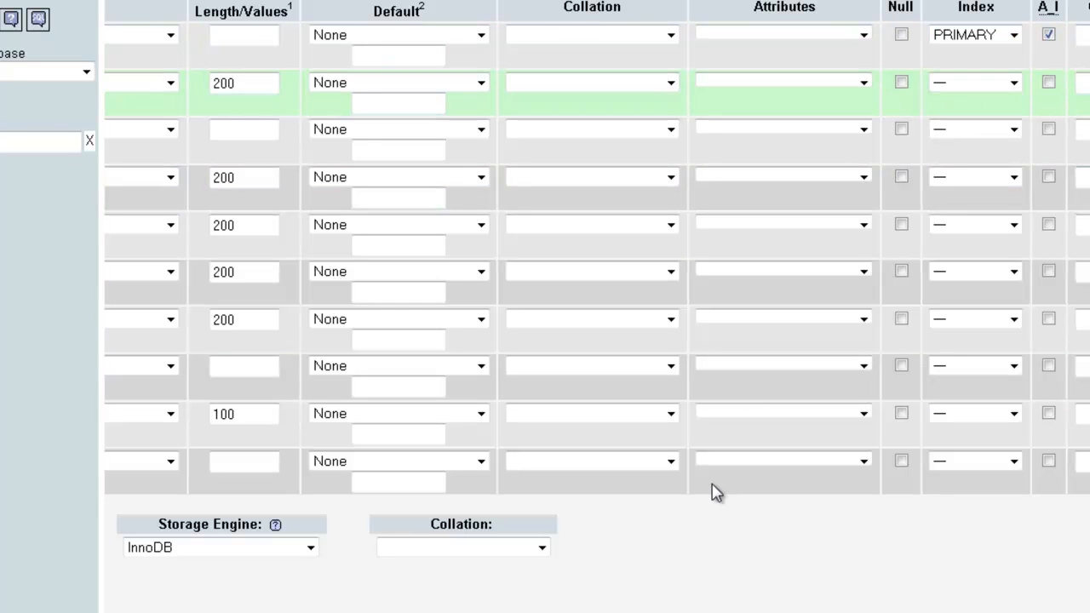
scroll("down", 3)
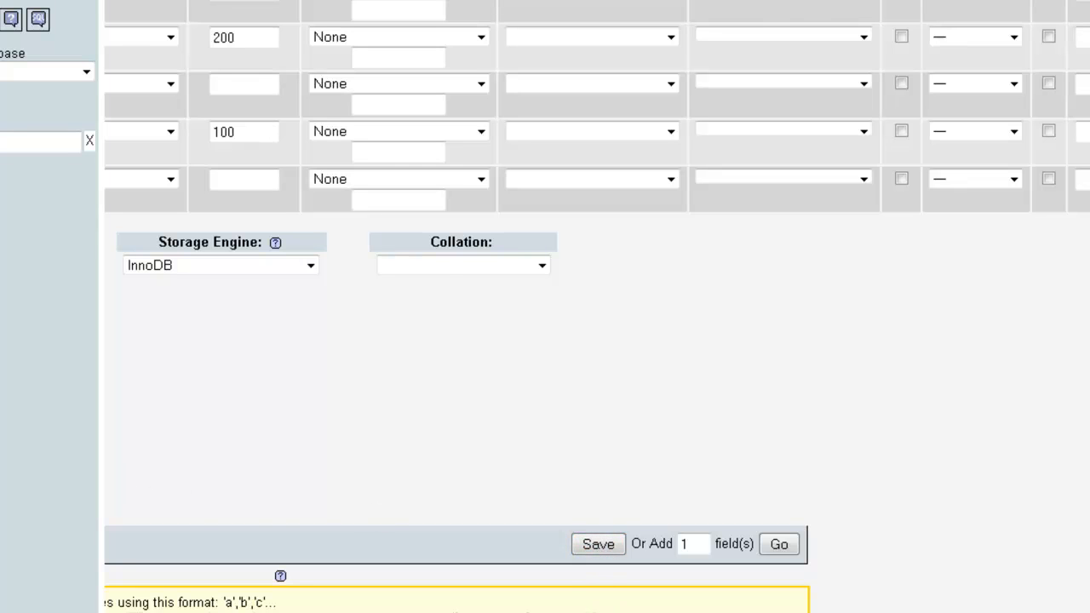
Step: Save the new posts table structure
left_click(598, 544)
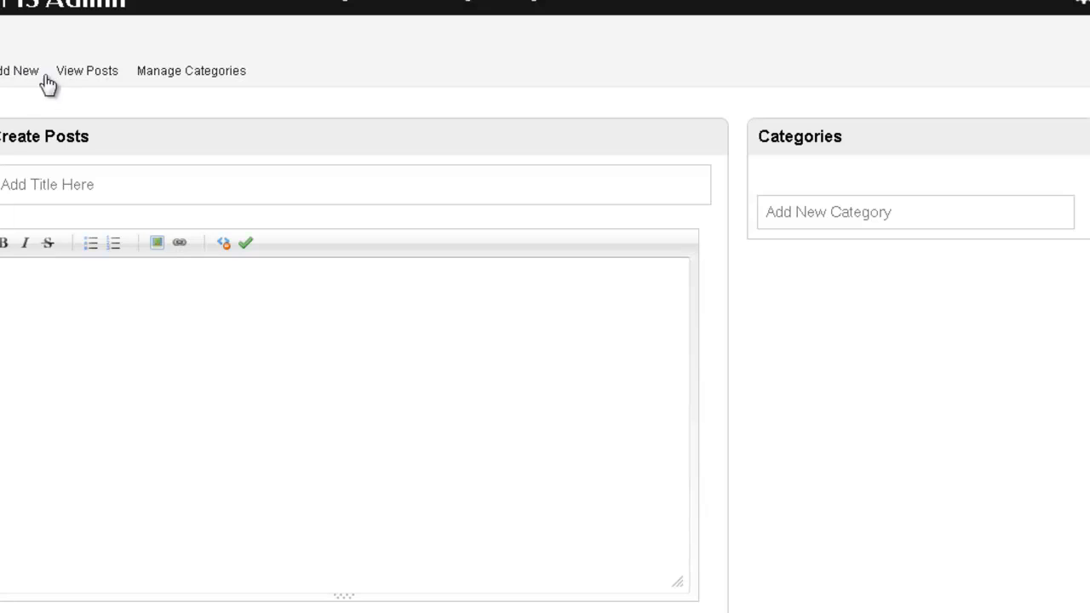
mouse_move(9, 47)
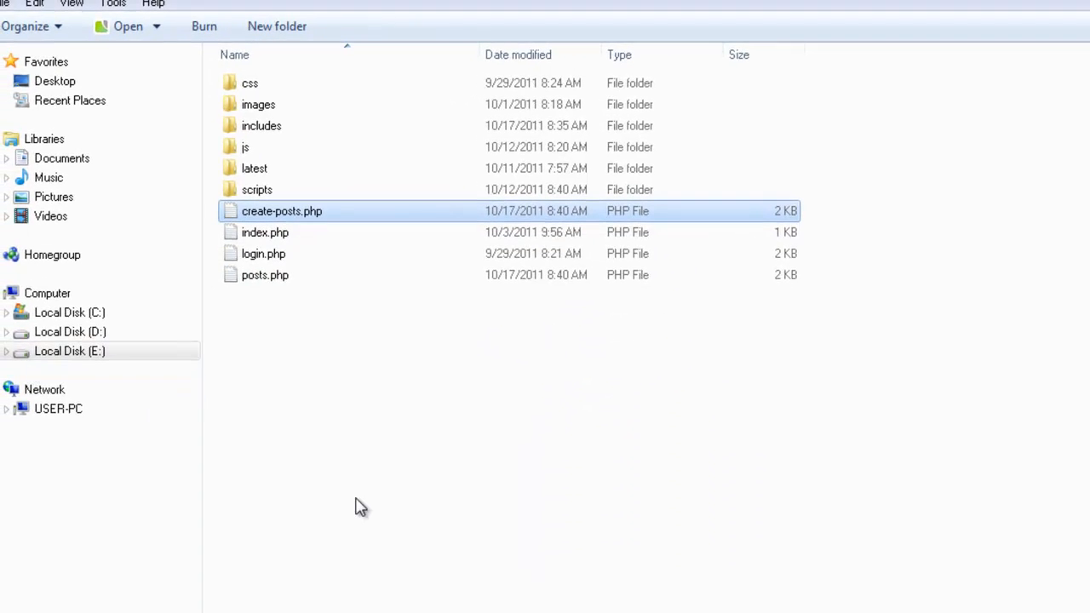
Step: Load posts.php into the editor and follow its include line to posts-header.php
left_click(266, 274)
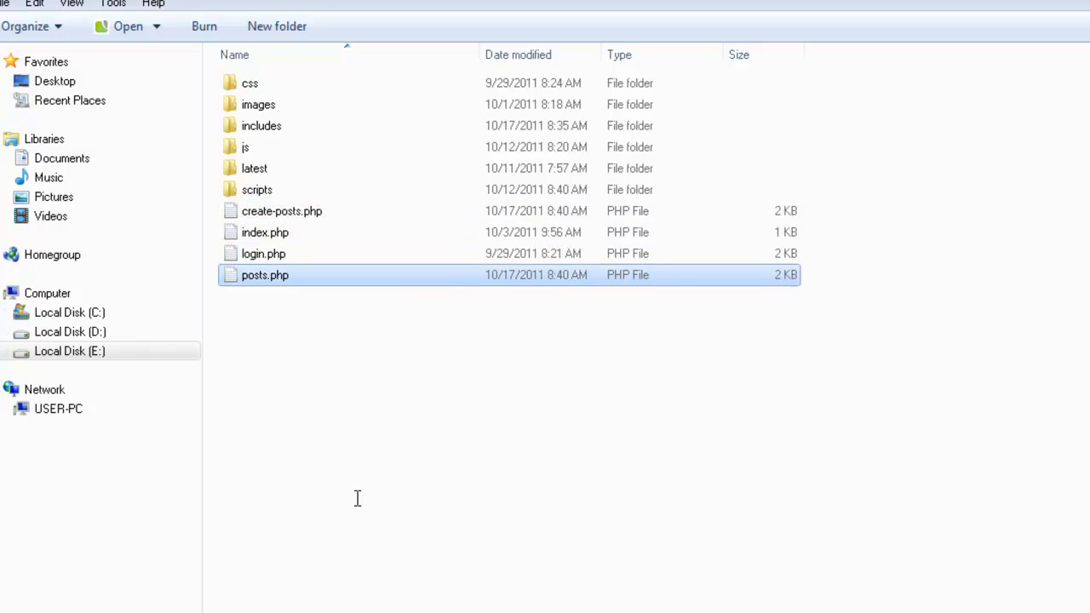
double_click(265, 274)
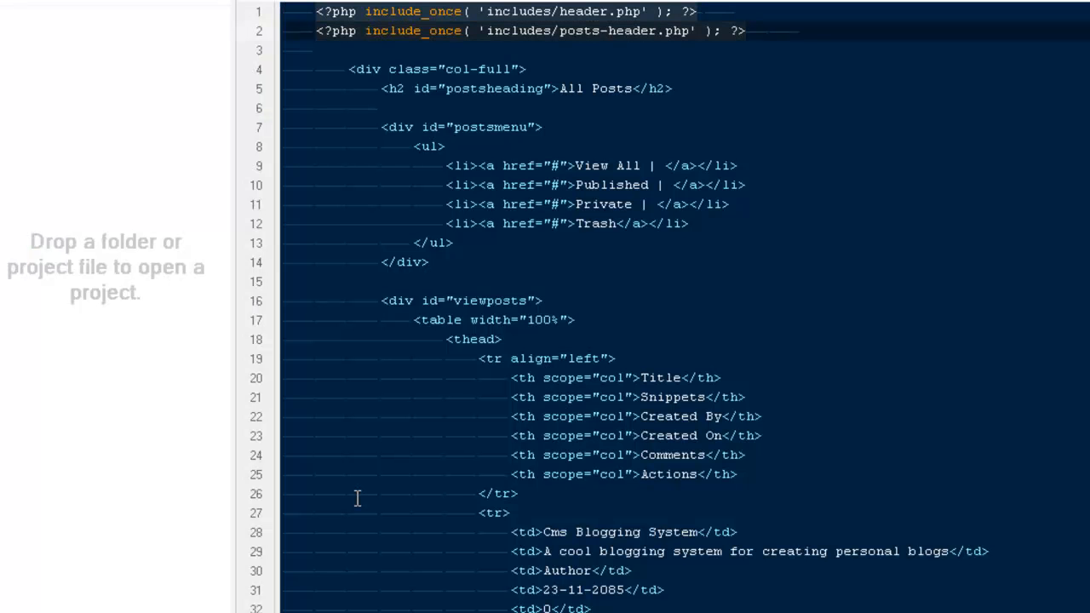
left_click(460, 126)
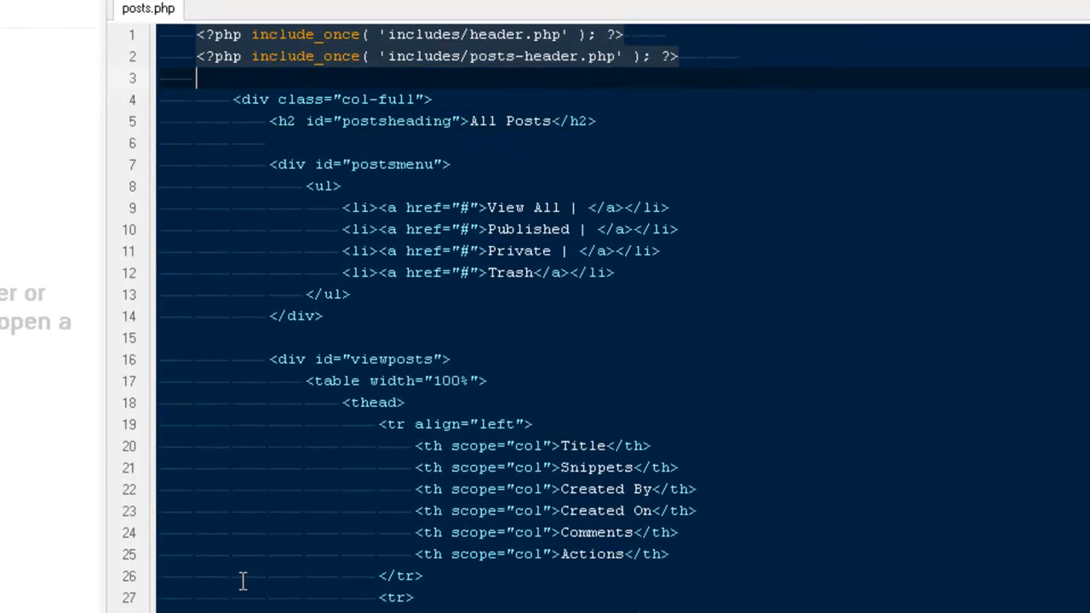
left_click(678, 56)
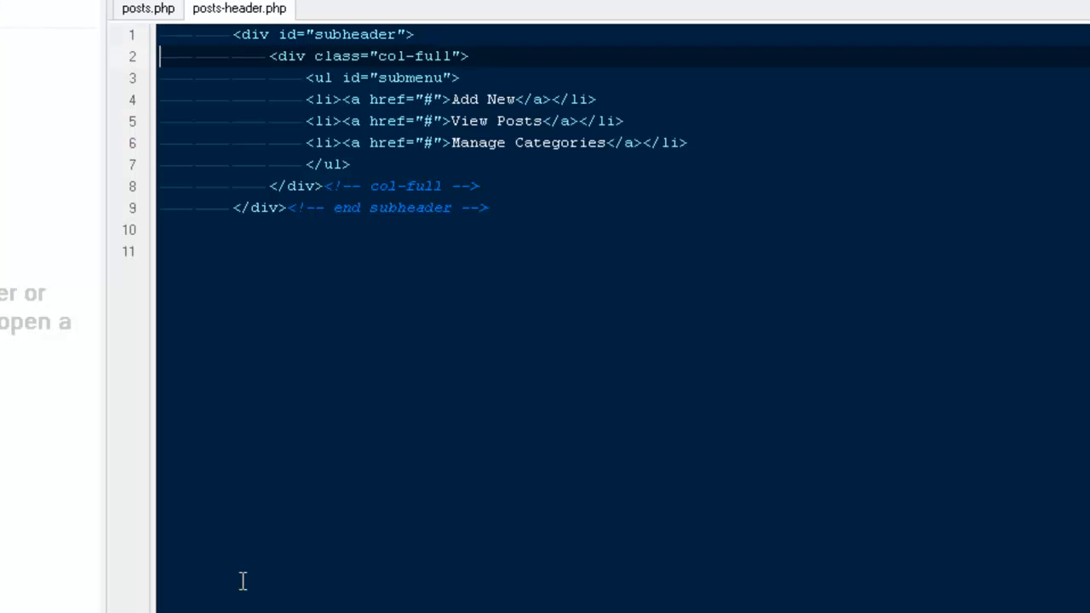
Step: Load create-posts.php into the editor and return to posts.php
key("ctrl+a")
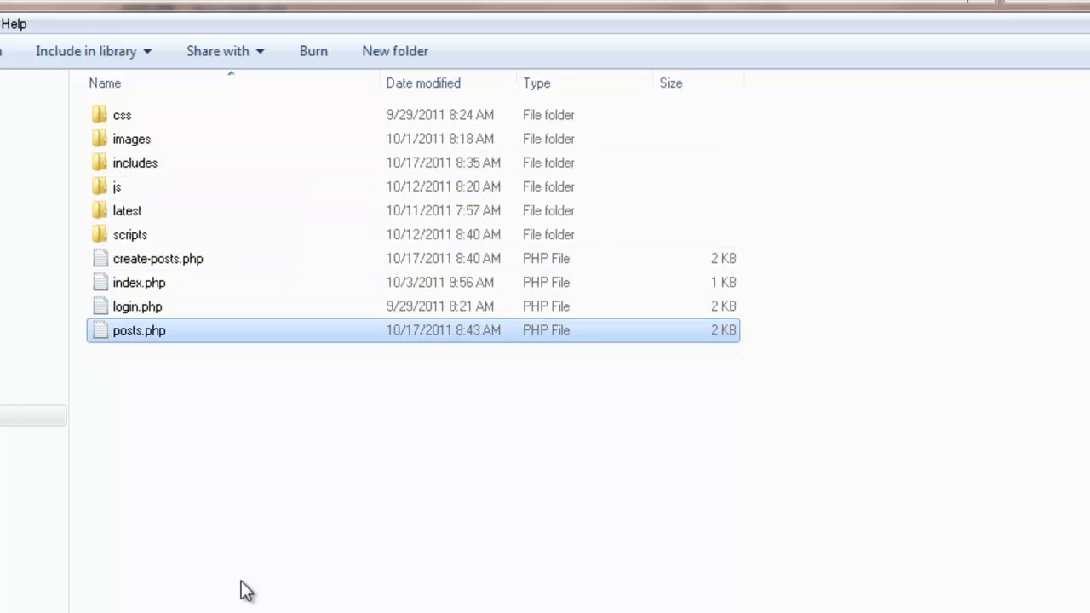
double_click(139, 331)
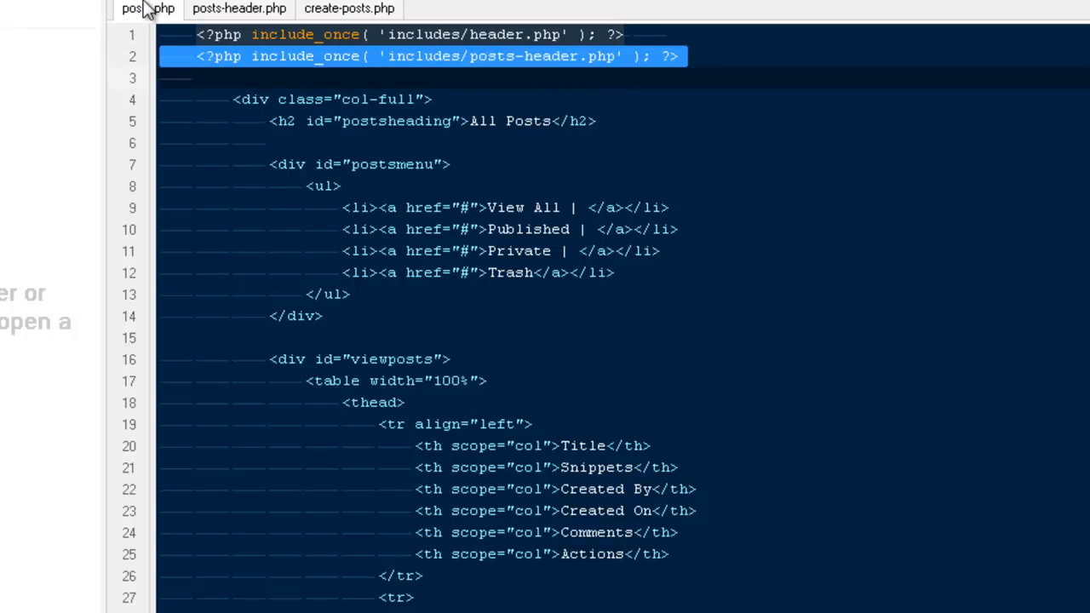
left_click(349, 7)
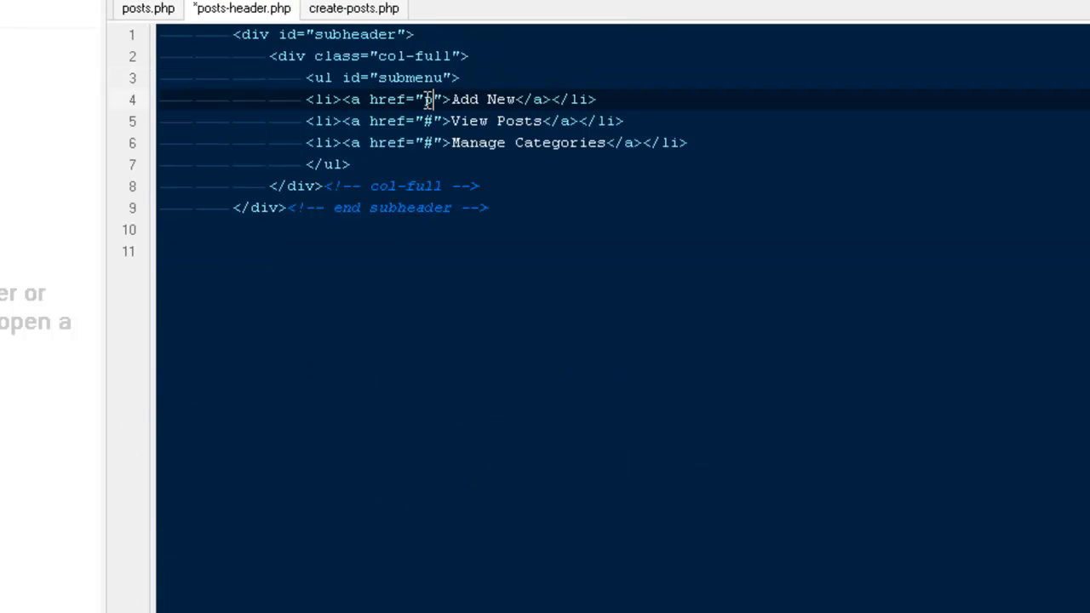
Step: Point View Posts to posts.php, Add New to create-posts.php and begin the Manage Categories link
type("posts.php")
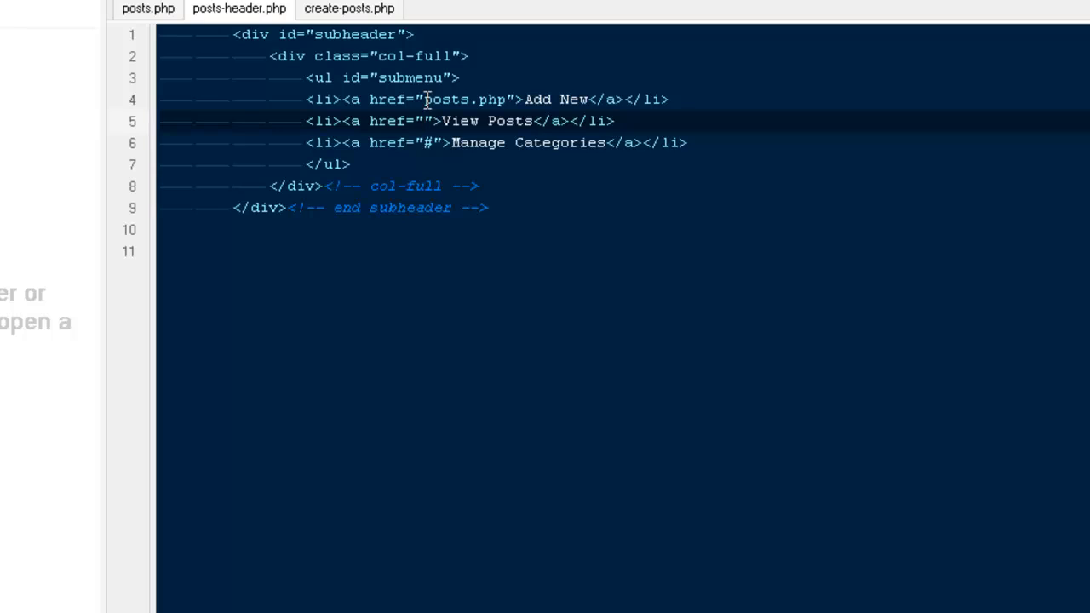
type("p")
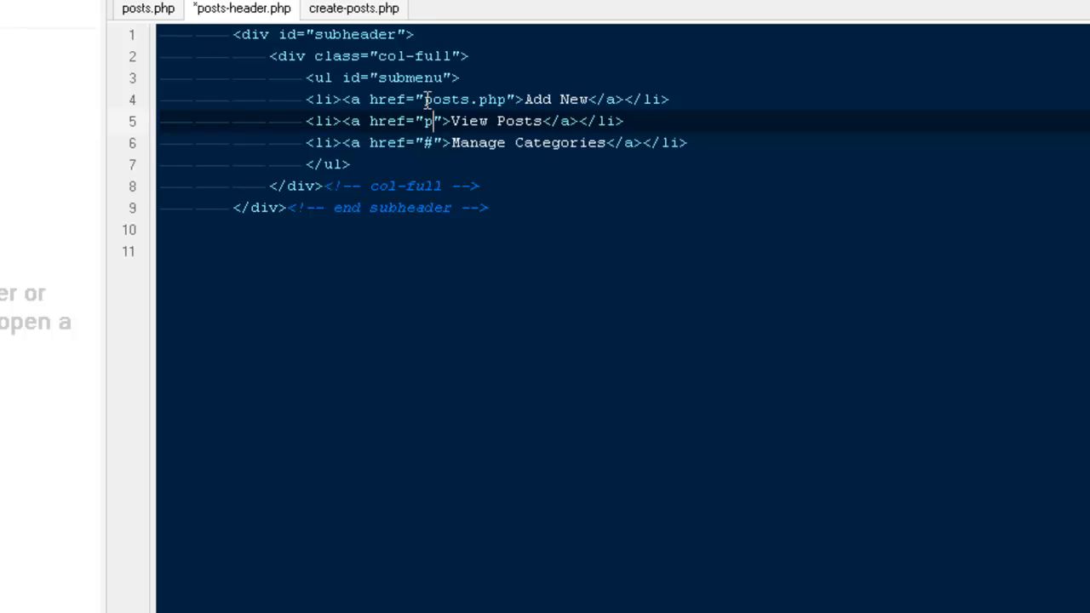
type("osts.php")
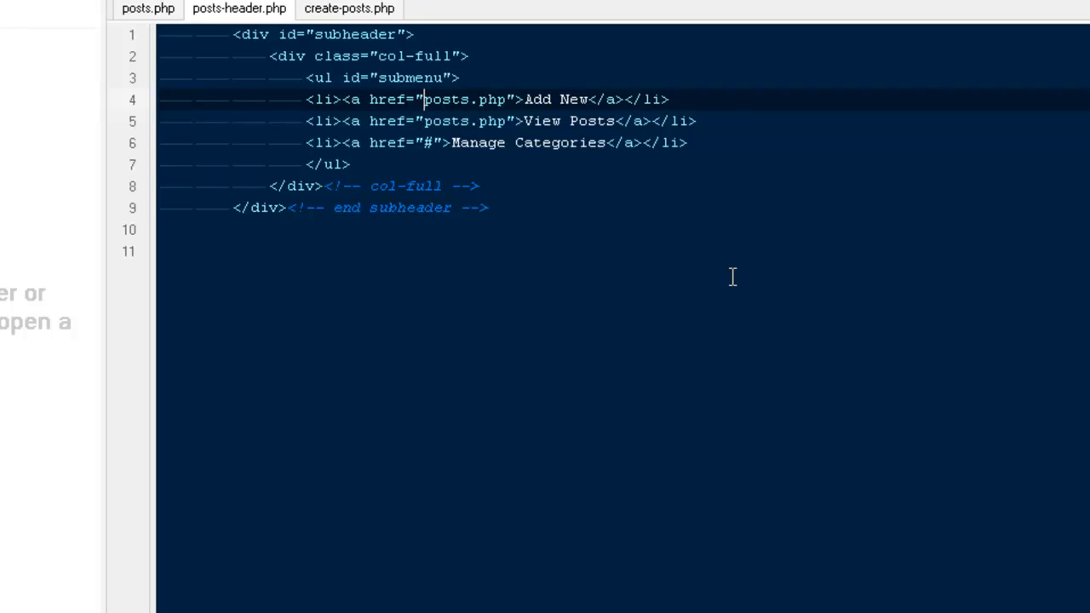
type("create-")
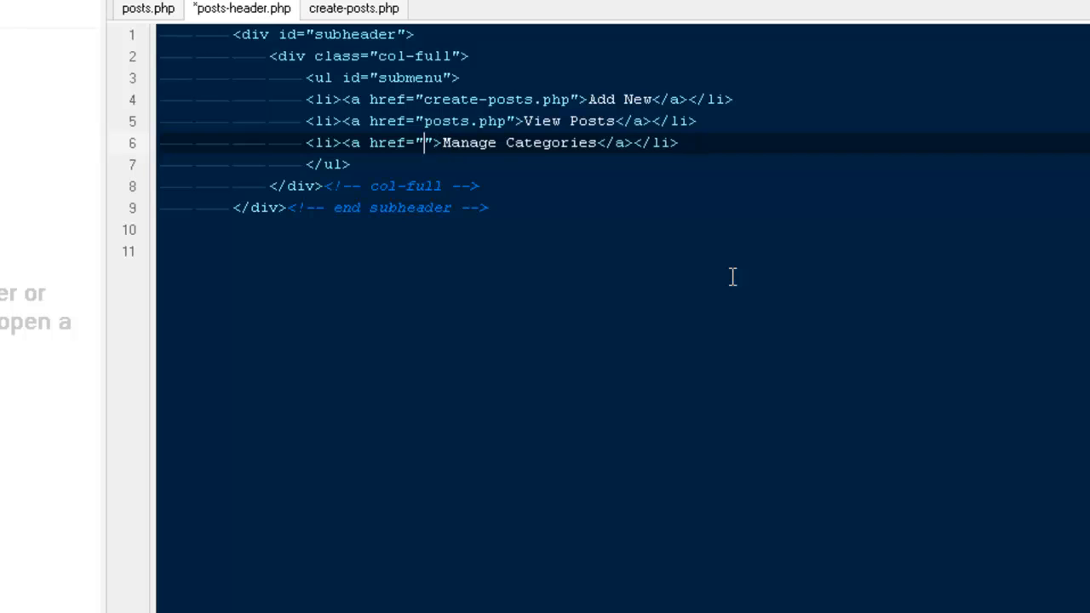
type("categorie")
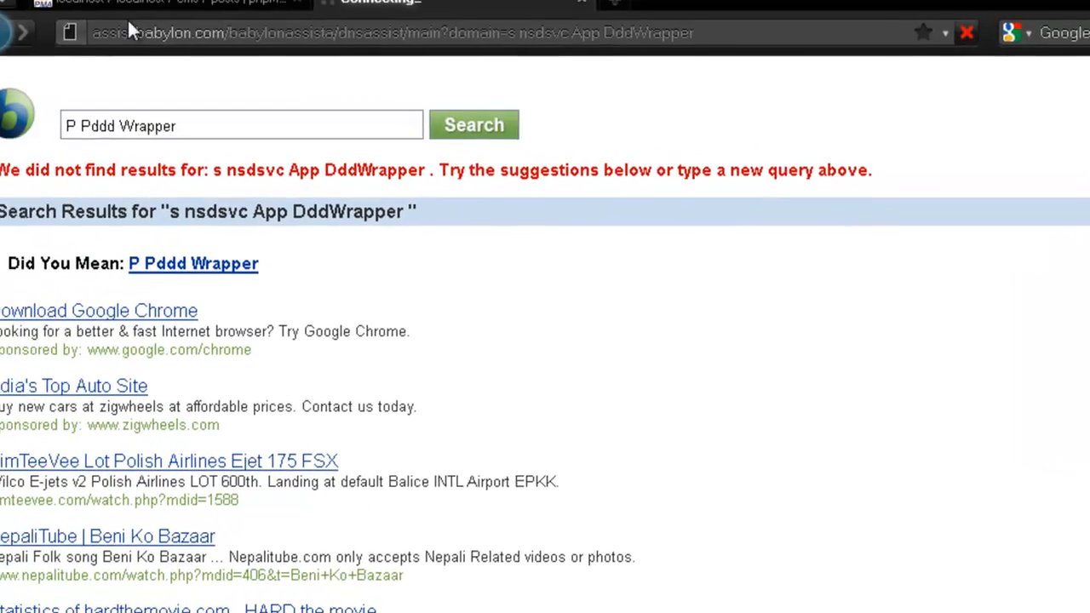
Step: Check in the CMS admin that View Posts lists all posts and Add New shows the Create Posts form
left_click(238, 14)
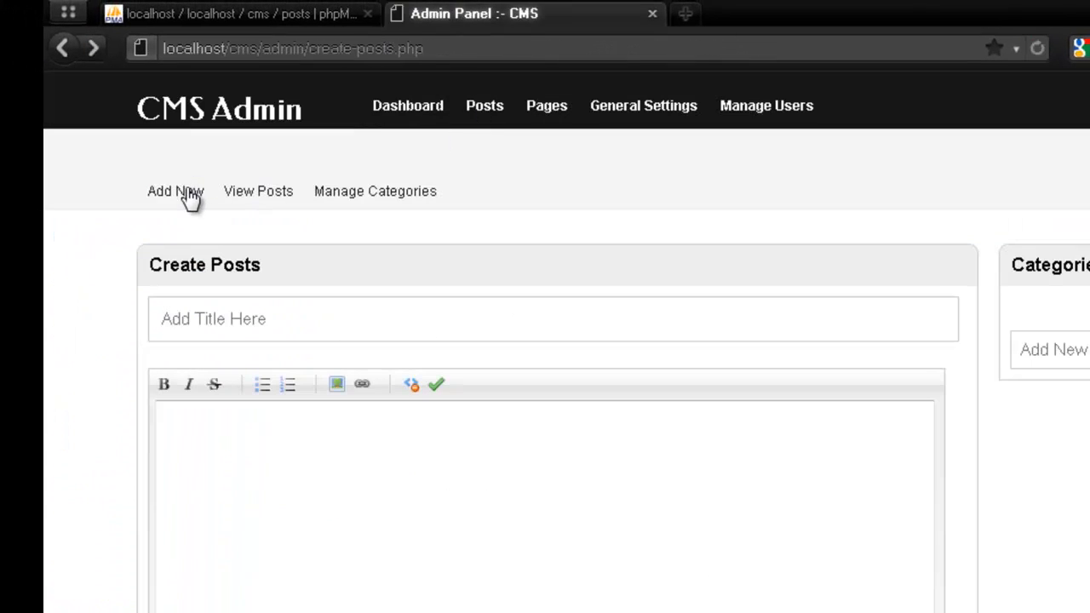
mouse_move(175, 190)
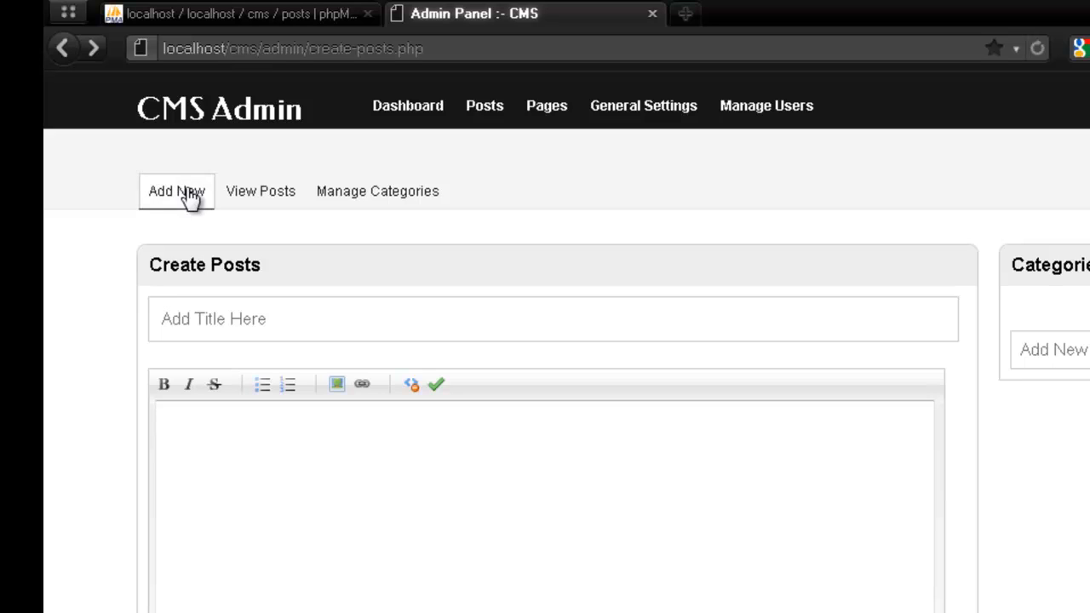
mouse_move(316, 201)
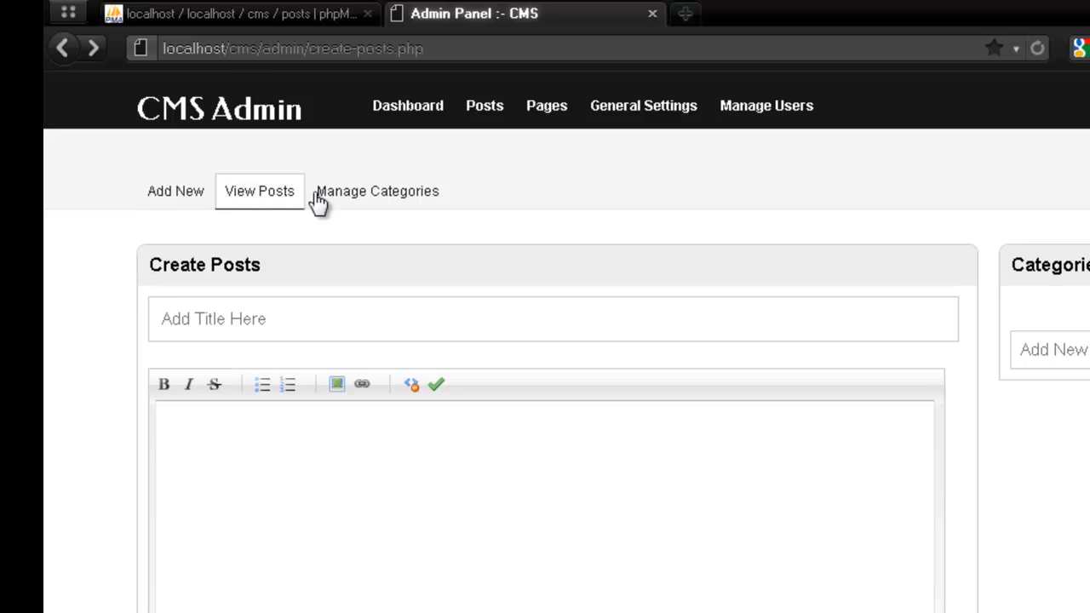
left_click(177, 191)
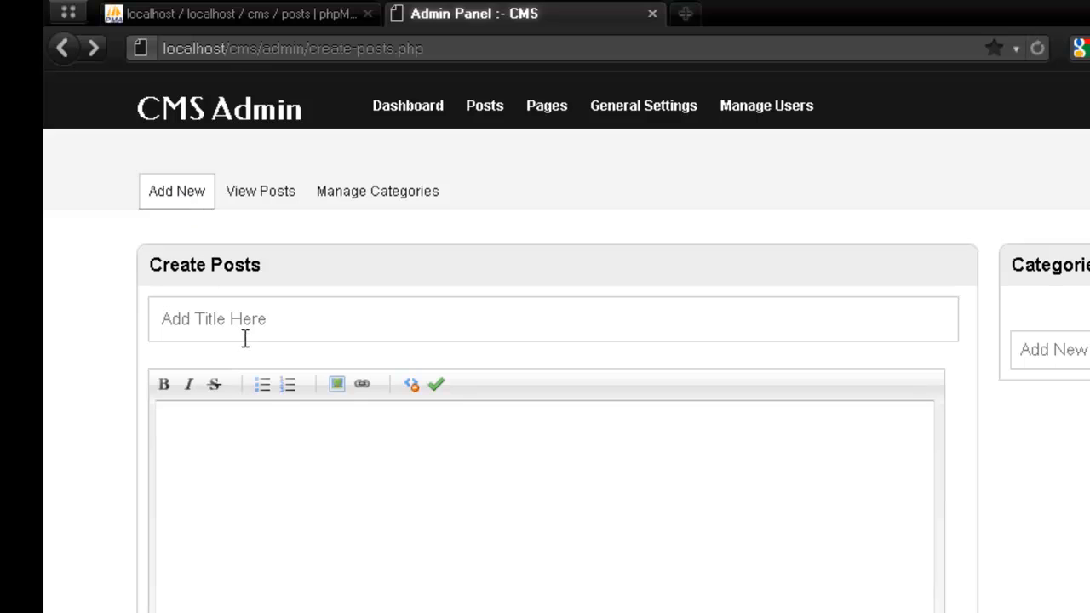
scroll("down", 3)
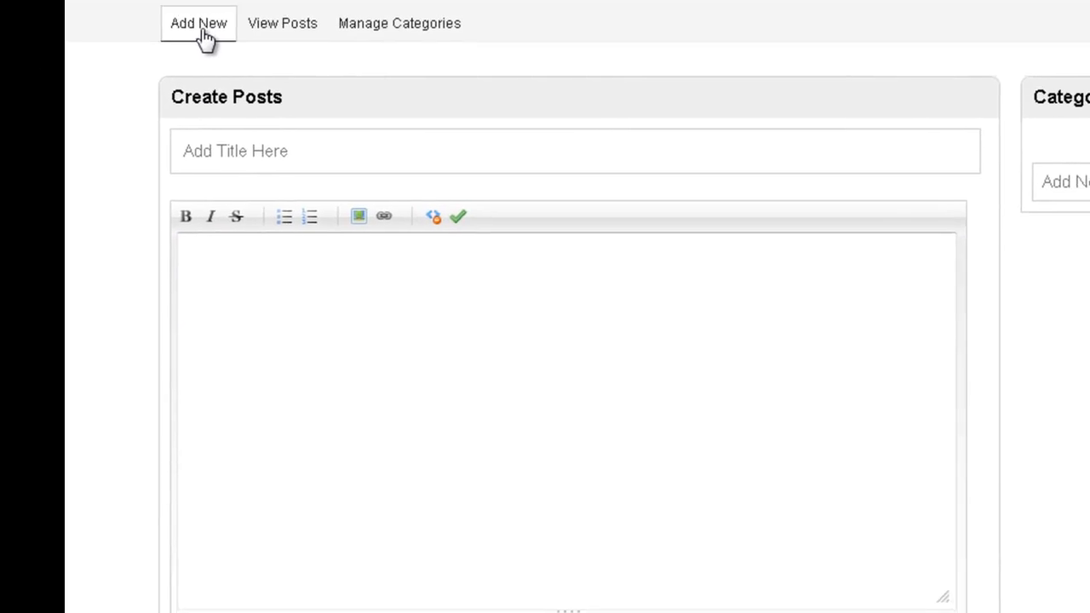
scroll("down", 3)
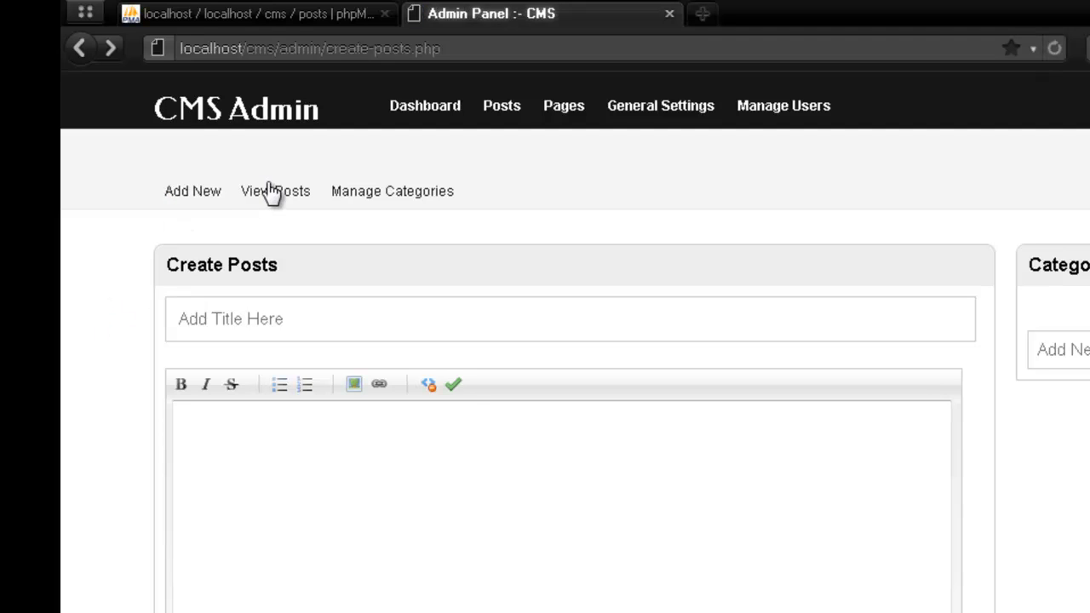
left_click(276, 191)
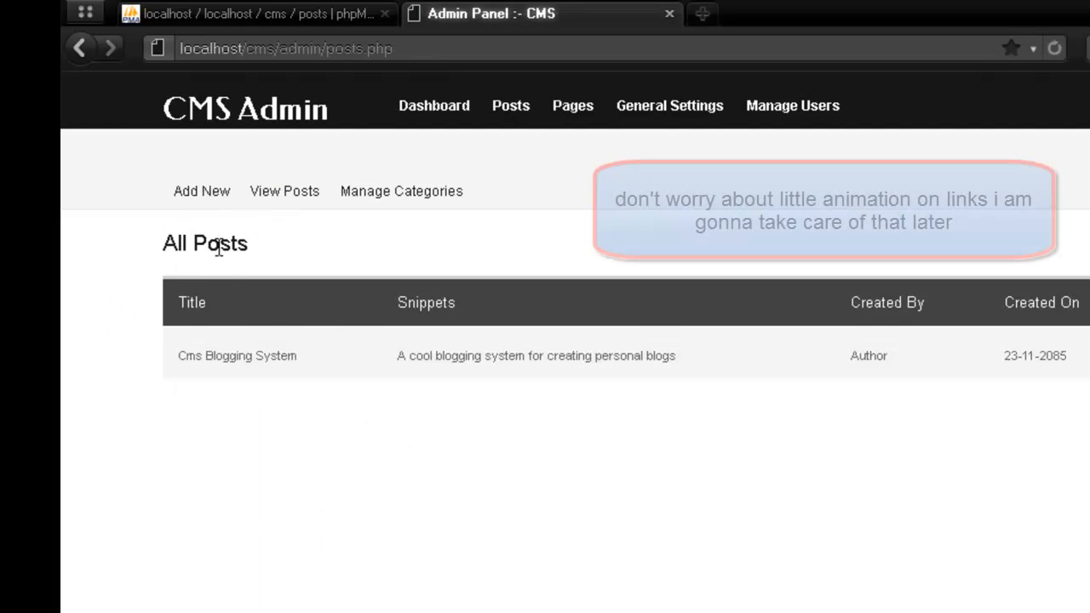
left_click(201, 190)
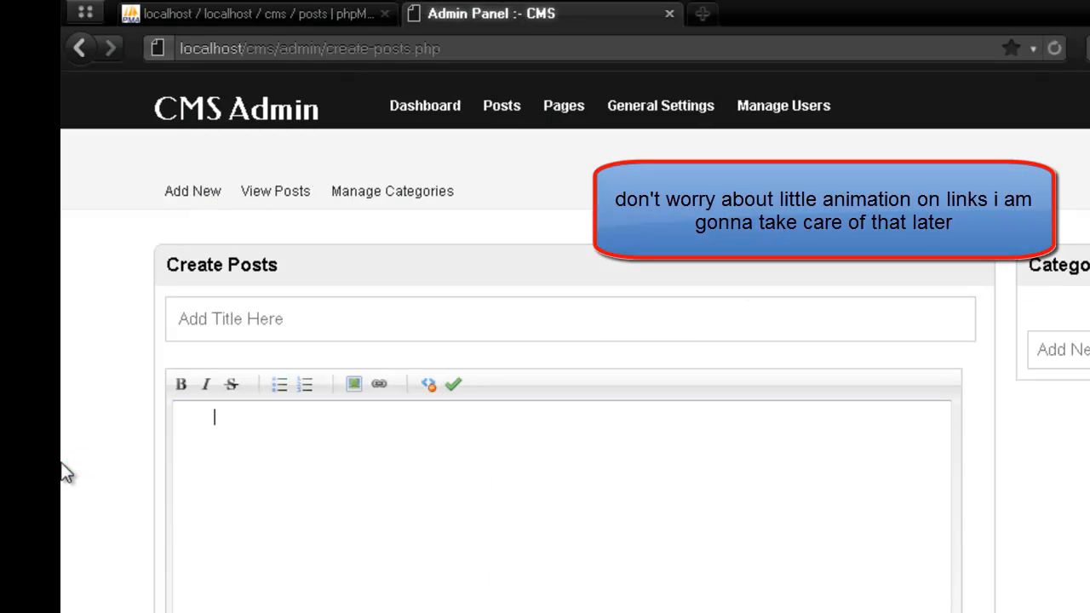
left_click(570, 318)
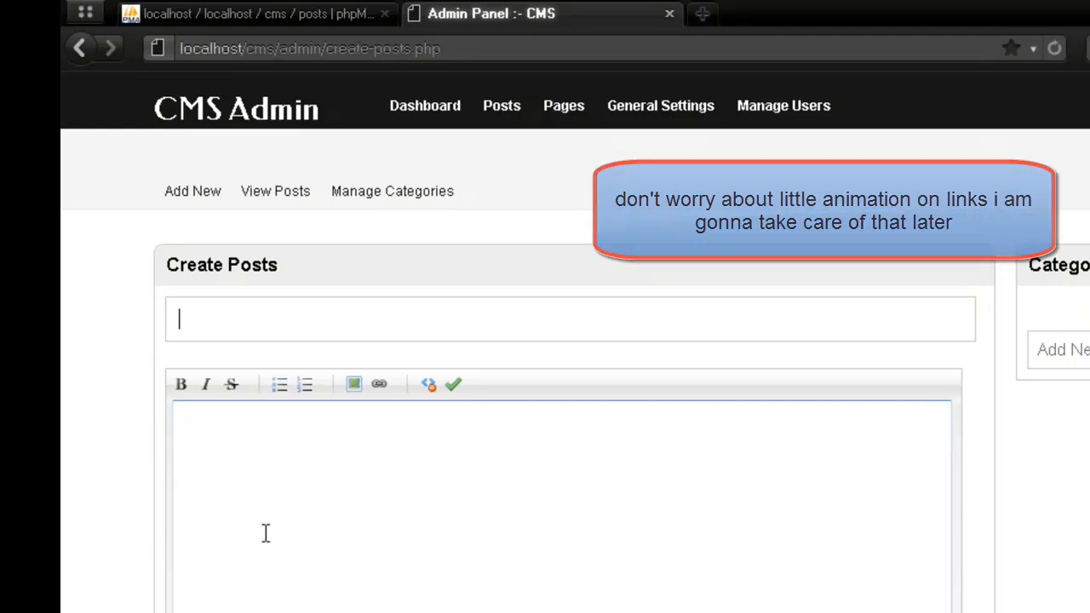
Step: View the structure of the cms database's posts table in phpMyAdmin
left_click(255, 14)
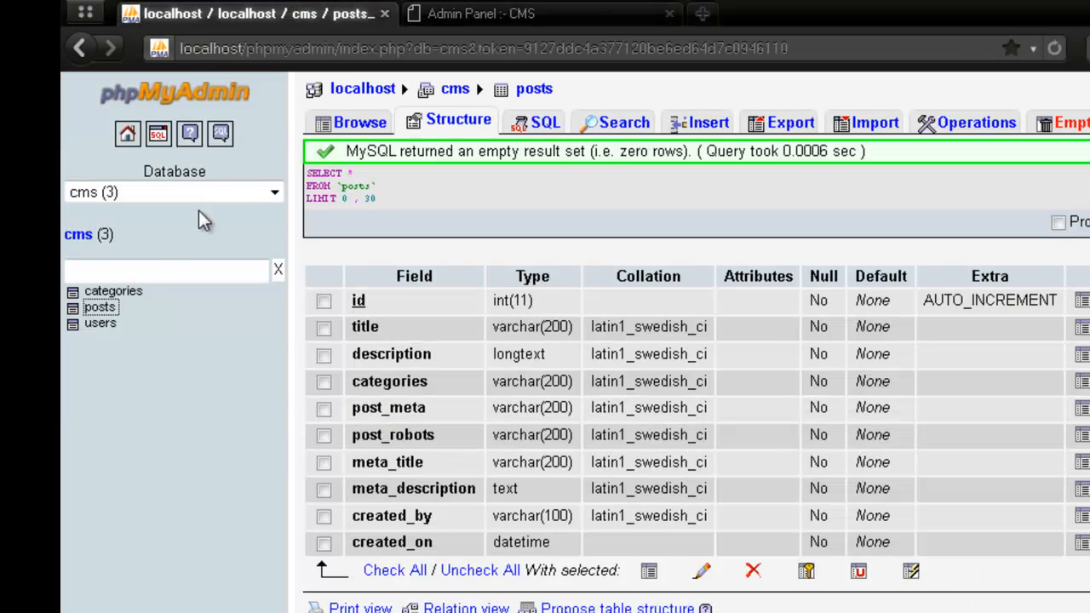
left_click(98, 306)
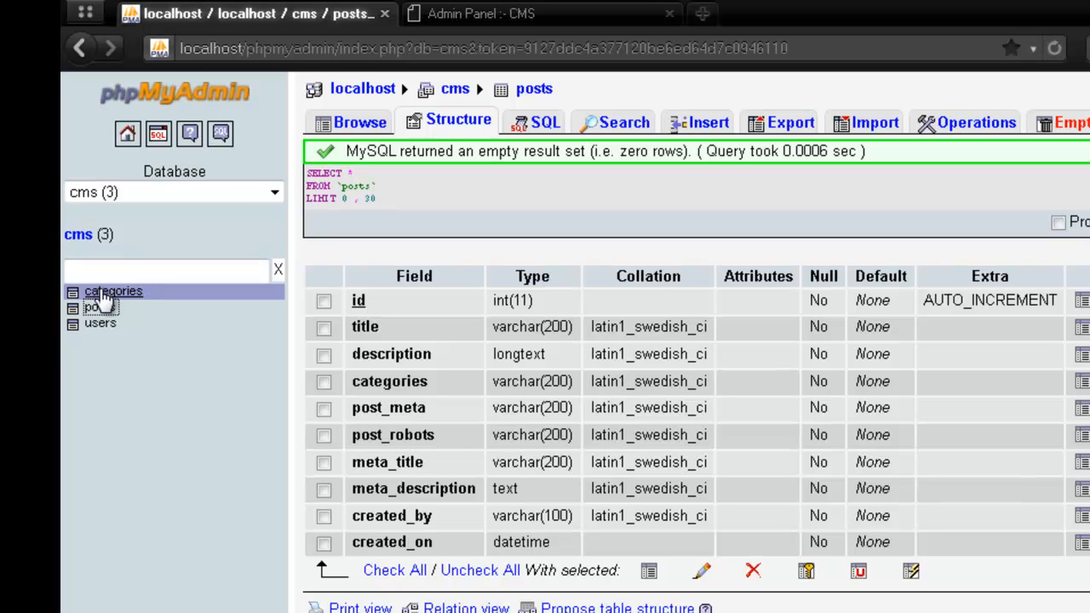
left_click(112, 291)
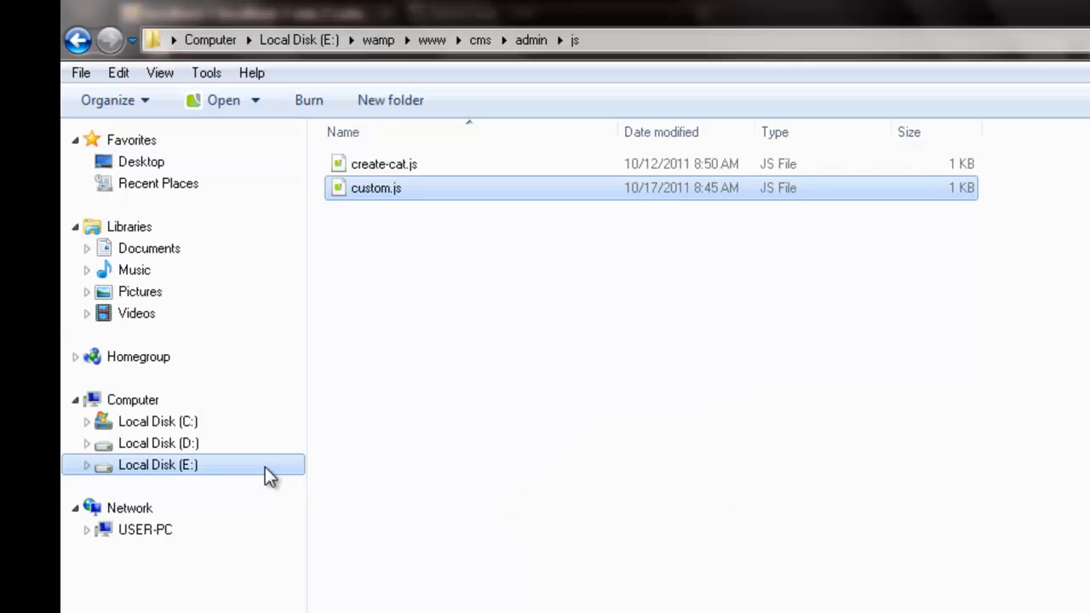
Step: Load create-cat.php from the admin scripts folder and review its category insert code
left_click(78, 41)
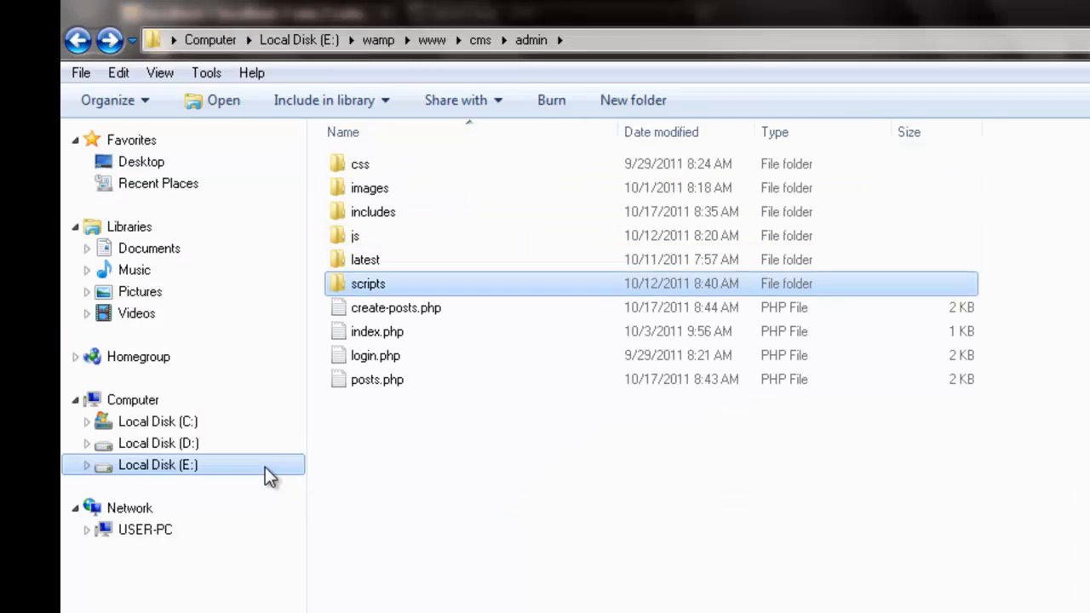
double_click(367, 282)
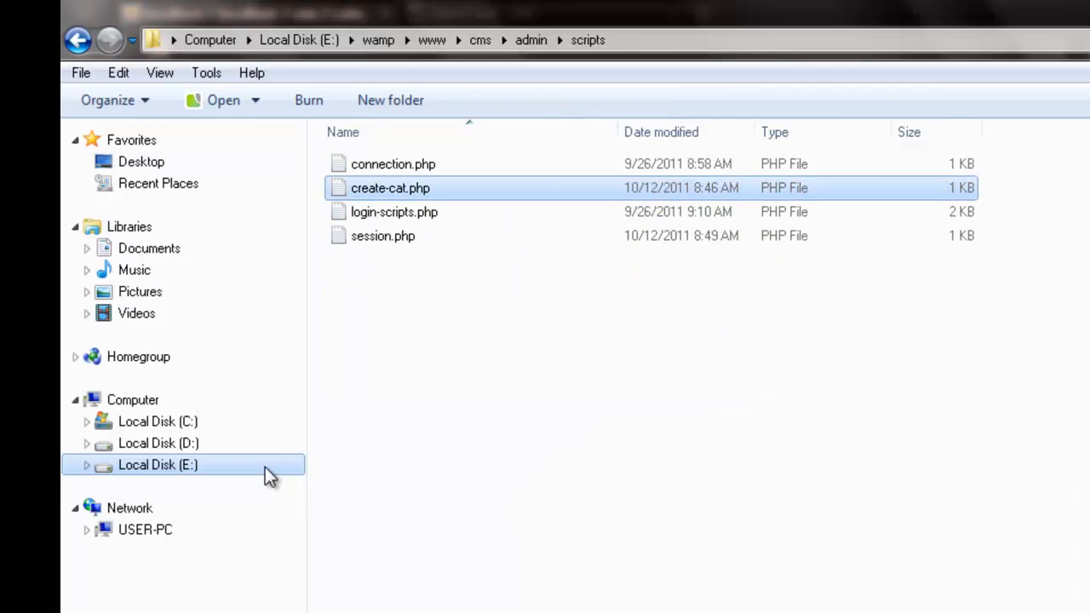
double_click(390, 187)
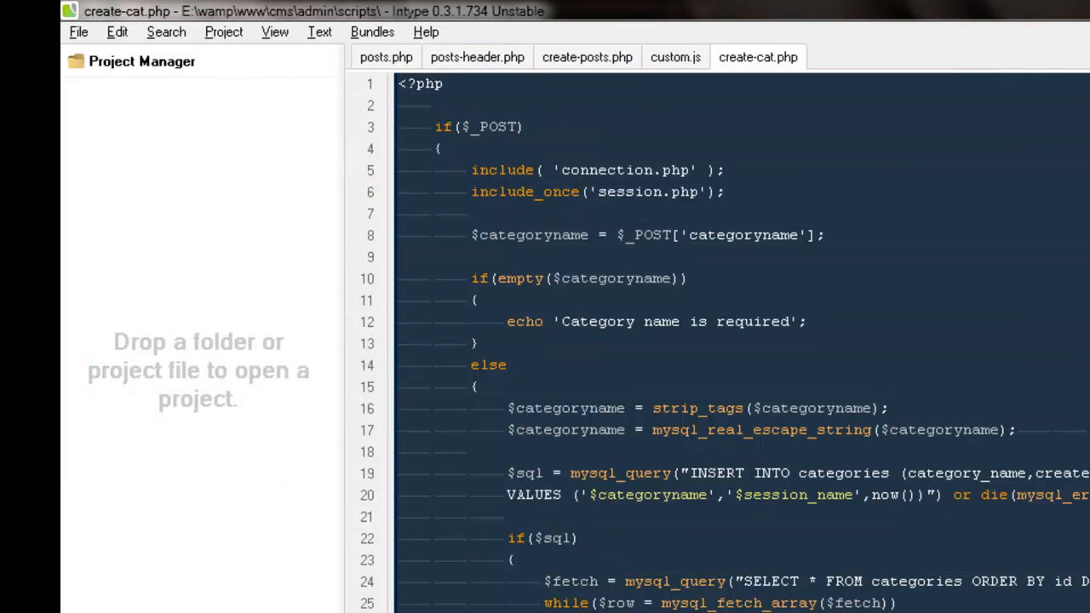
scroll("down", 3)
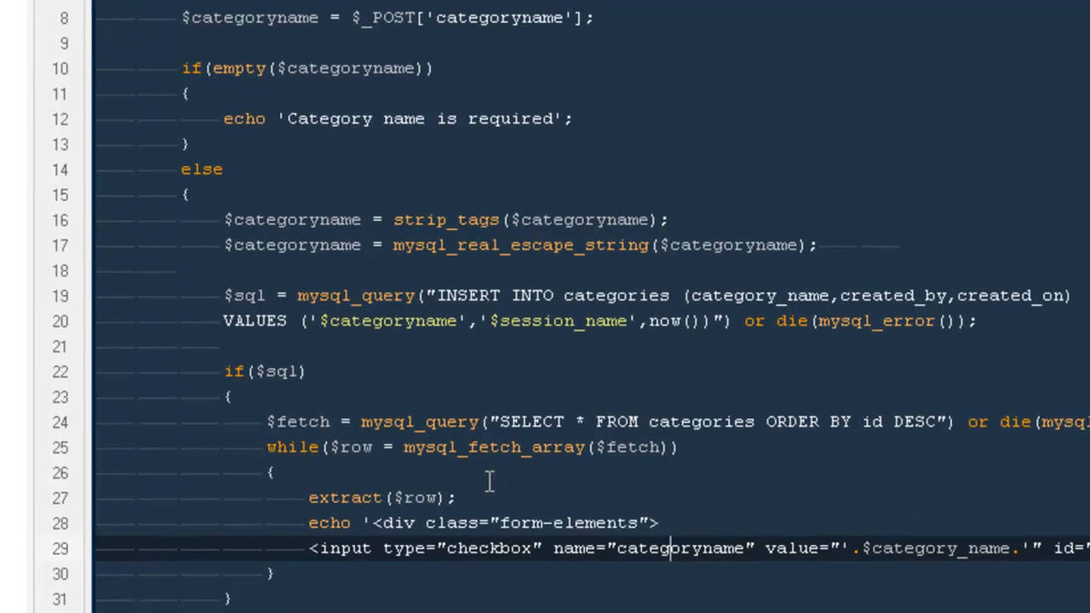
type("[]")
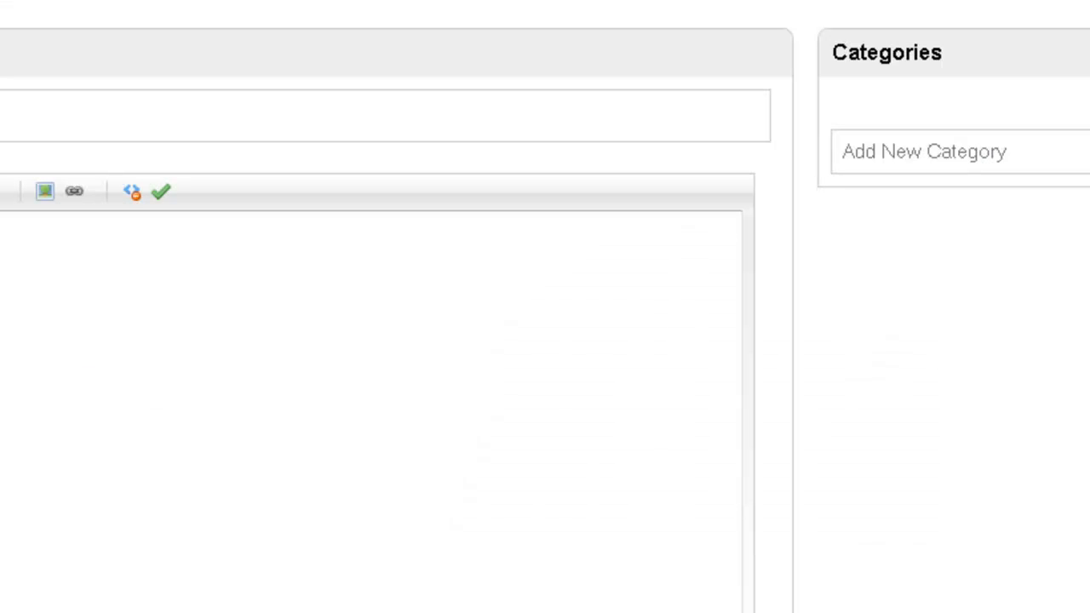
Step: Enter Cascading Style Sheets (CSS) as a new category on the Create Posts page
left_click(954, 151)
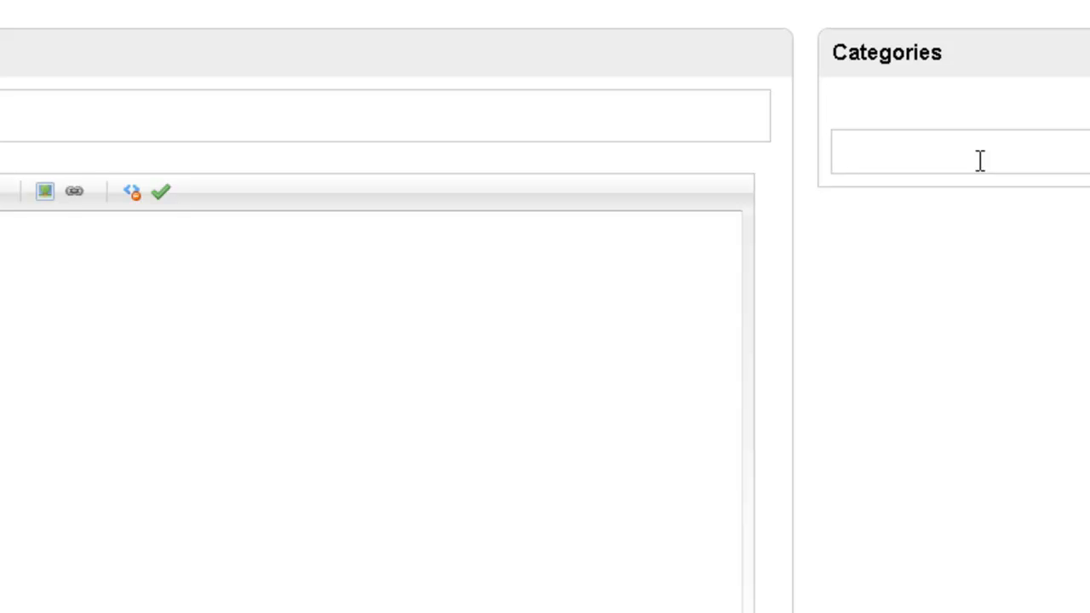
left_click(936, 152)
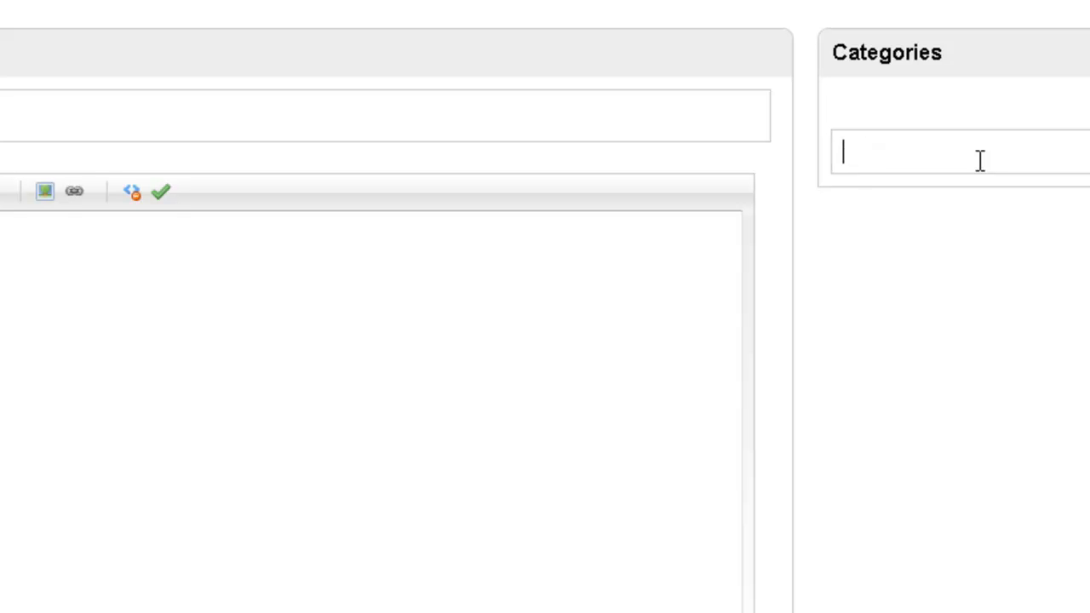
type("Css")
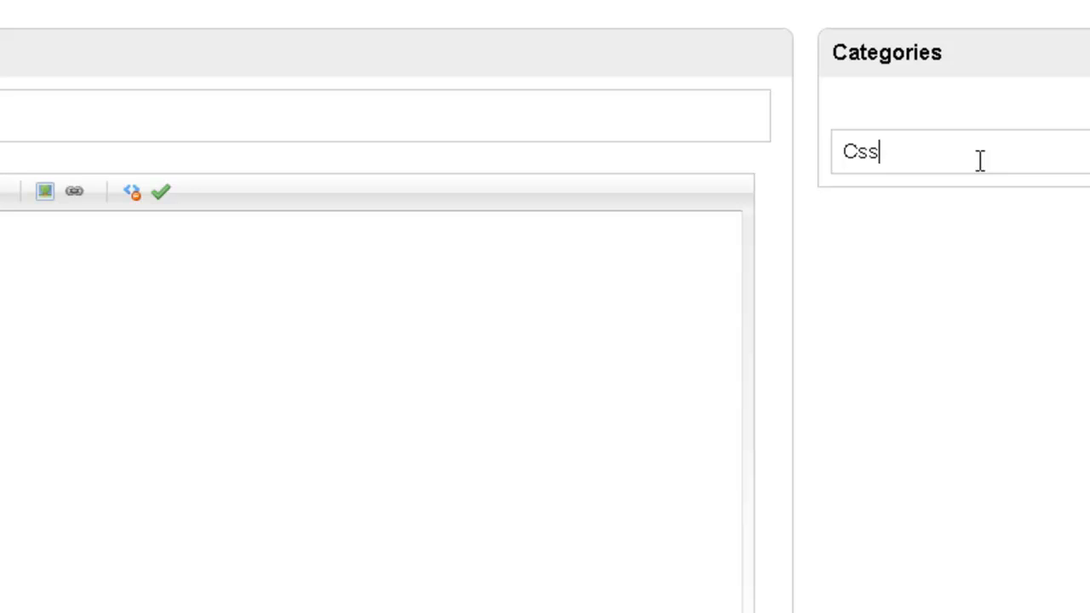
type("Casa")
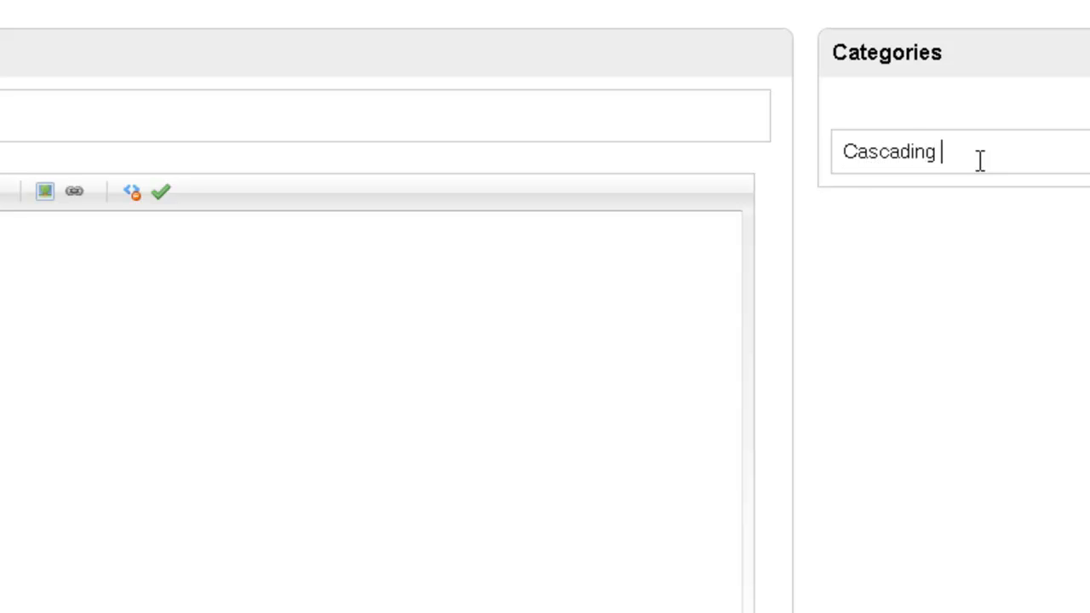
type("Style Sh")
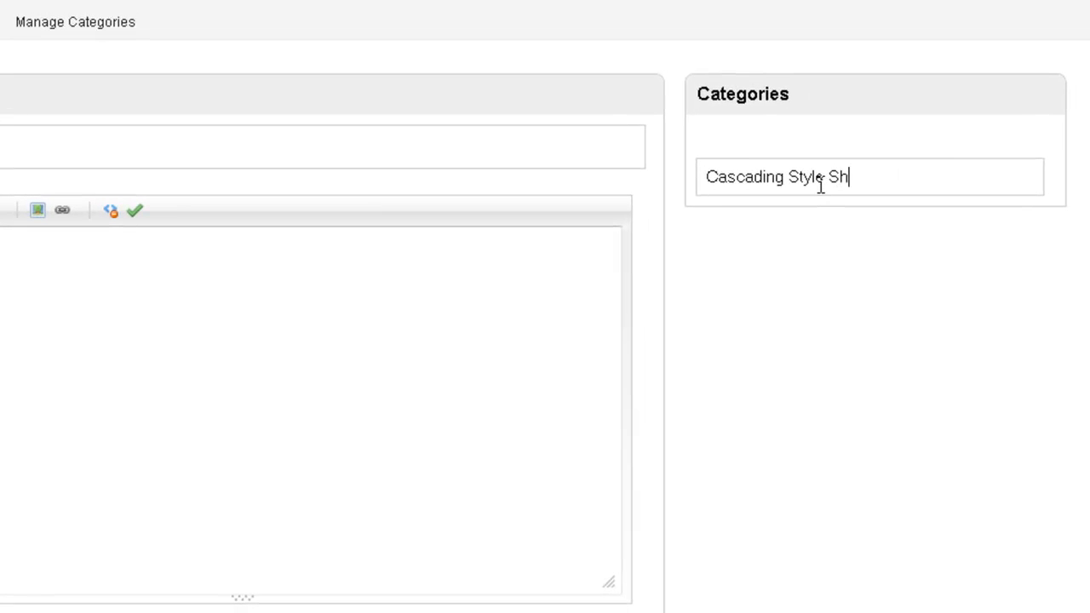
type("eets")
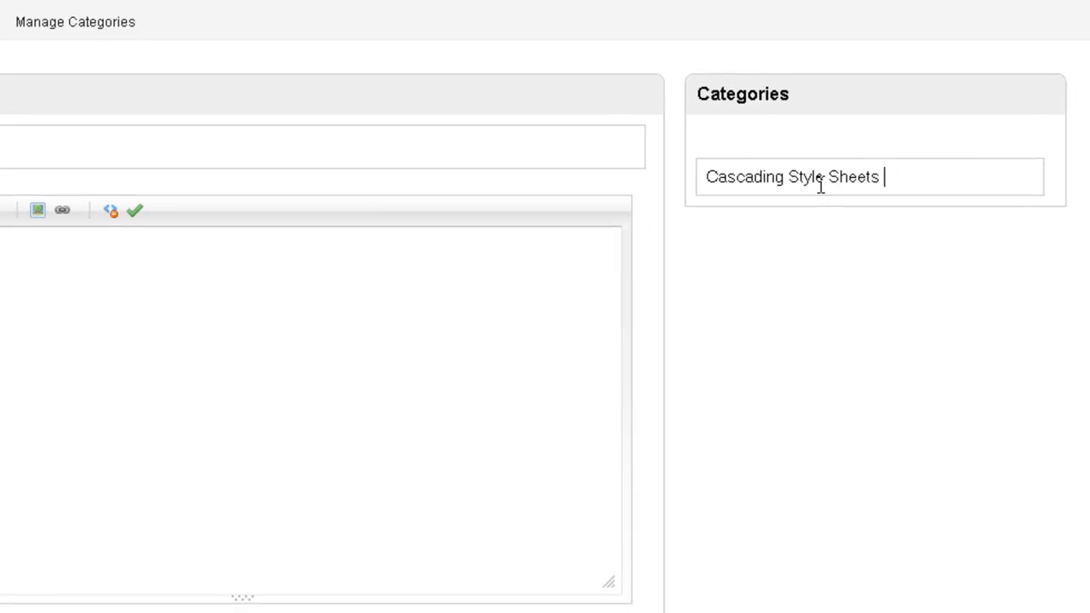
type("(CSS)")
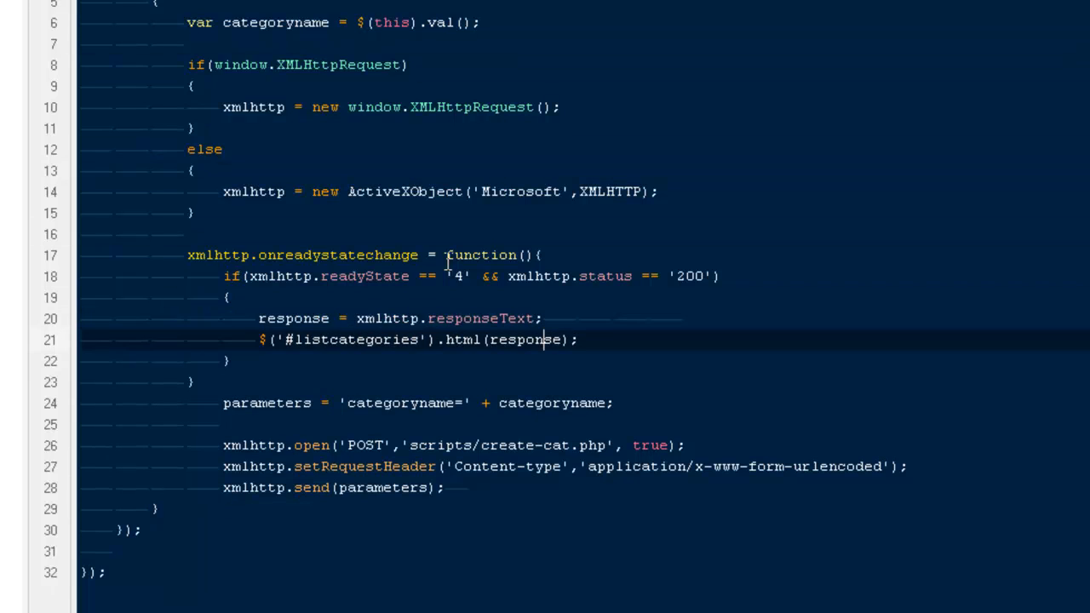
Step: Add $(this).val('') after the .html(response) line in custom.js
type("$(")
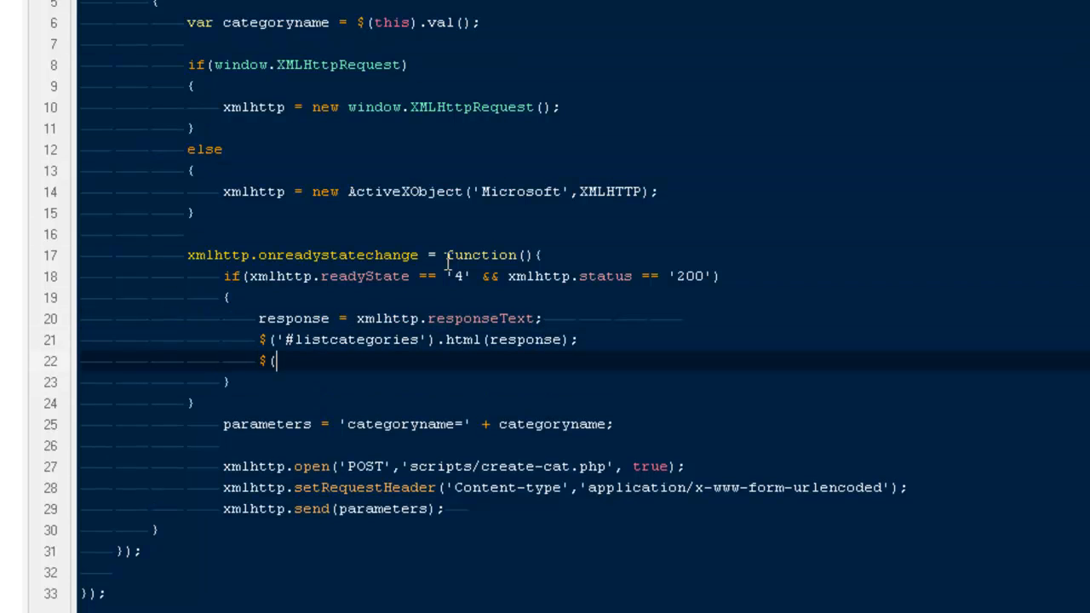
type("t")
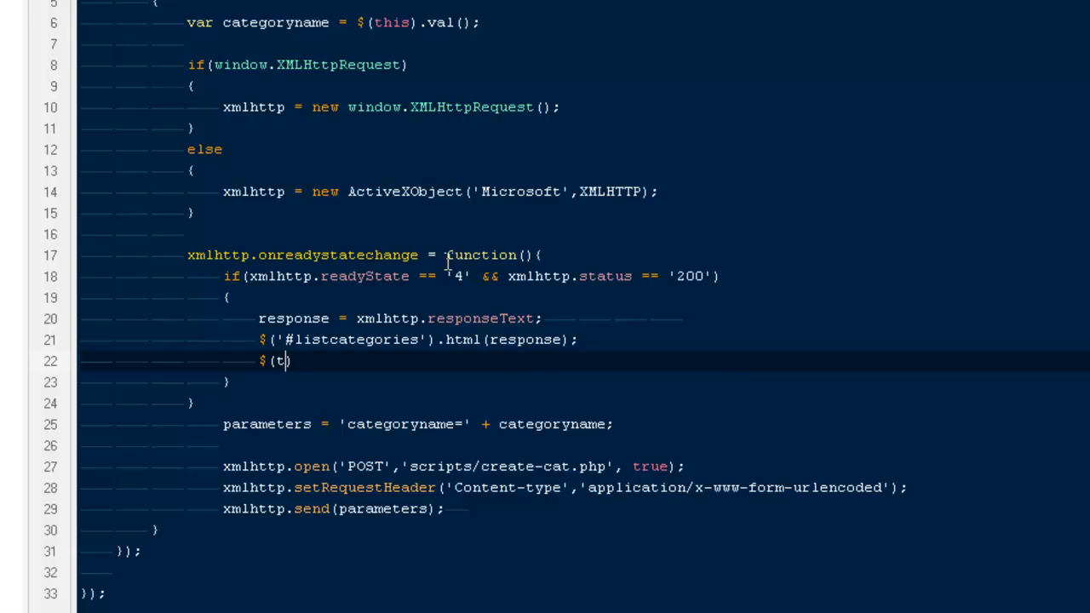
type("his)")
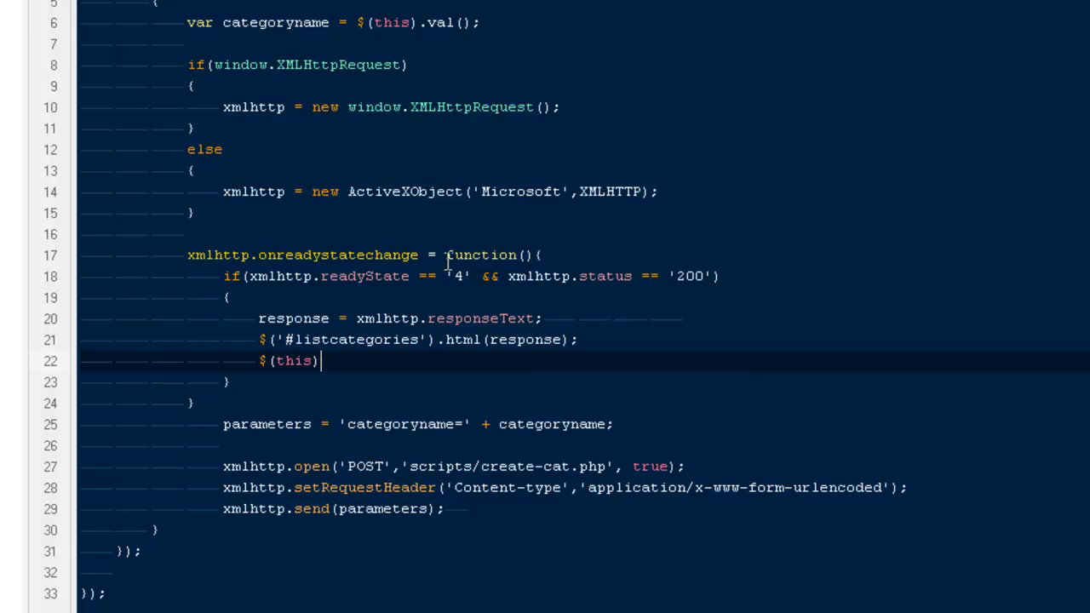
type(".val")
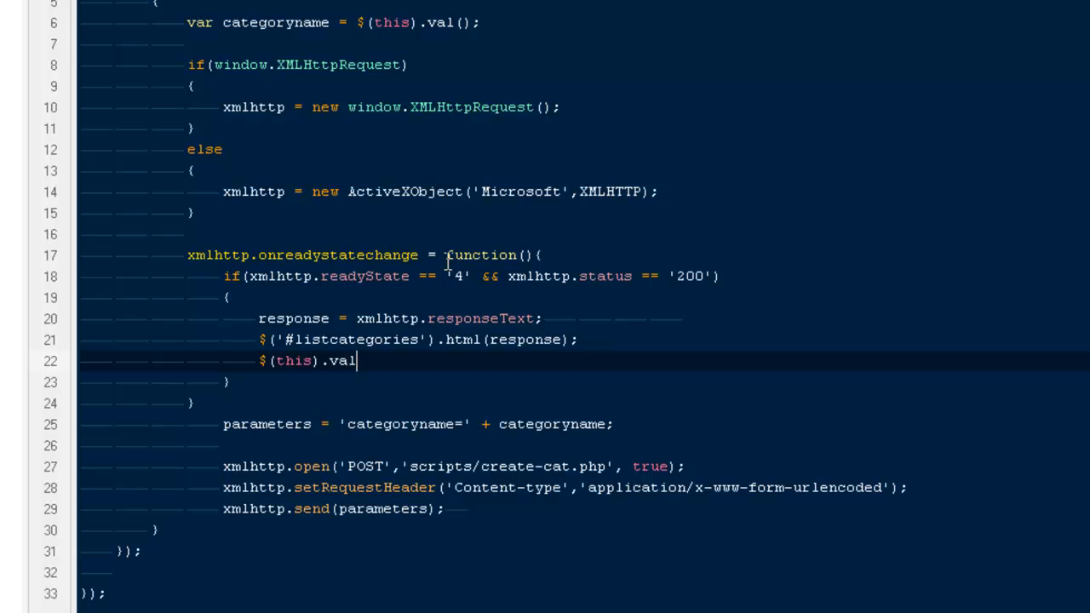
type("()")
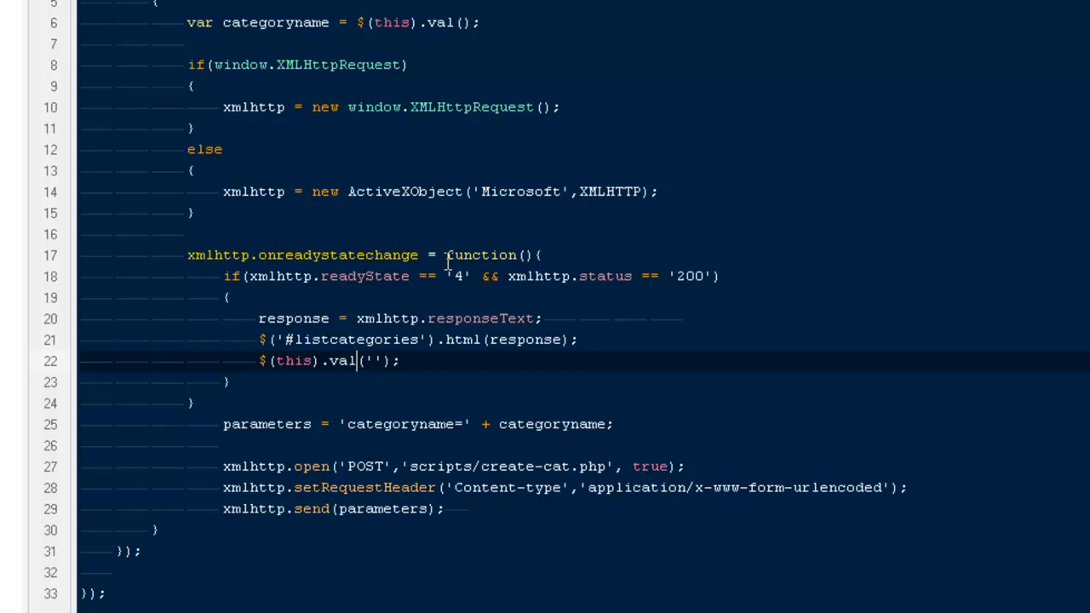
Step: Replace this with '#category' so the category input is emptied after the AJAX refresh
key("Backspace")
type("'#cat")
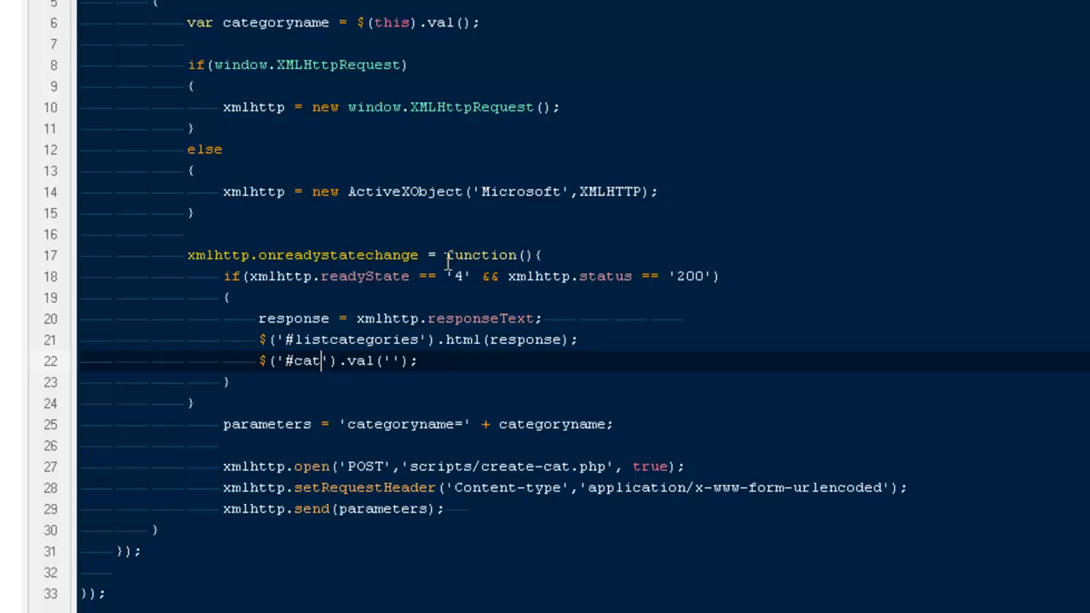
type("egory")
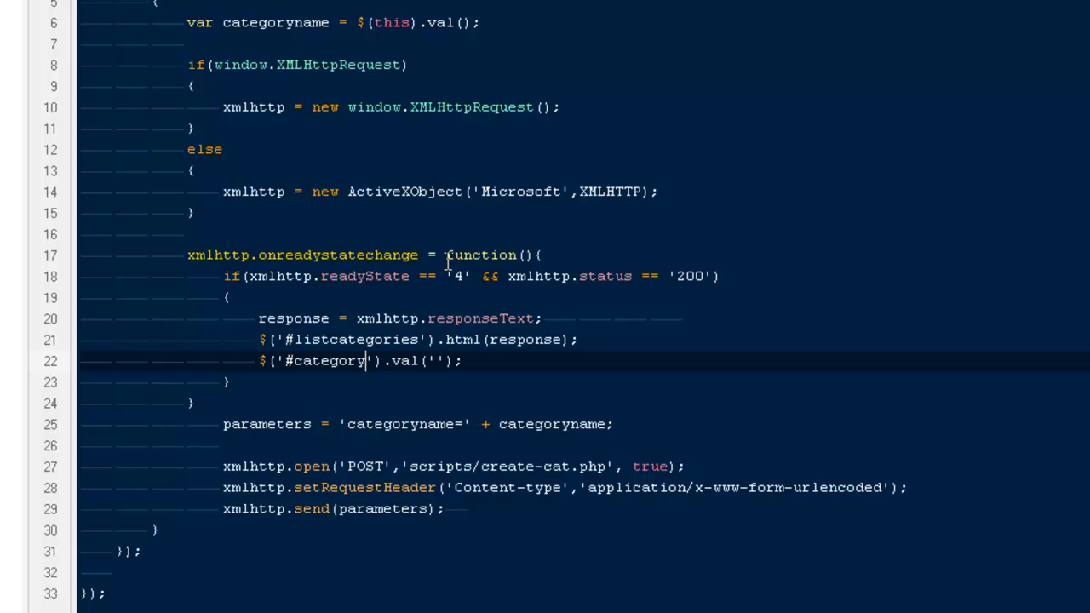
type("create")
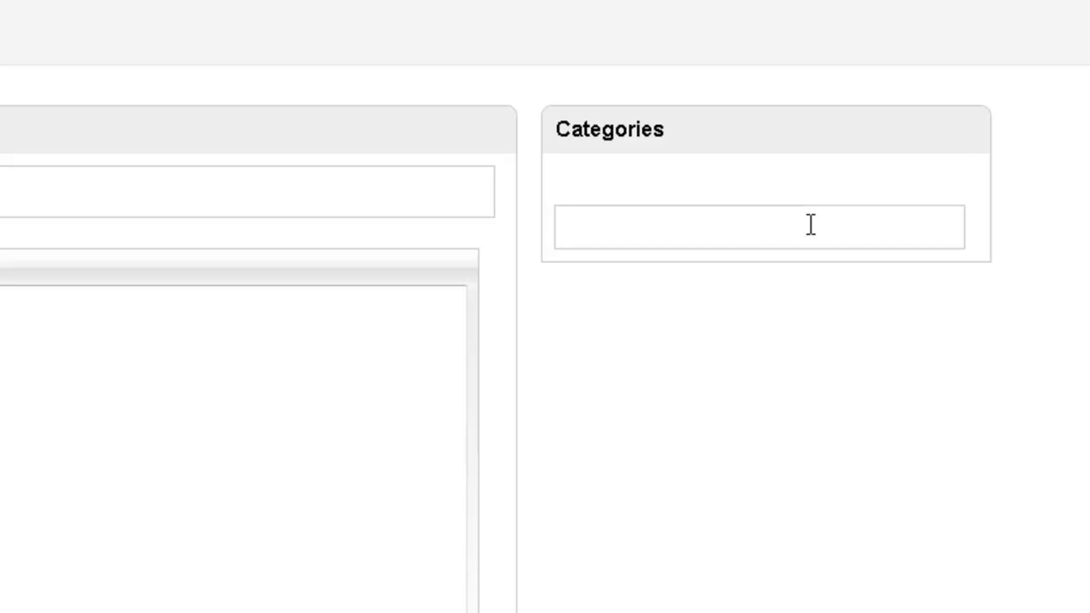
Step: Enter Html for Beginners in the Add New Category field
type("Html")
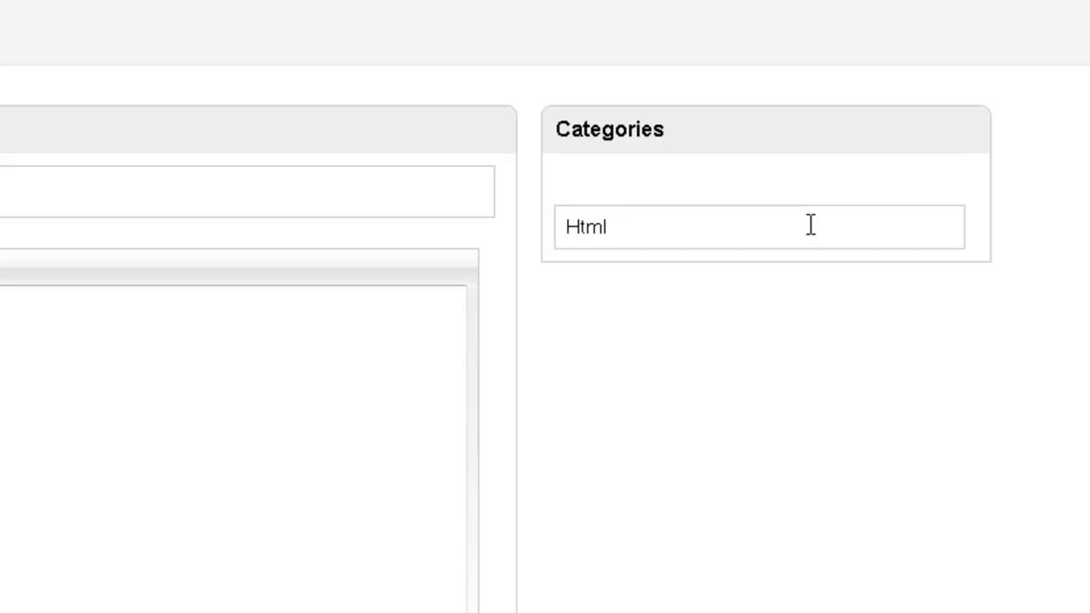
type("for Begin")
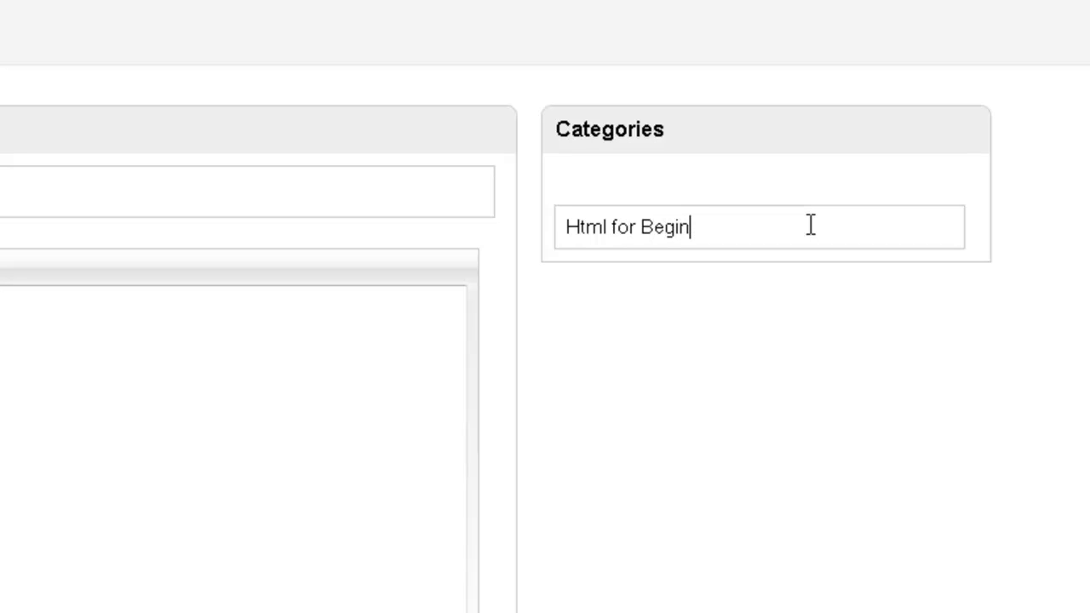
type("ners")
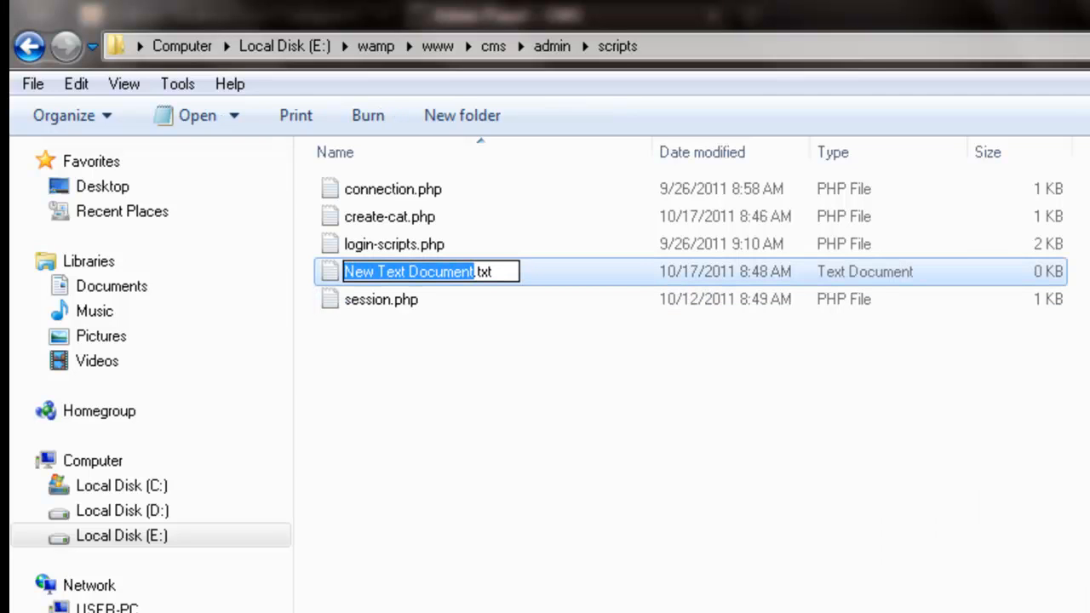
Step: Name the new text document get-categories.php and open it for editing
type("hel")
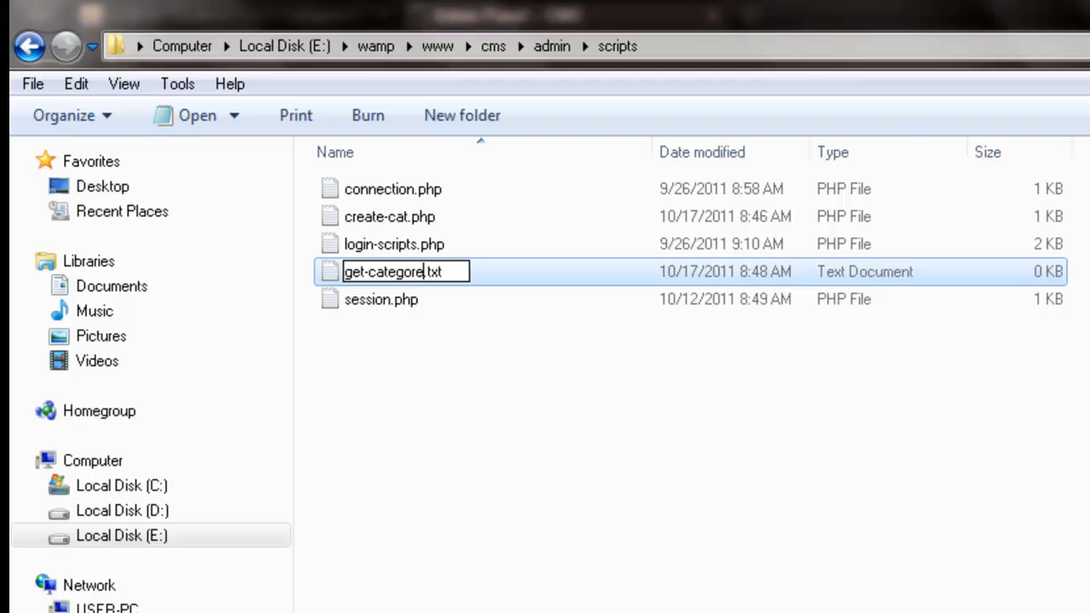
type("s")
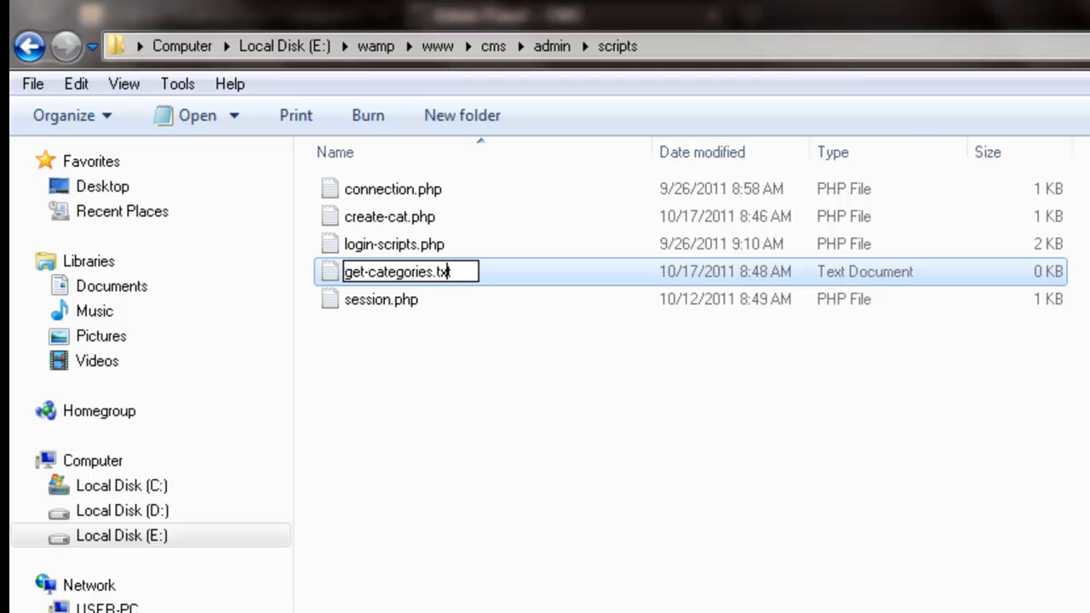
key("Return")
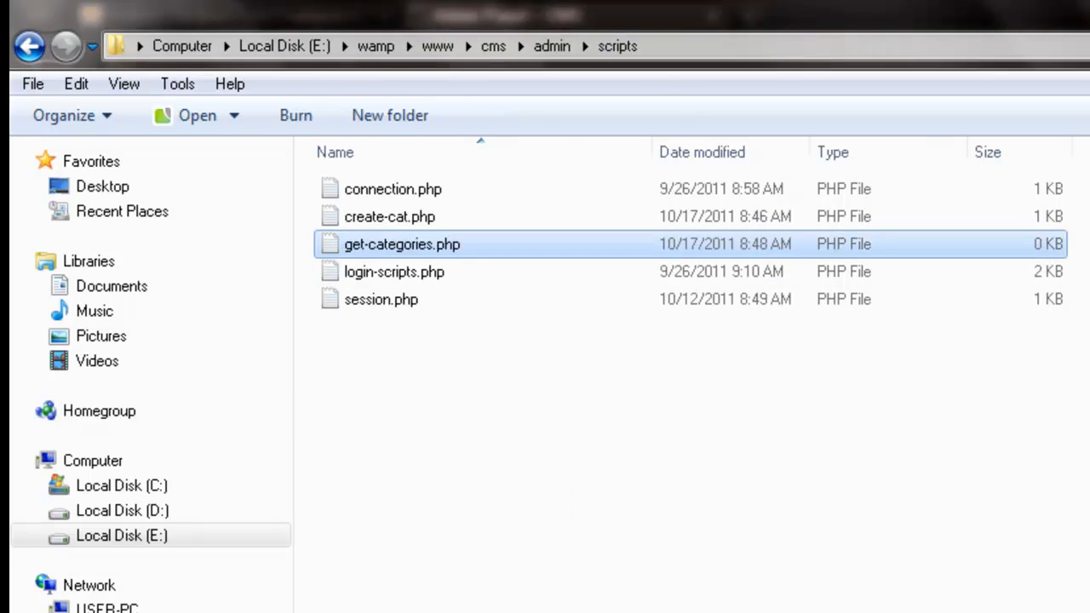
left_click(390, 216)
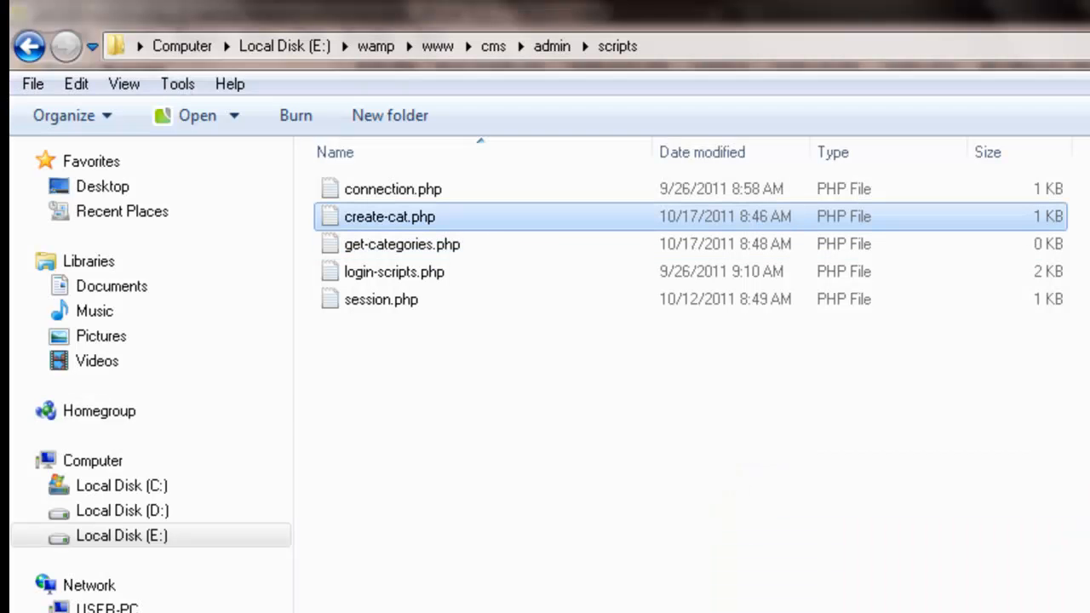
double_click(388, 217)
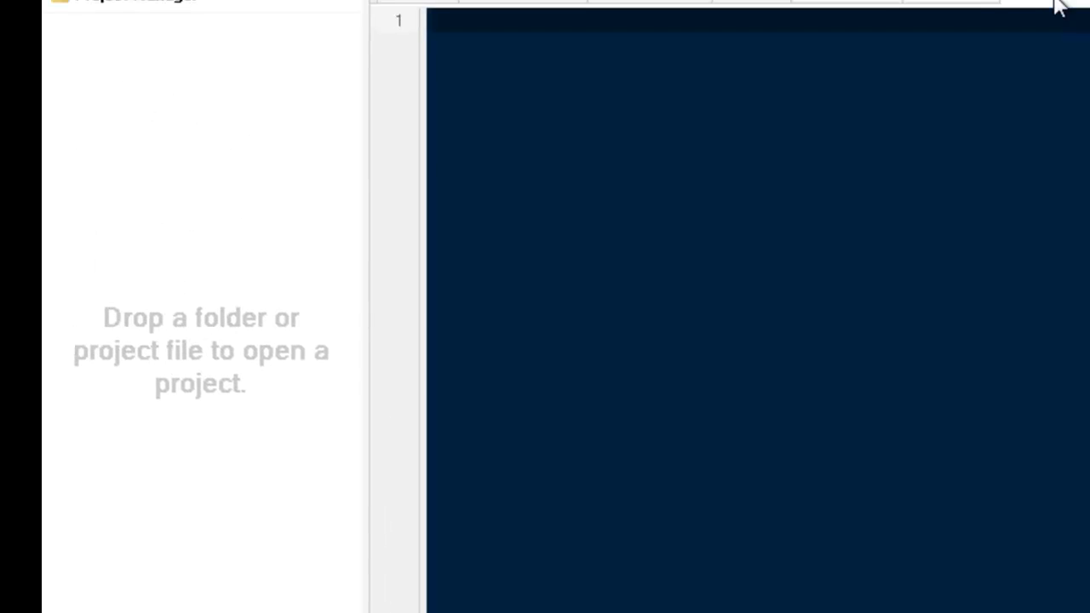
Step: Write get-categories.php with include_once 'connection.php', the categories query and checkbox loop, and save it
type("inl")
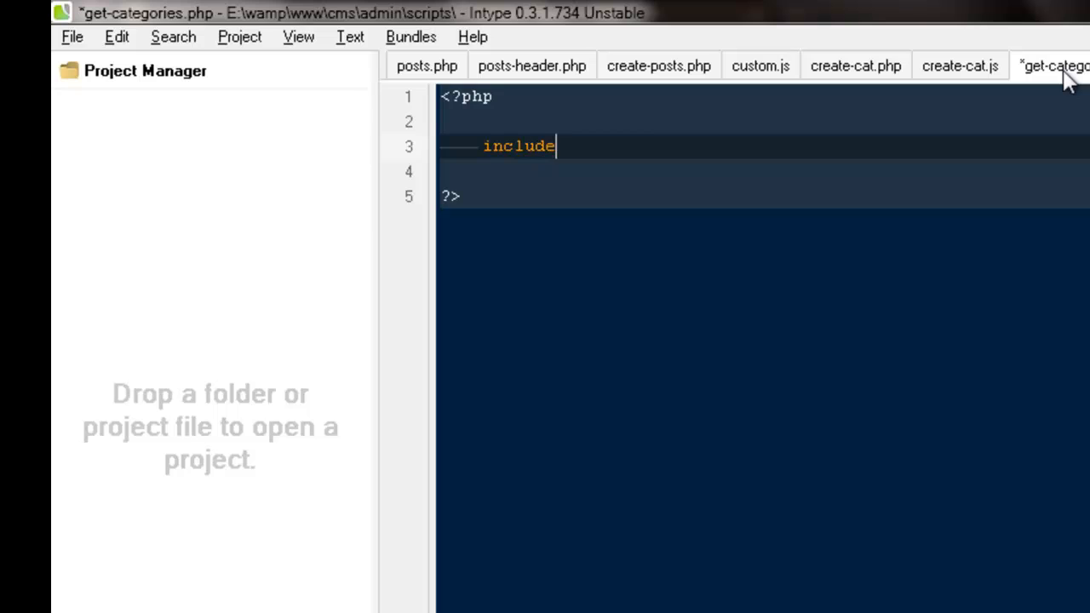
type("_once '")
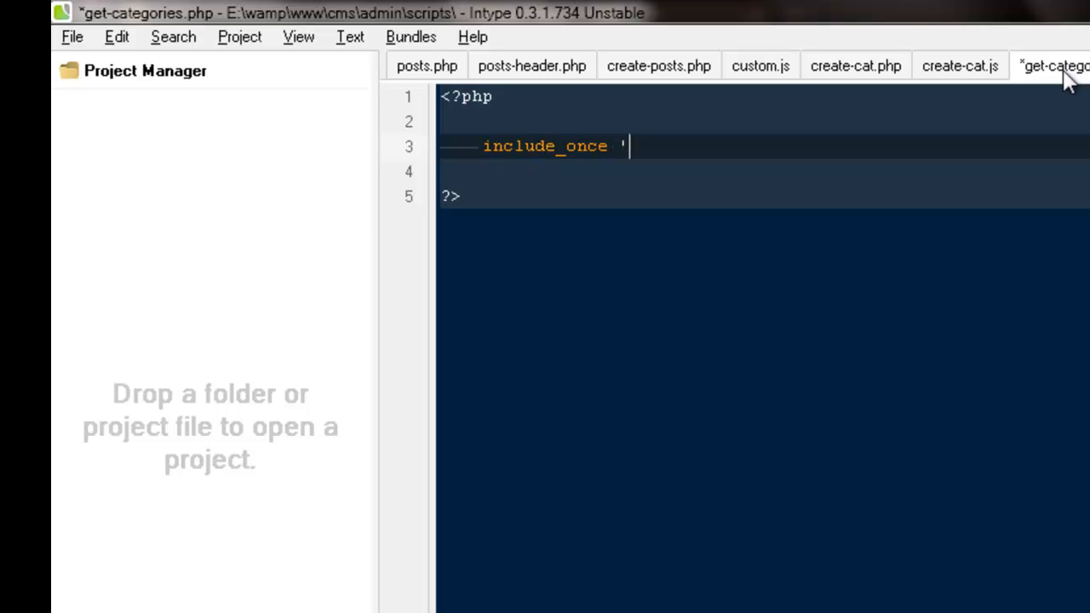
type("connec")
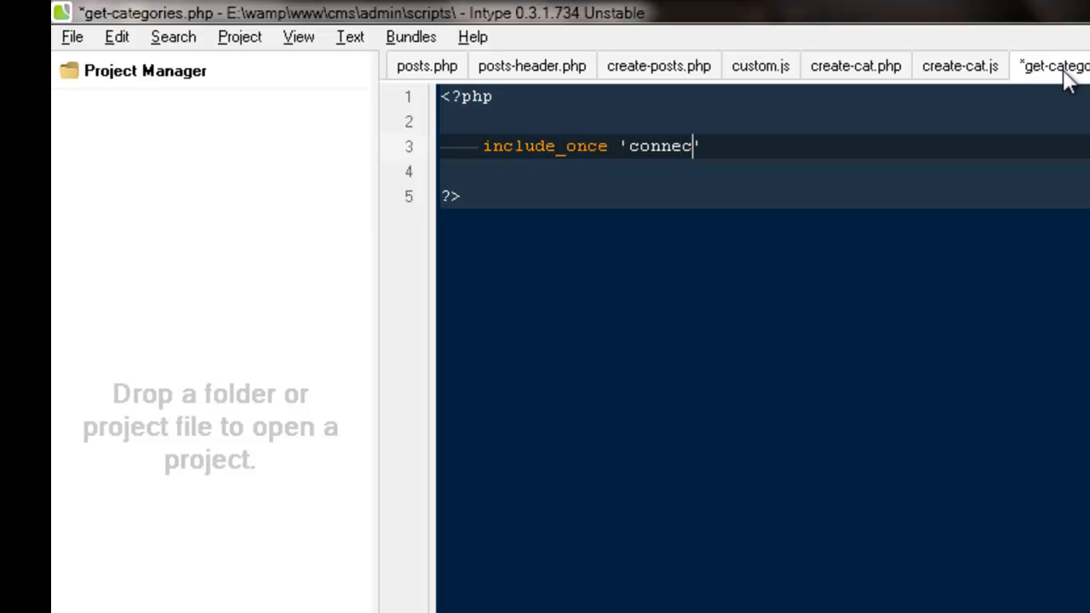
type("tio.php")
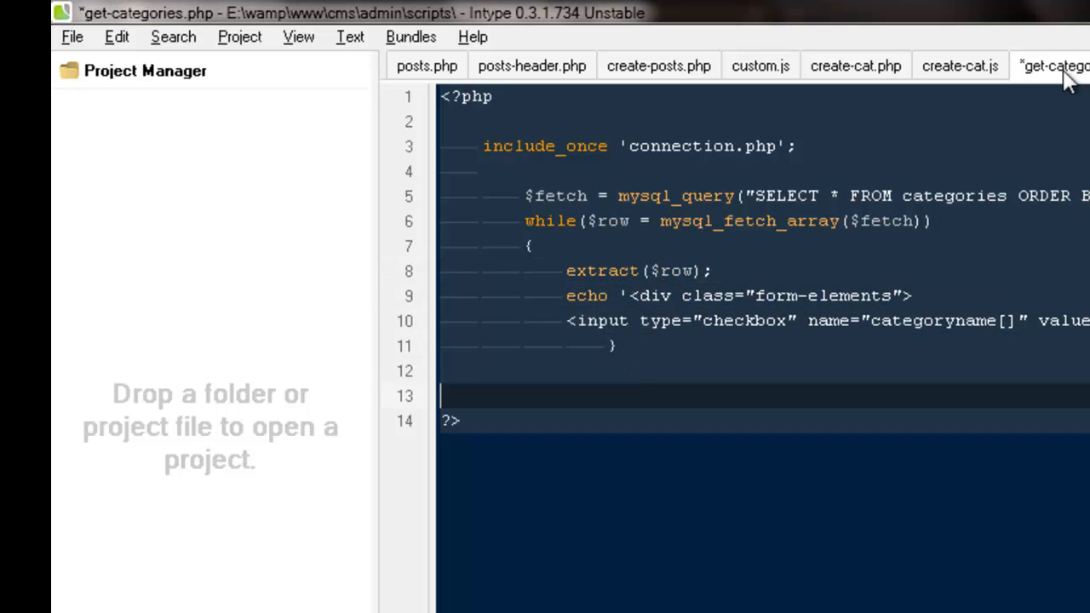
key("ctrl+s")
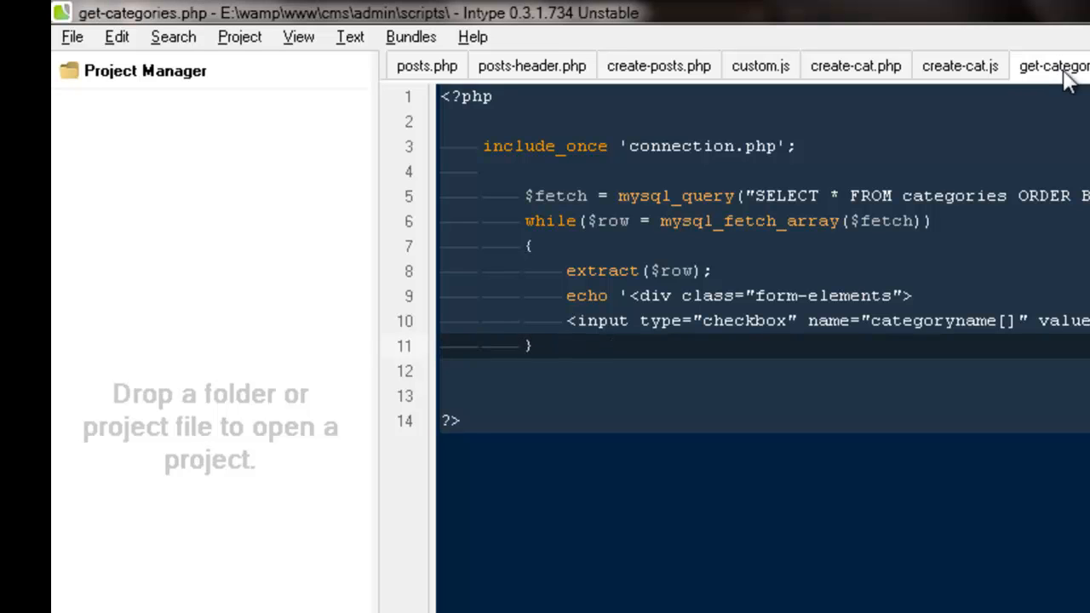
mouse_move(450, 85)
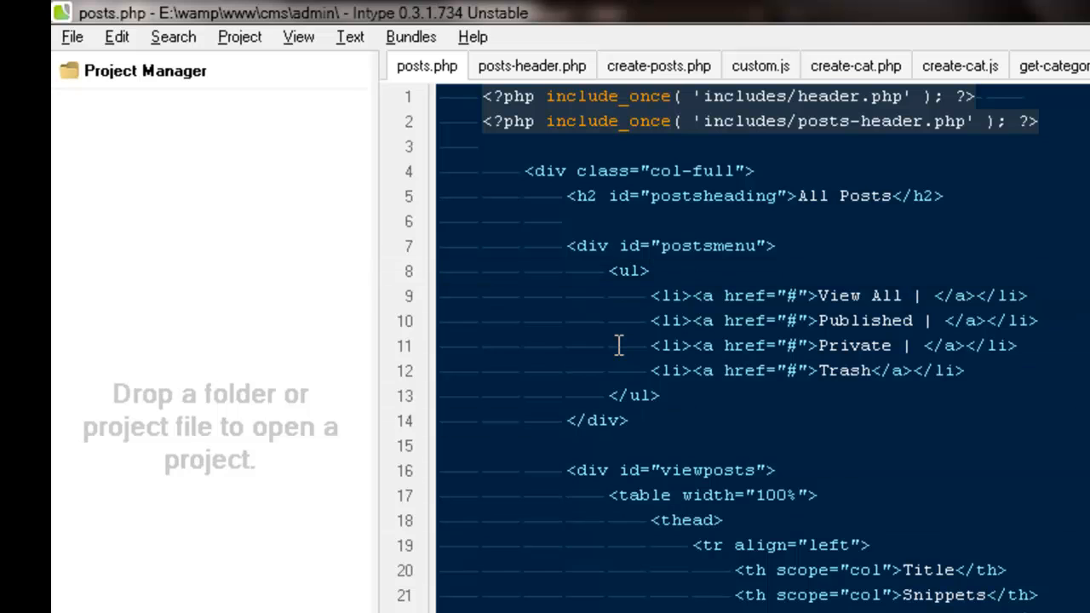
Step: Add <?php include_once( 'scripts/get-categories.php' ); ?> inside create-posts.php's listcategories div
left_click(657, 65)
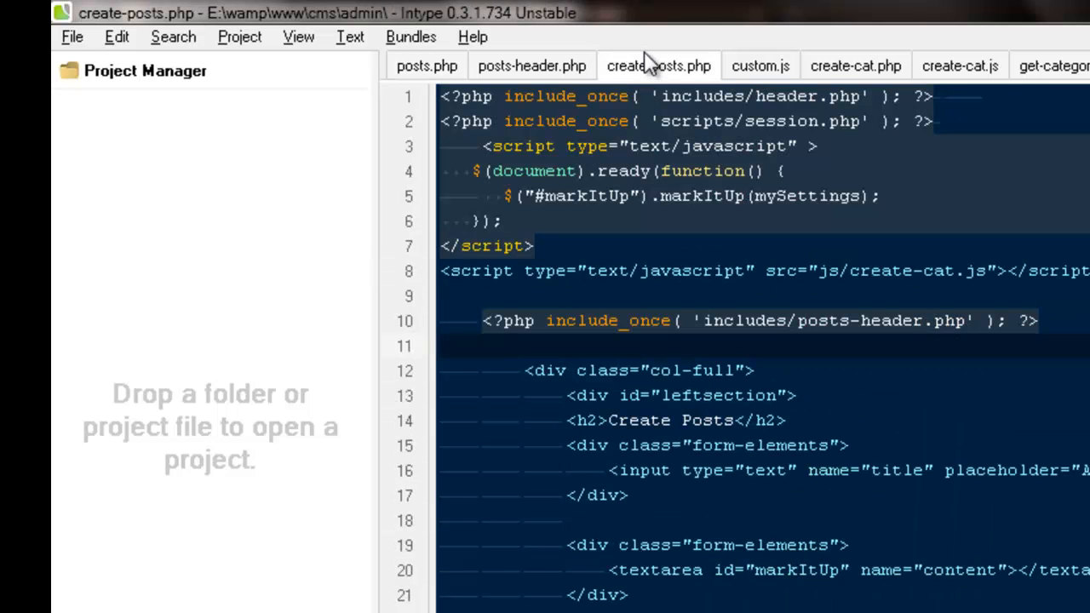
scroll("down", 3)
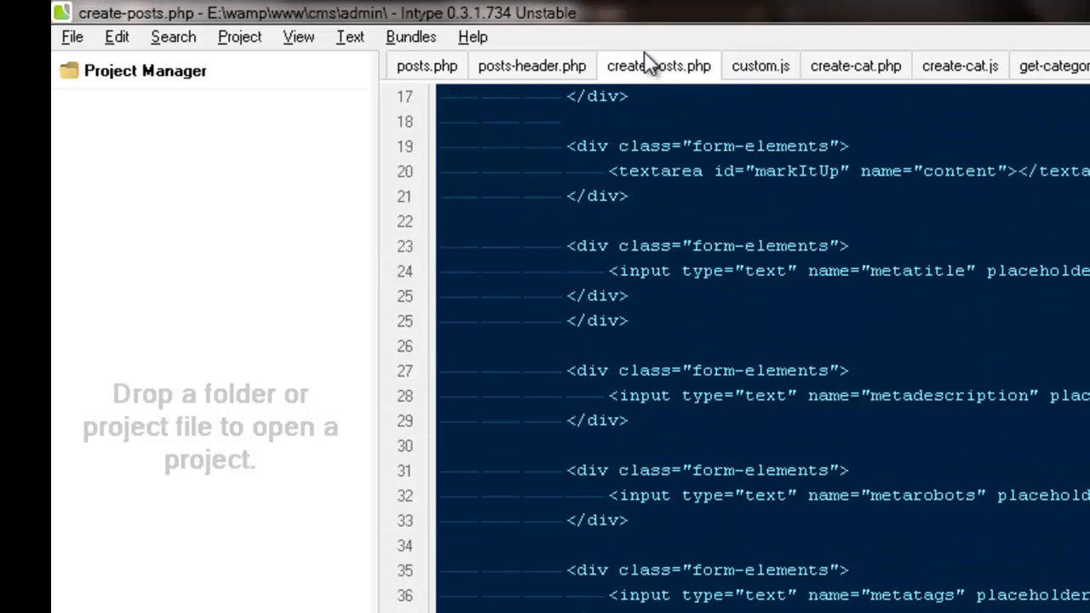
scroll("down", 3)
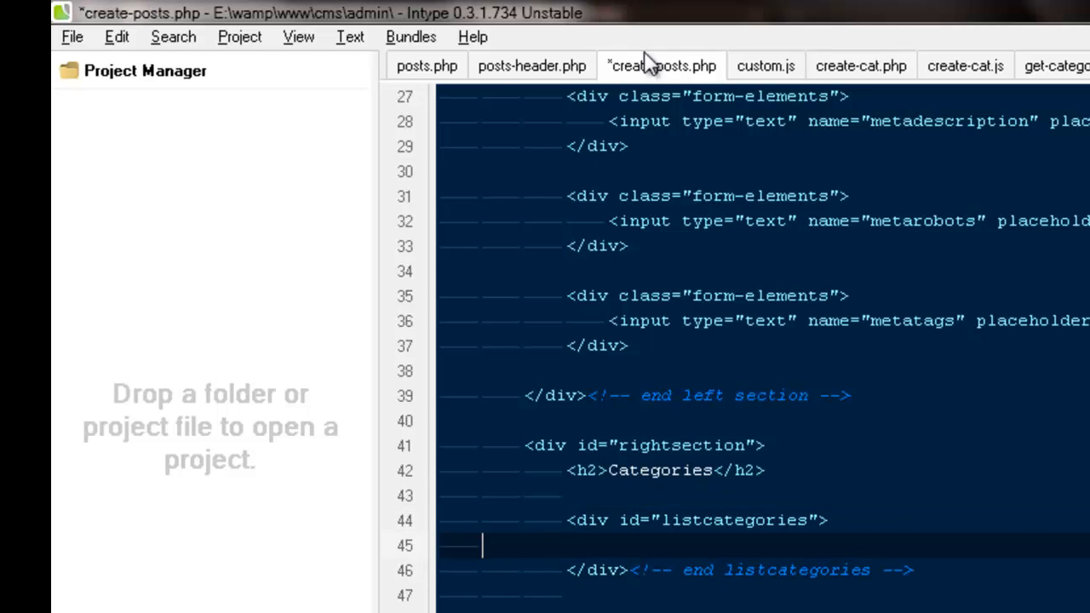
type("<?php")
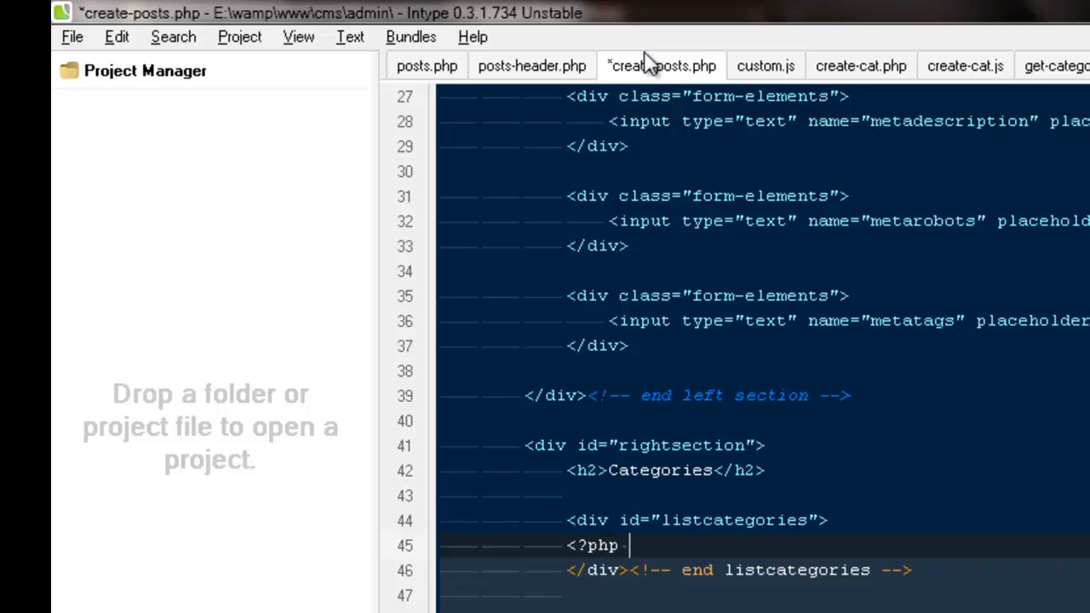
type("incl")
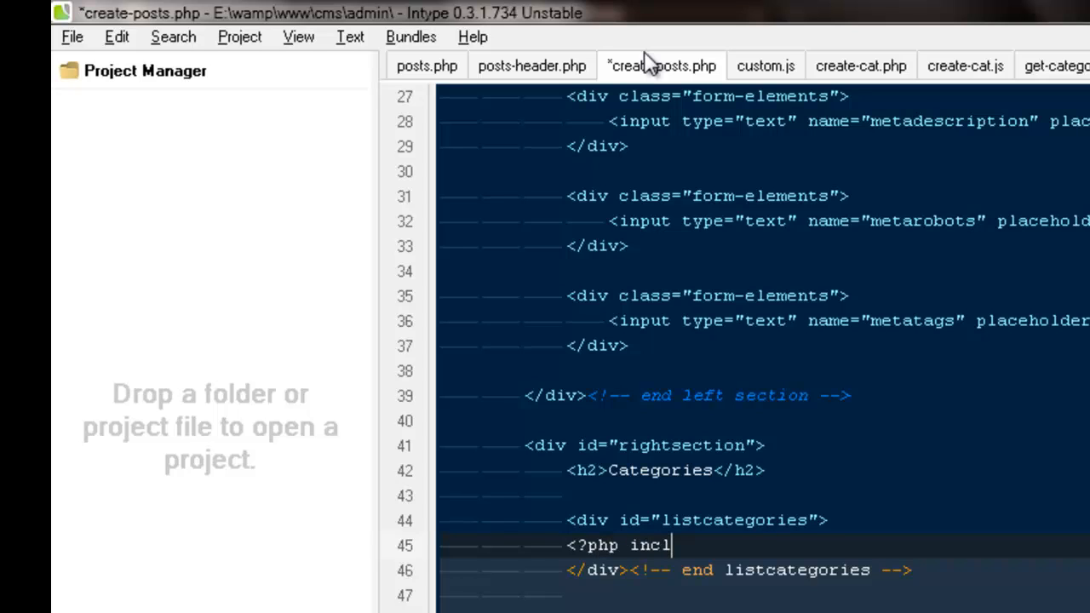
type("ude_once( 'sc' );")
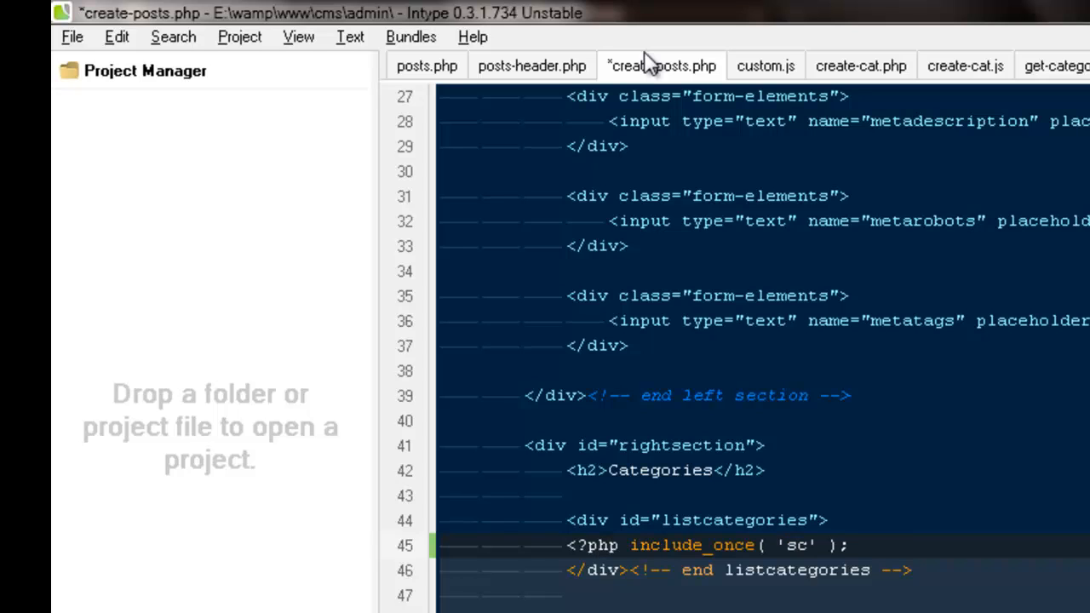
type("scripts.")
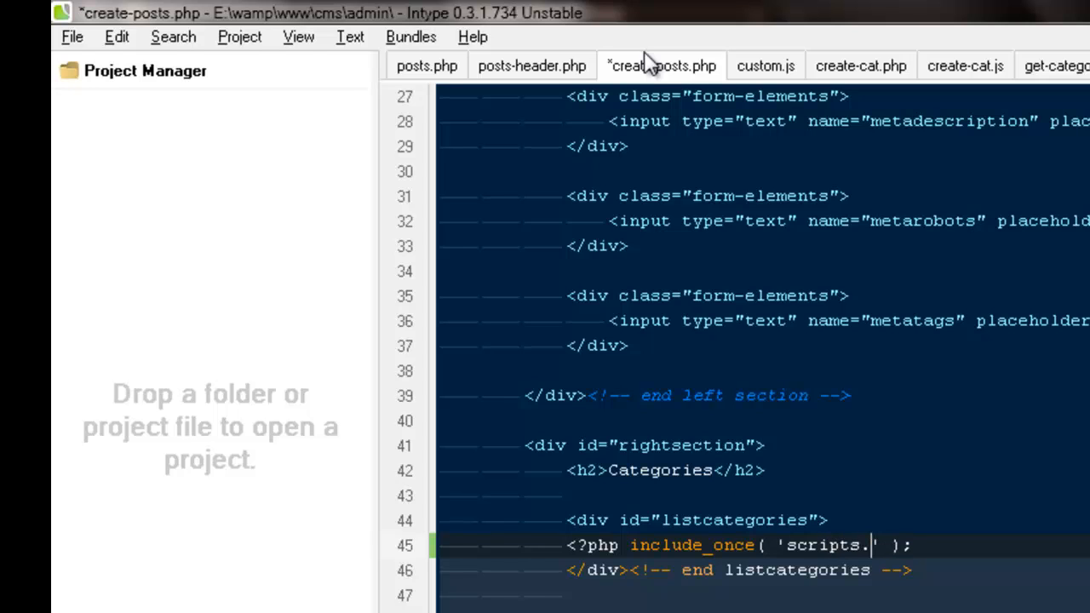
type("/")
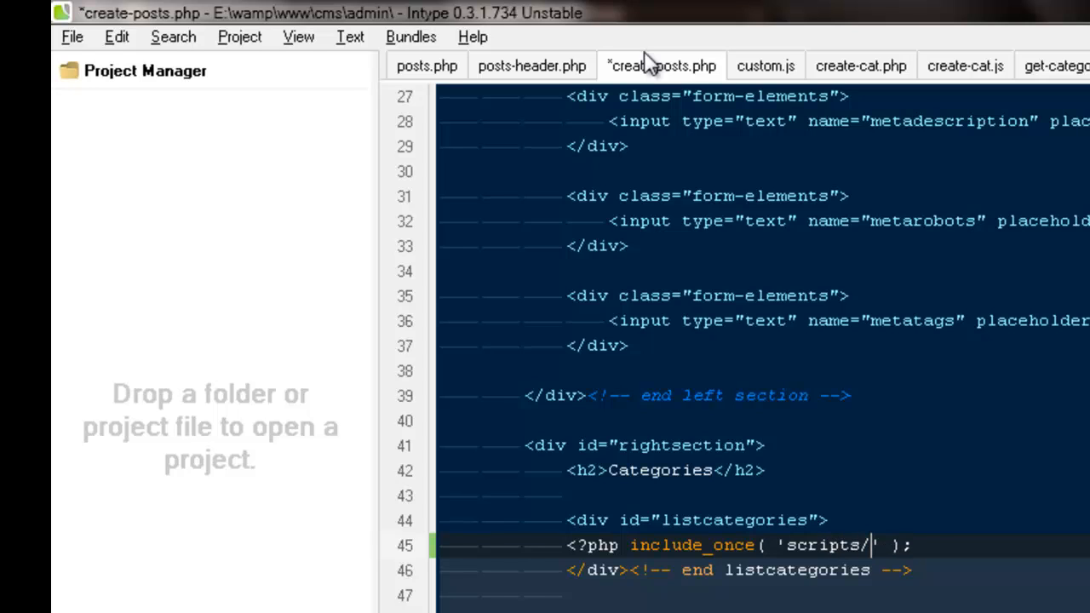
type("get0")
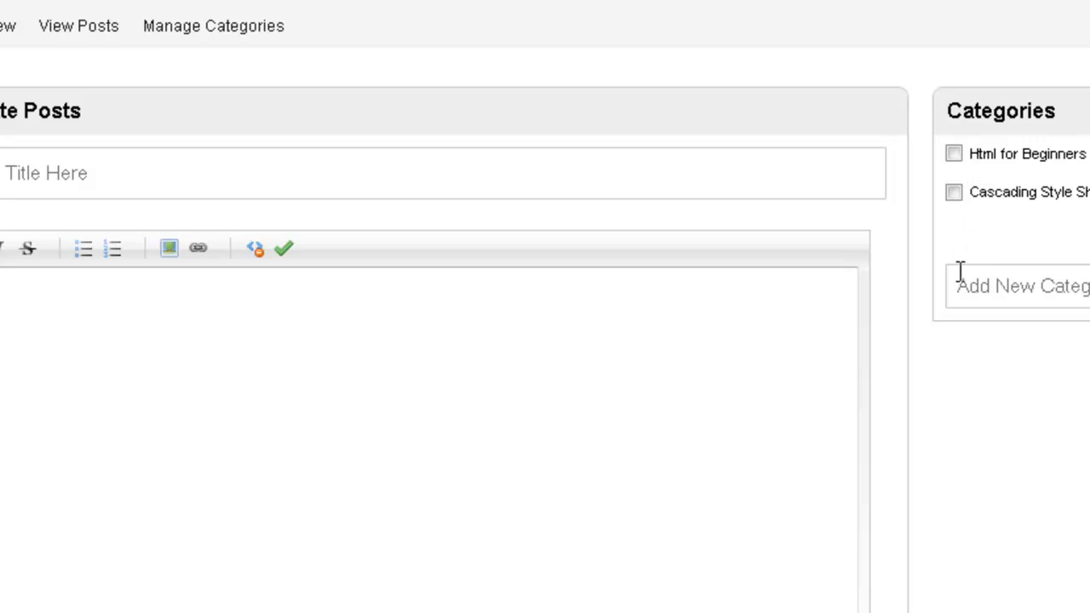
Step: Focus the Add New Category field beside the listed category checkboxes
left_click(1021, 286)
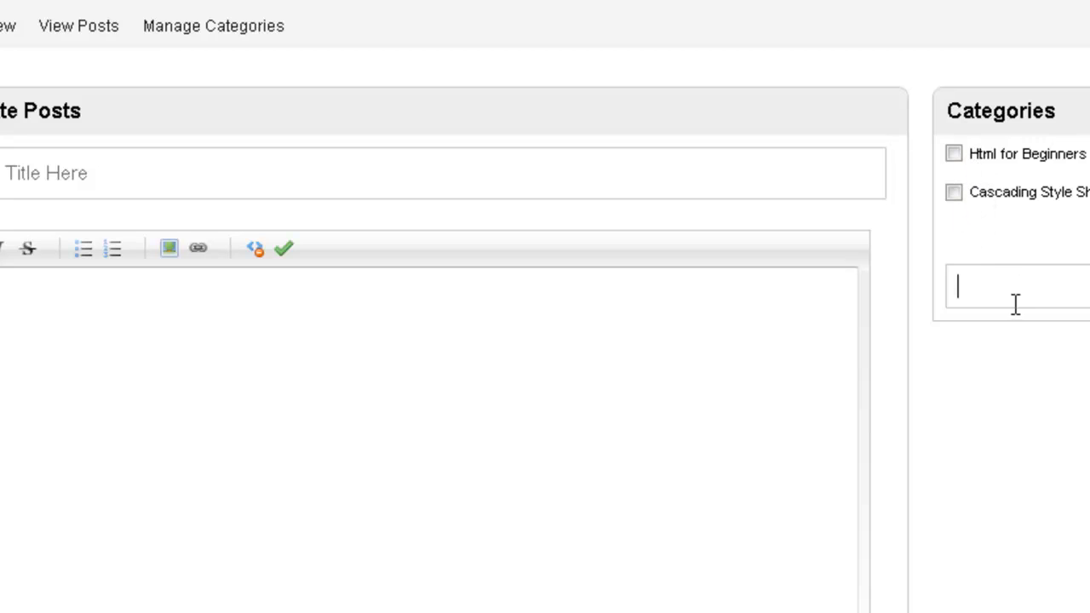
mouse_move(987, 255)
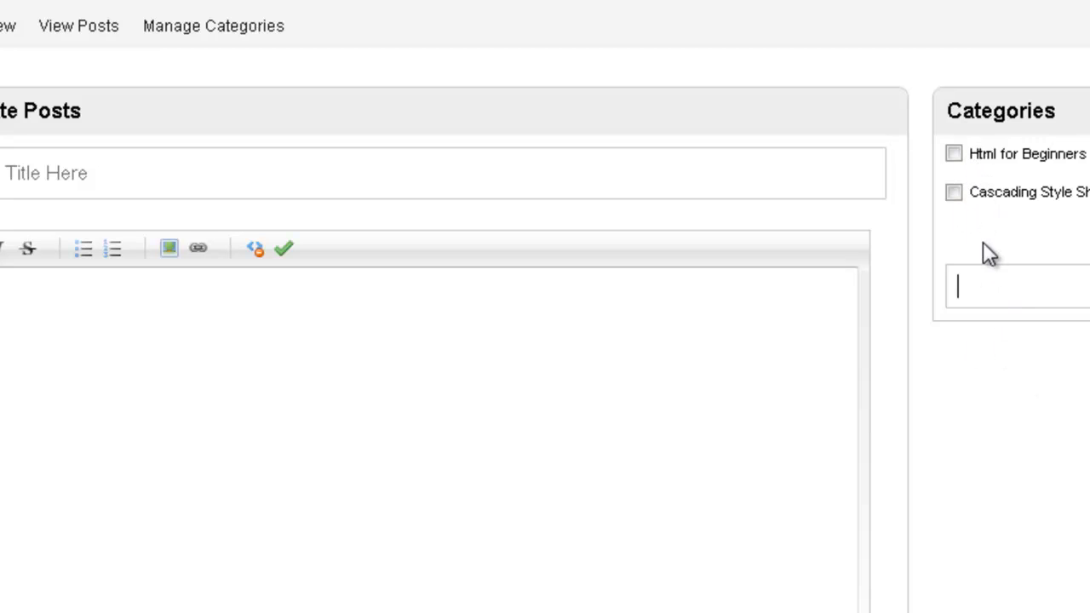
mouse_move(984, 289)
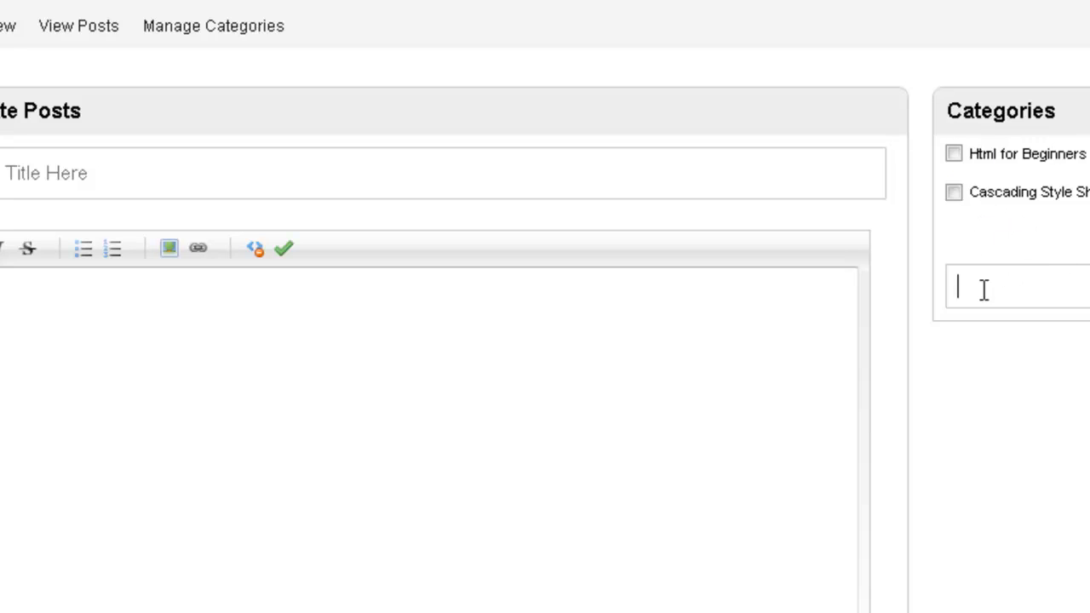
mouse_move(576, 82)
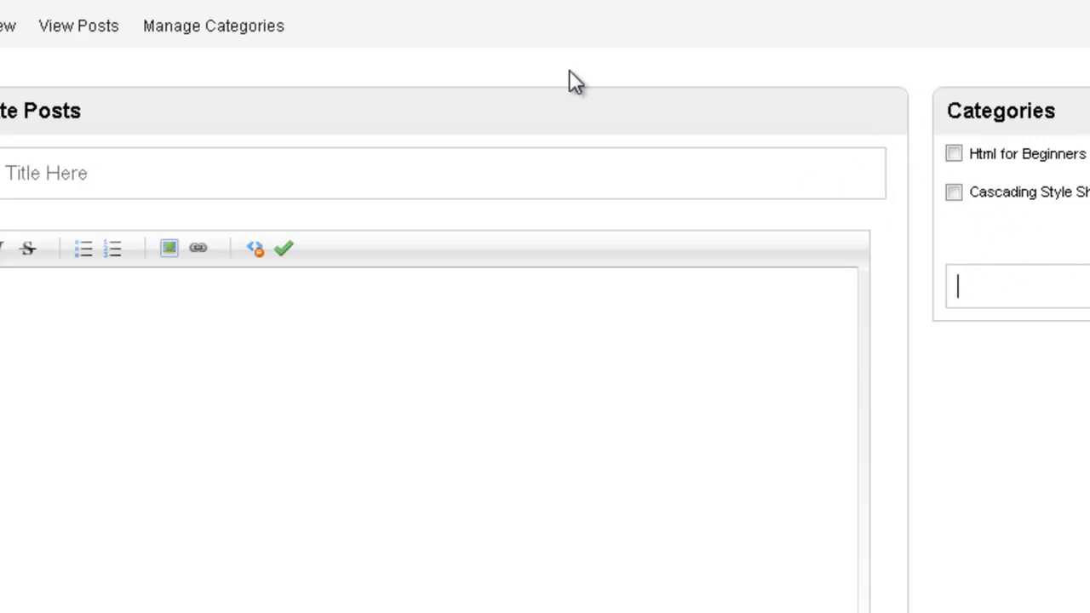
mouse_move(998, 220)
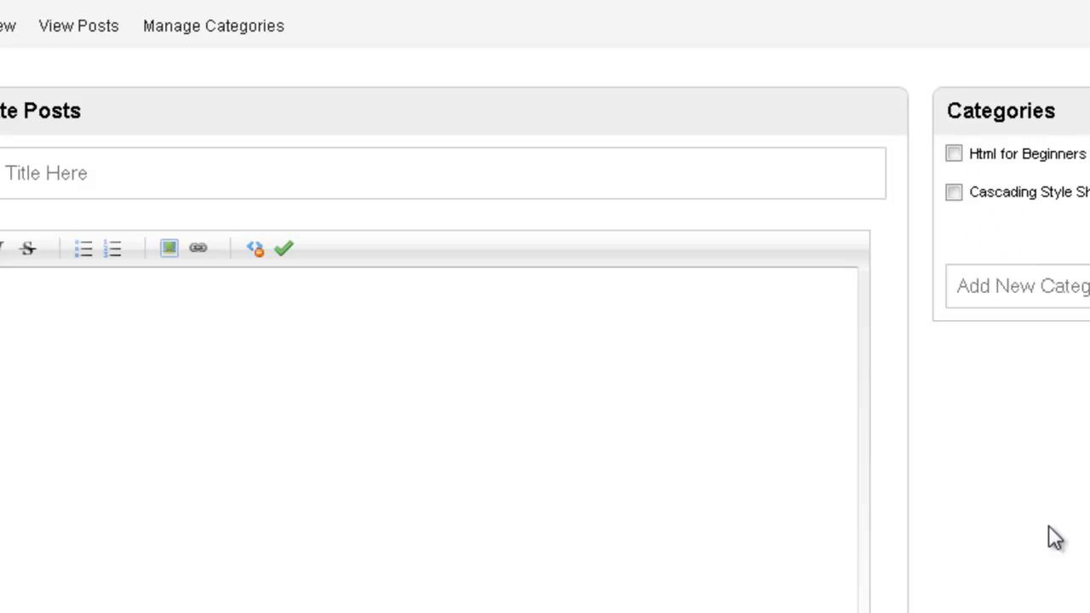
mouse_move(1059, 373)
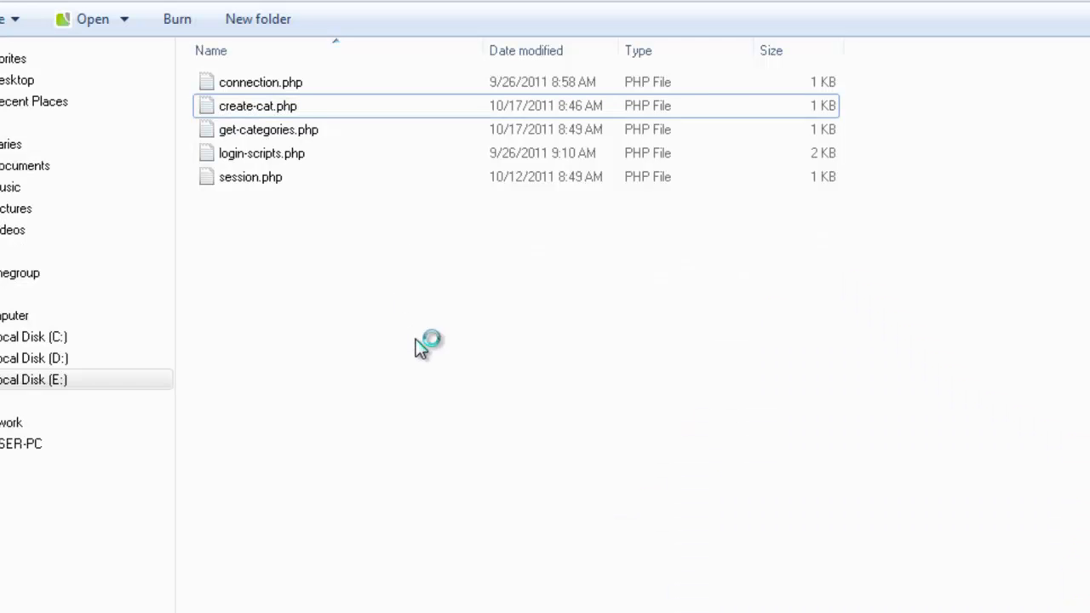
Step: Create a new text document in the scripts folder named create-posts
right_click(426, 340)
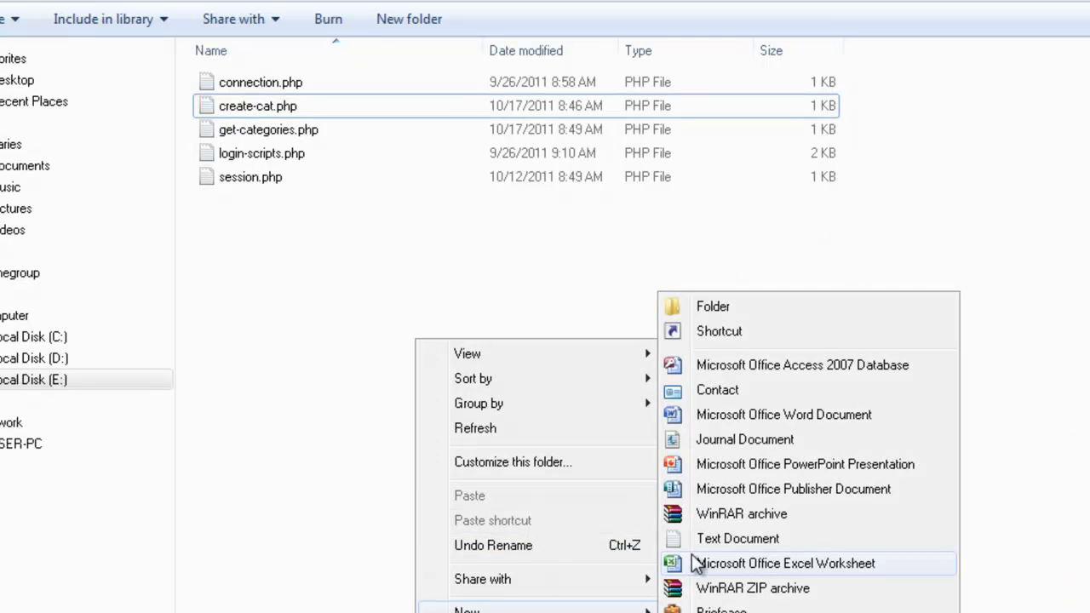
left_click(737, 538)
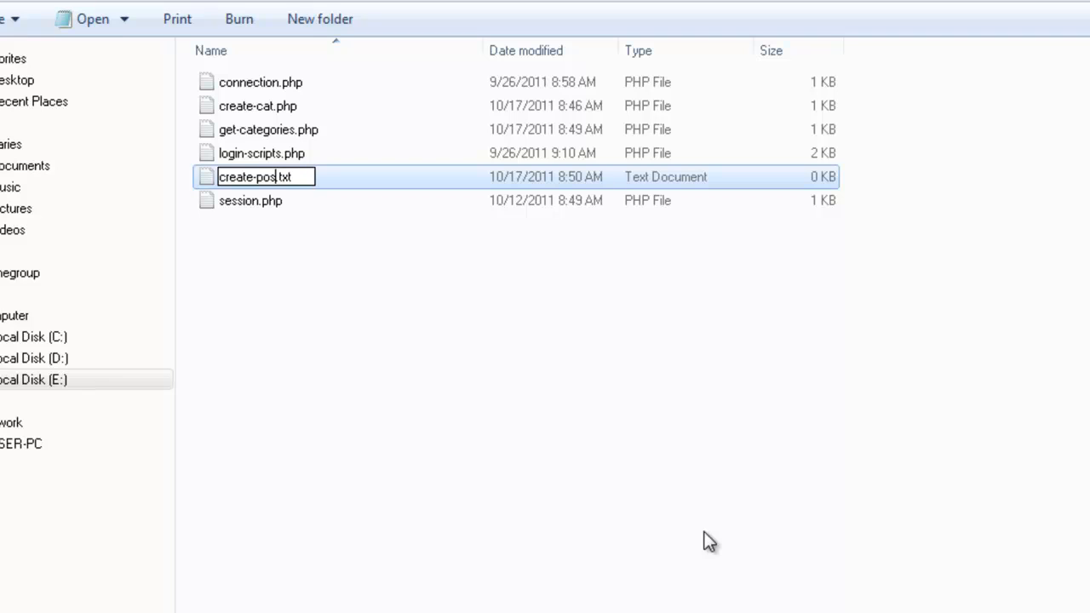
type("s")
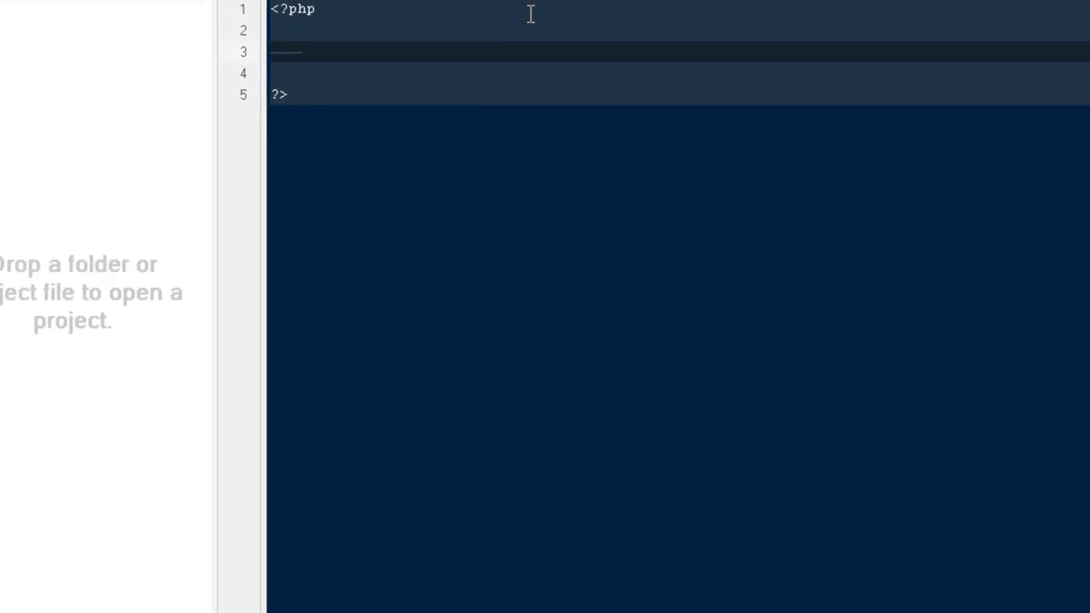
Step: Include session.php and start an if(isset($_POST['submit'])) block in create-posts.php
type("include_once( 'file' );")
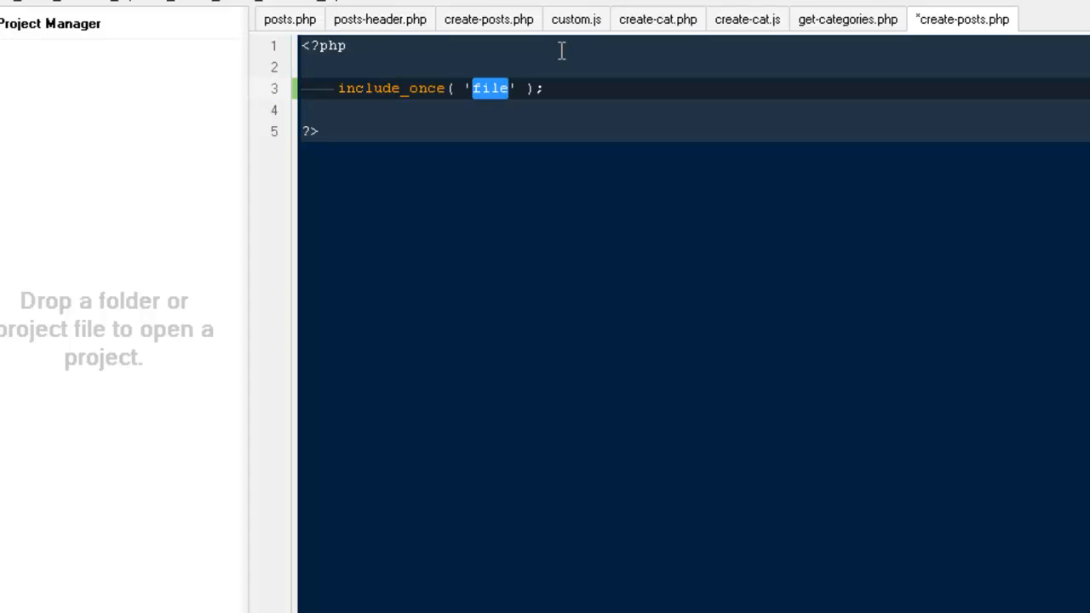
type("connect")
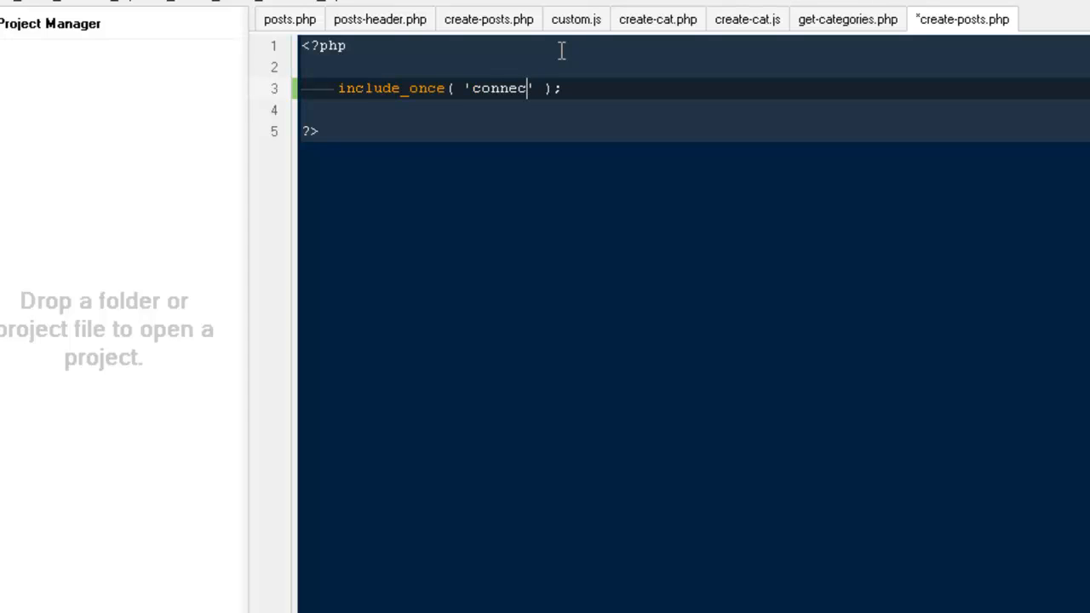
type("tion.php")
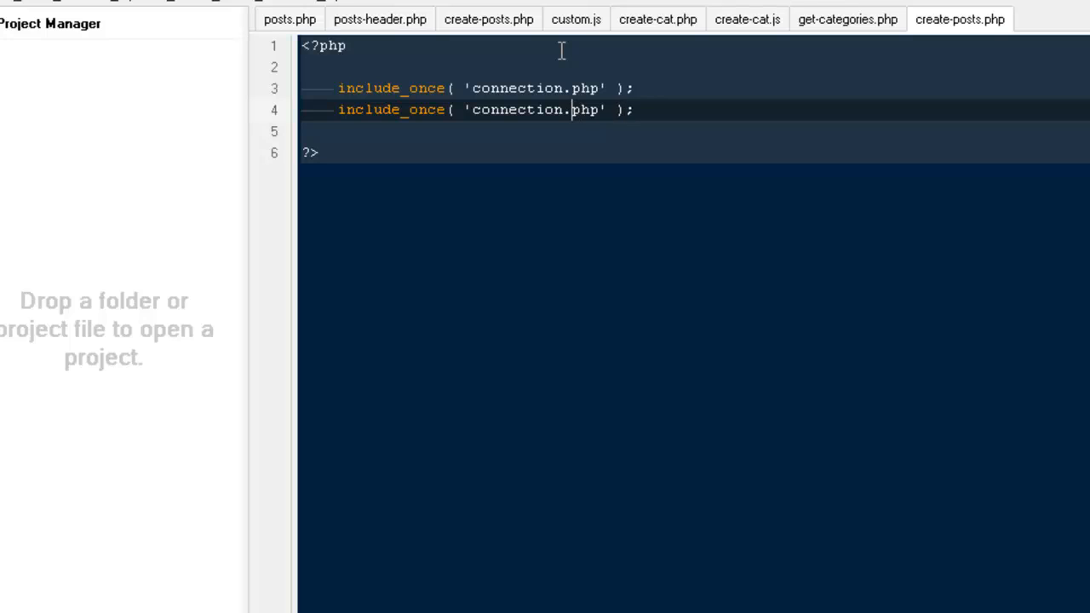
key("Backspace")
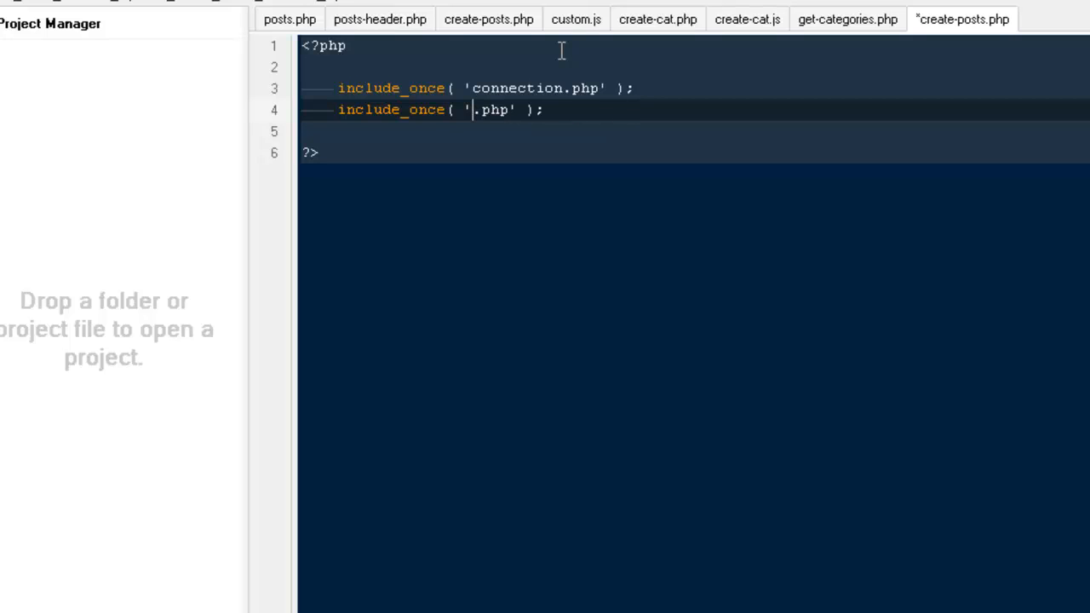
type("session")
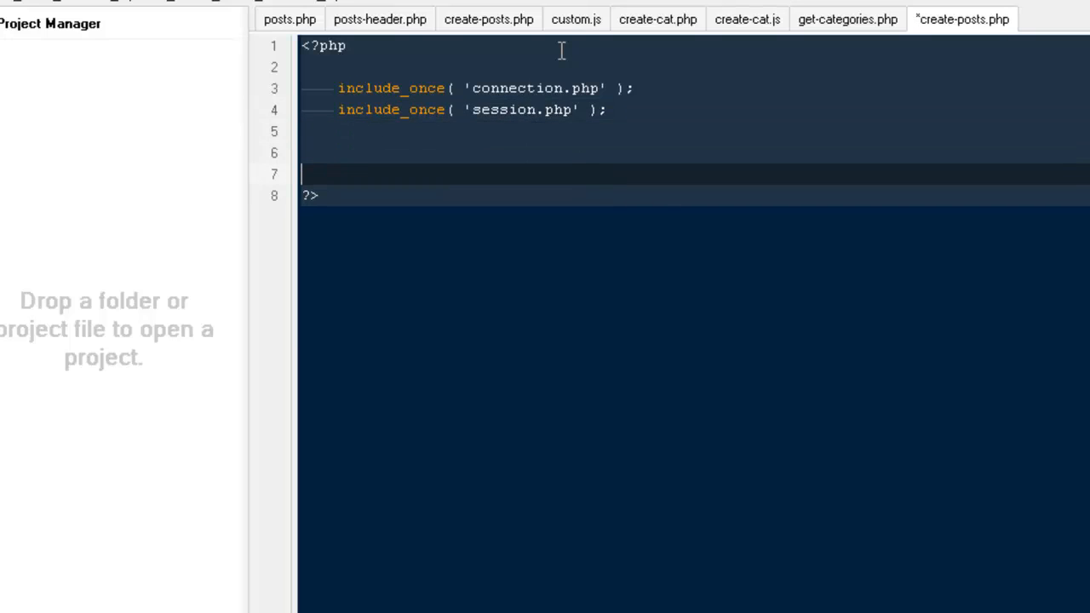
type("if")
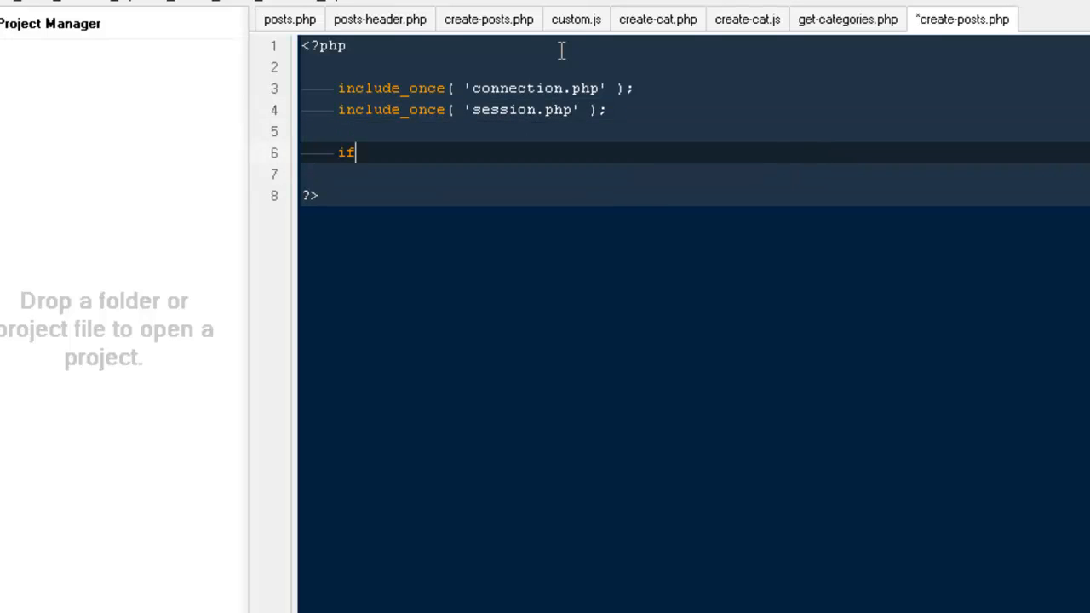
type("(isset($")
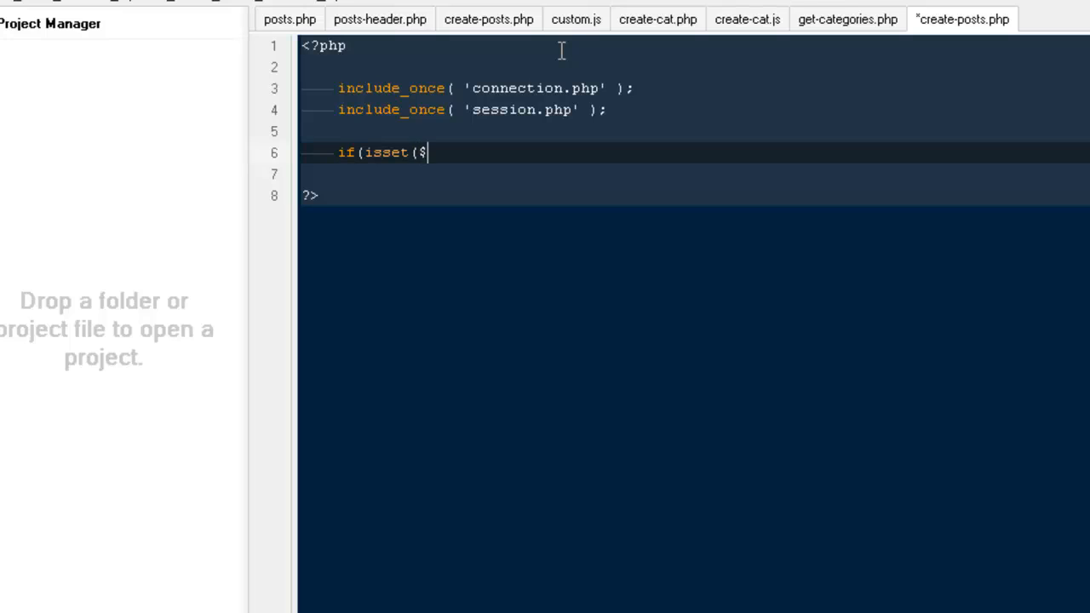
type("_POST[]")
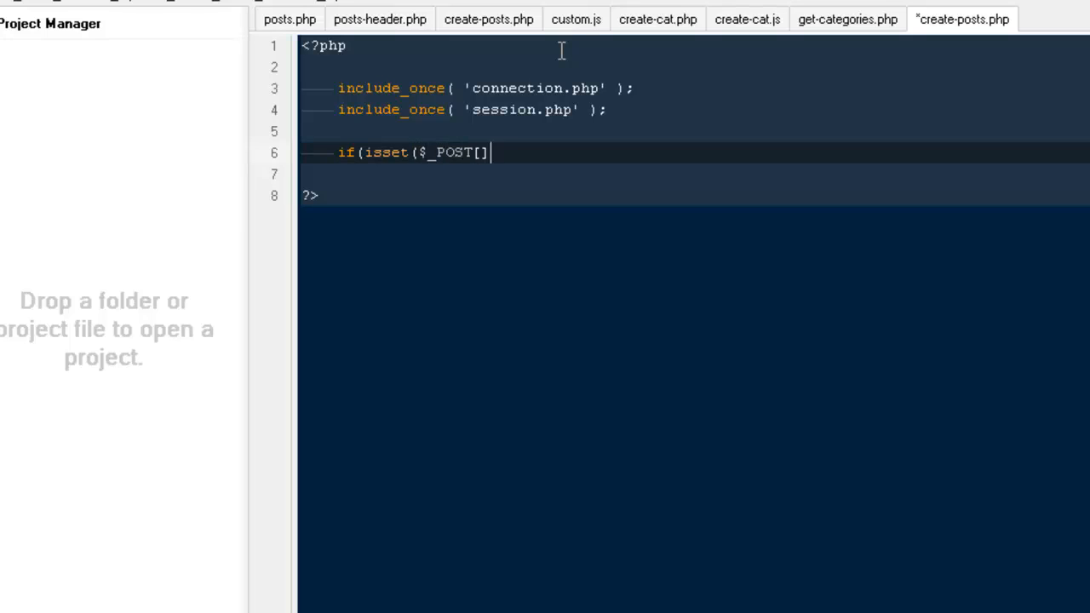
type("'submit'")
left_click(693, 174)
type("{")
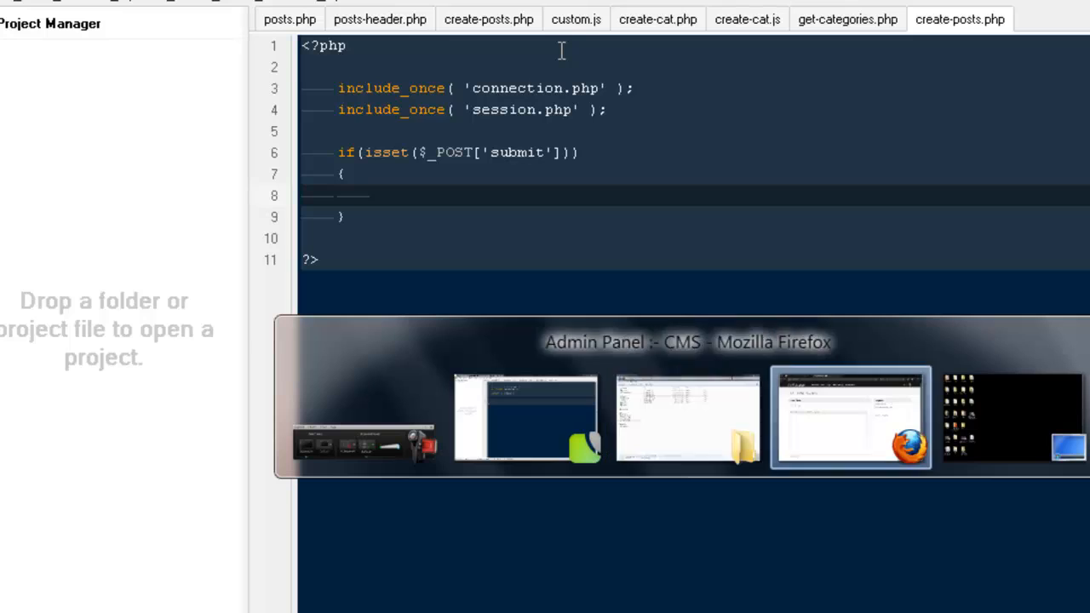
Step: Assign $title and $content from $_POST['title'] and $_POST['content'] inside the submit block
left_click(849, 418)
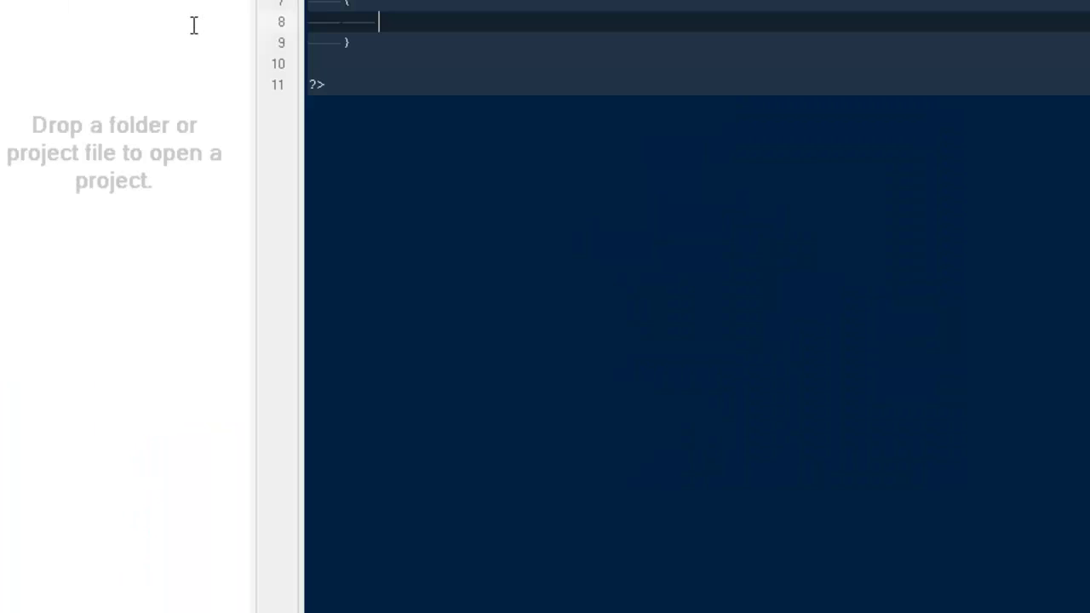
type("$")
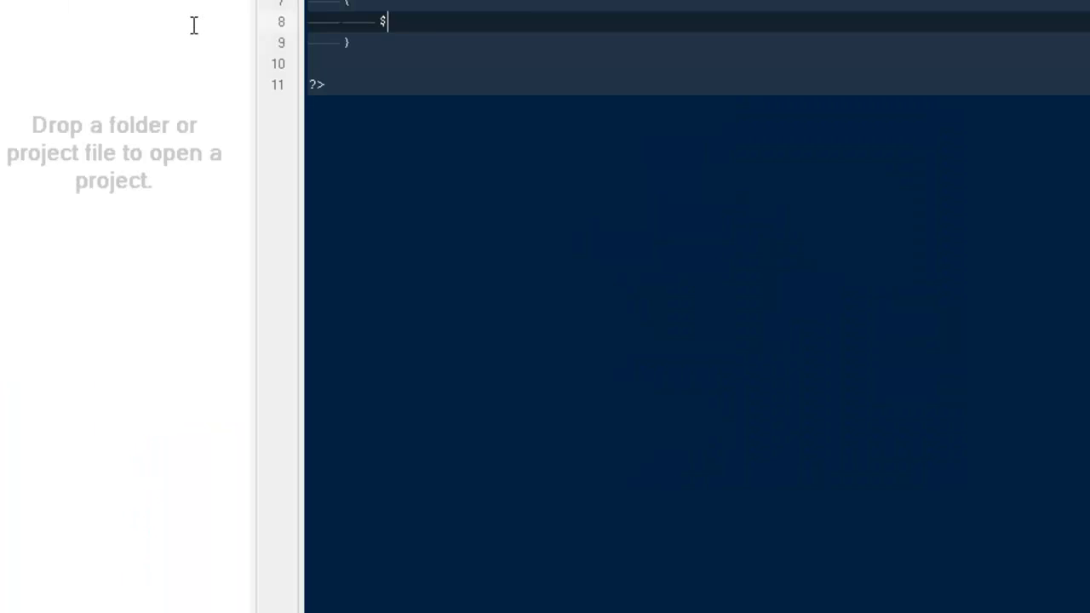
type("title = $_")
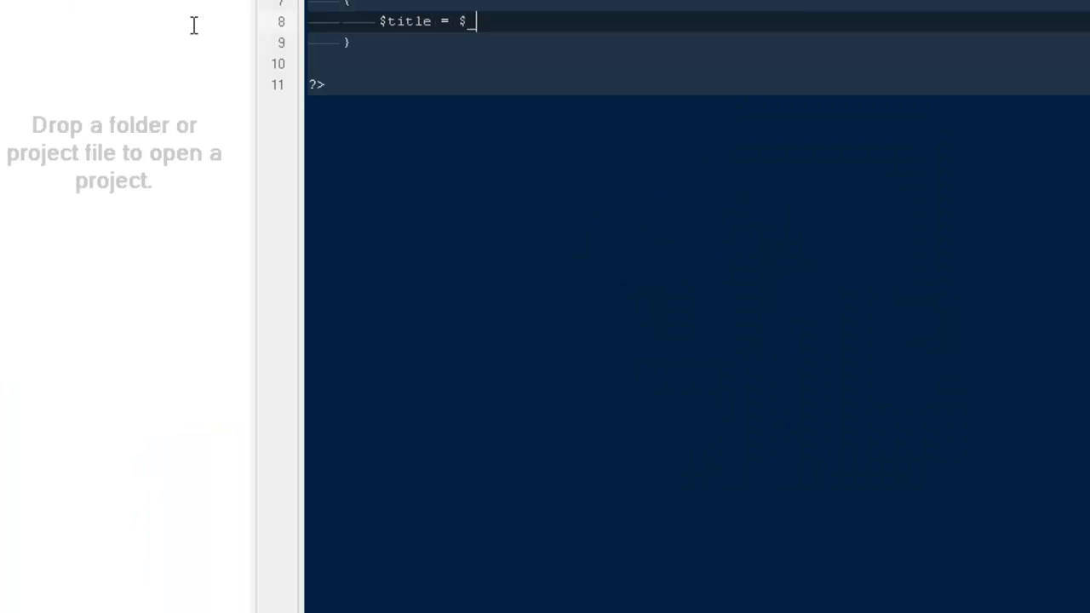
type("_POS")
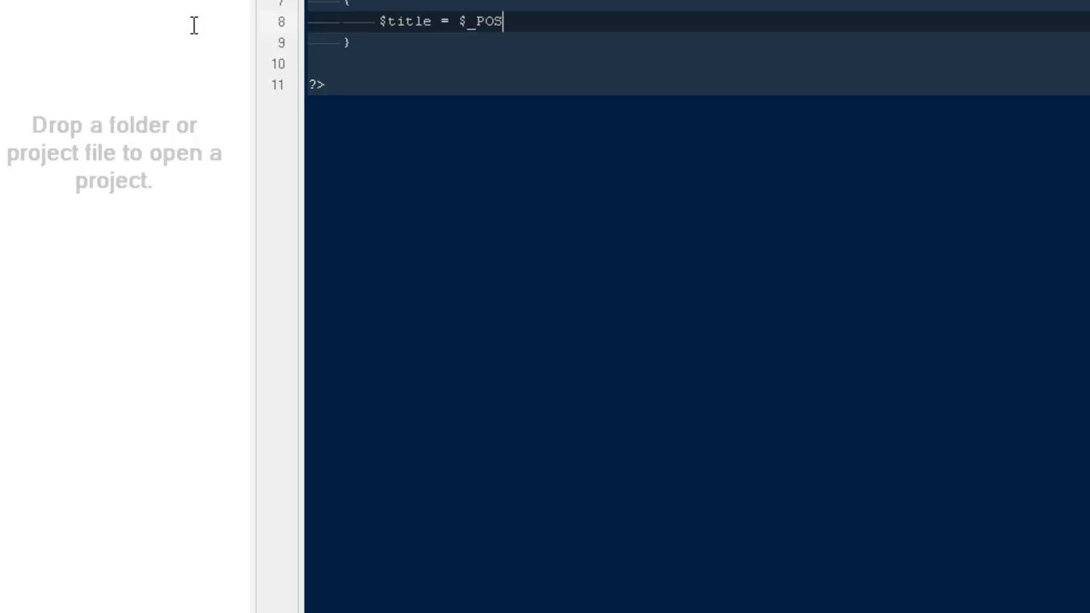
type("T['tut']")
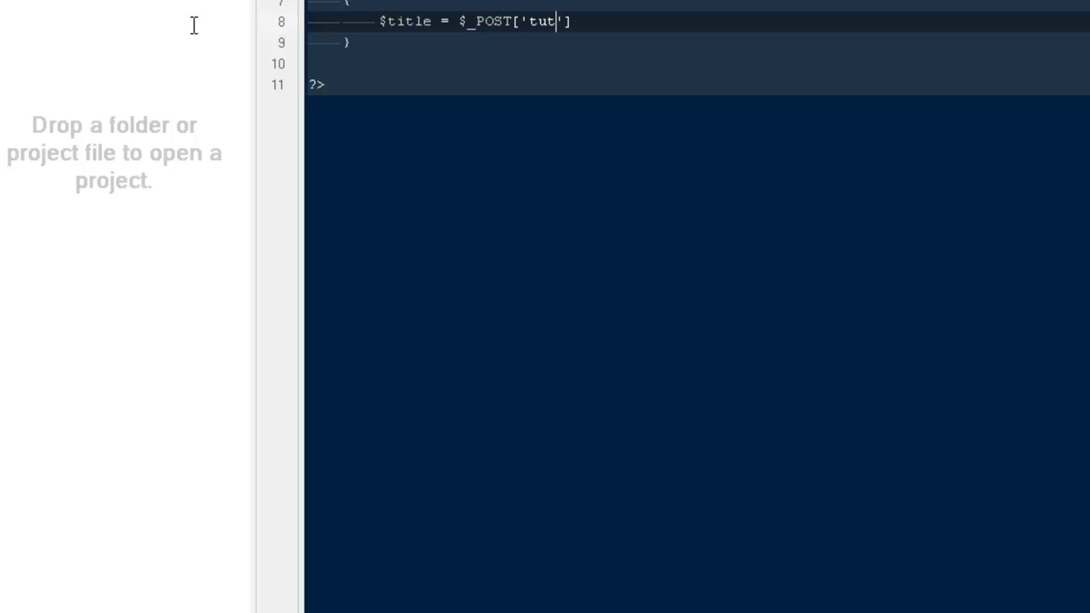
type("itle")
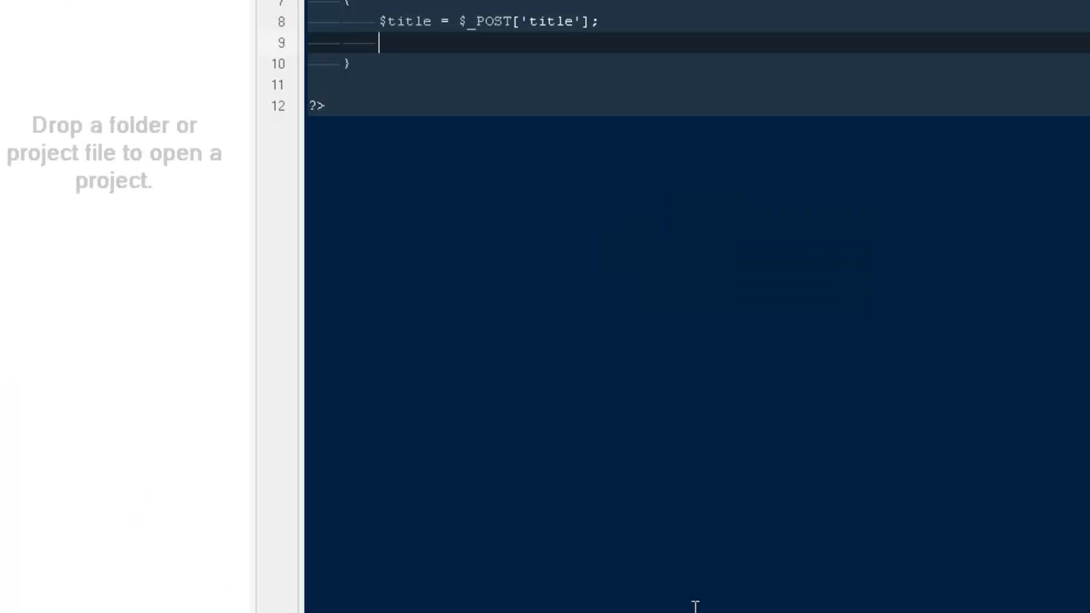
type("$cone")
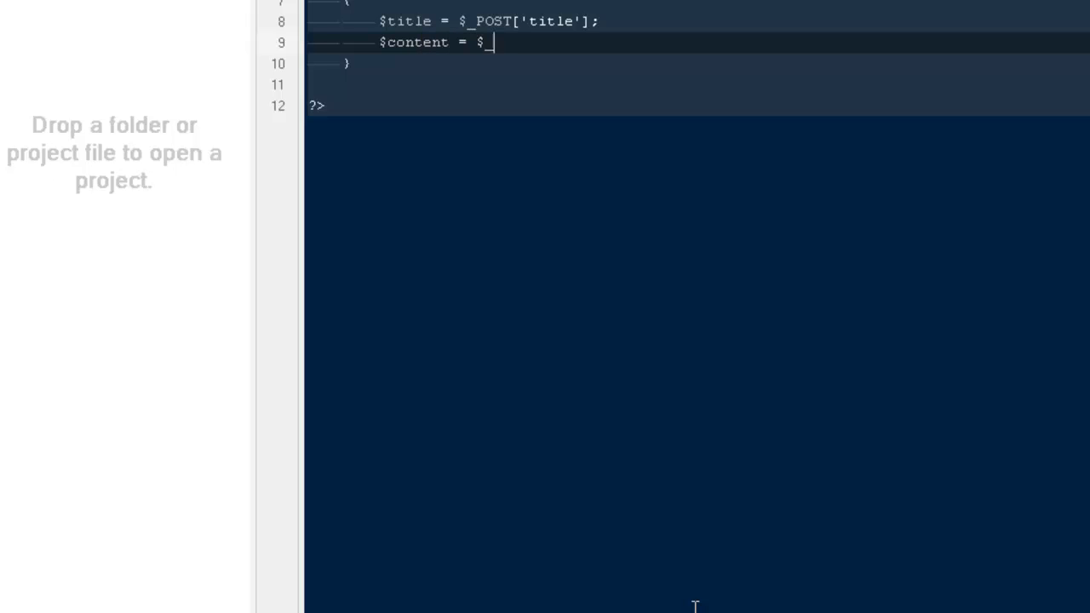
type("POST")
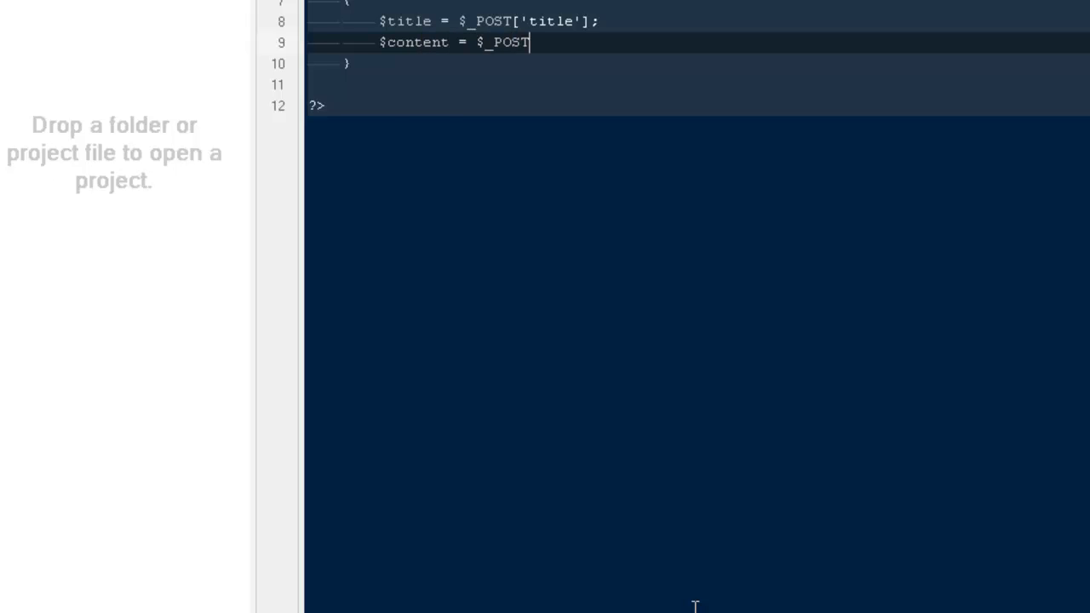
type("['content']")
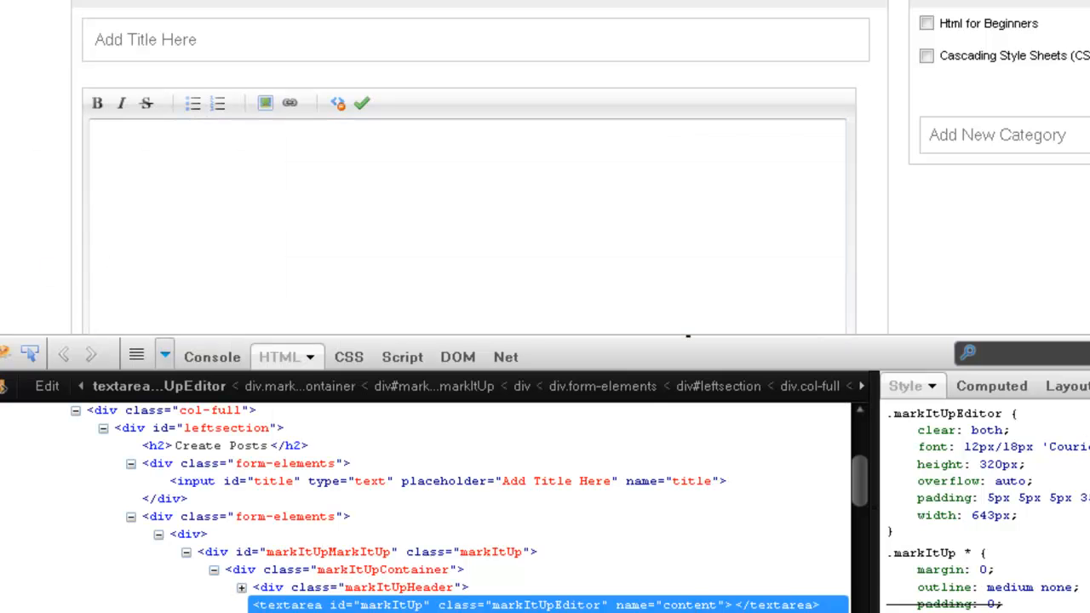
scroll("down", 3)
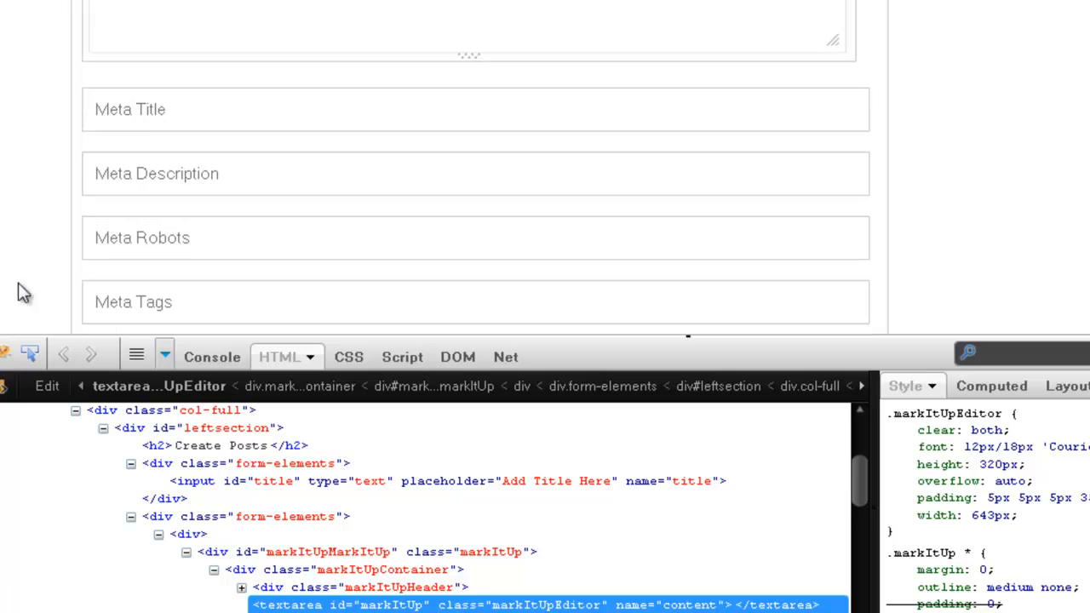
left_click(475, 109)
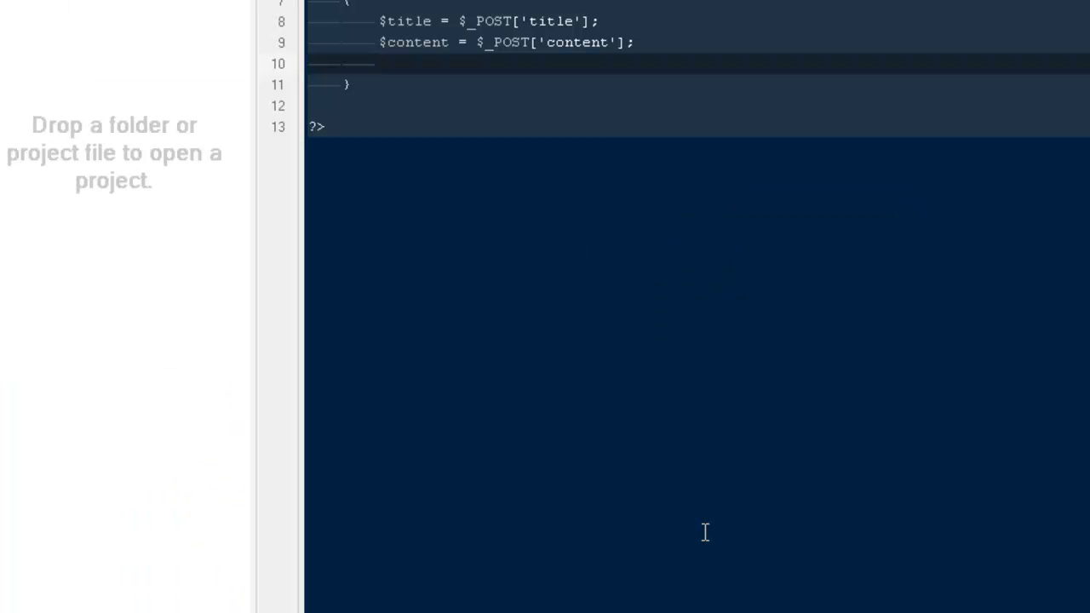
Step: Assign $metatitle and $metadescription from their $_POST values
type("$metatitle =")
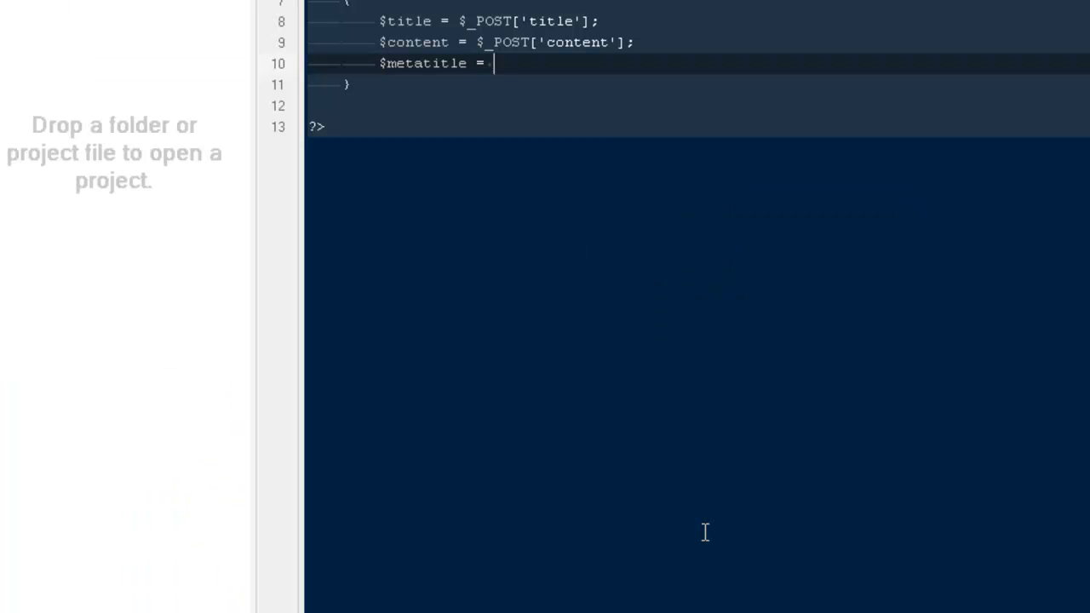
type("$_PO")
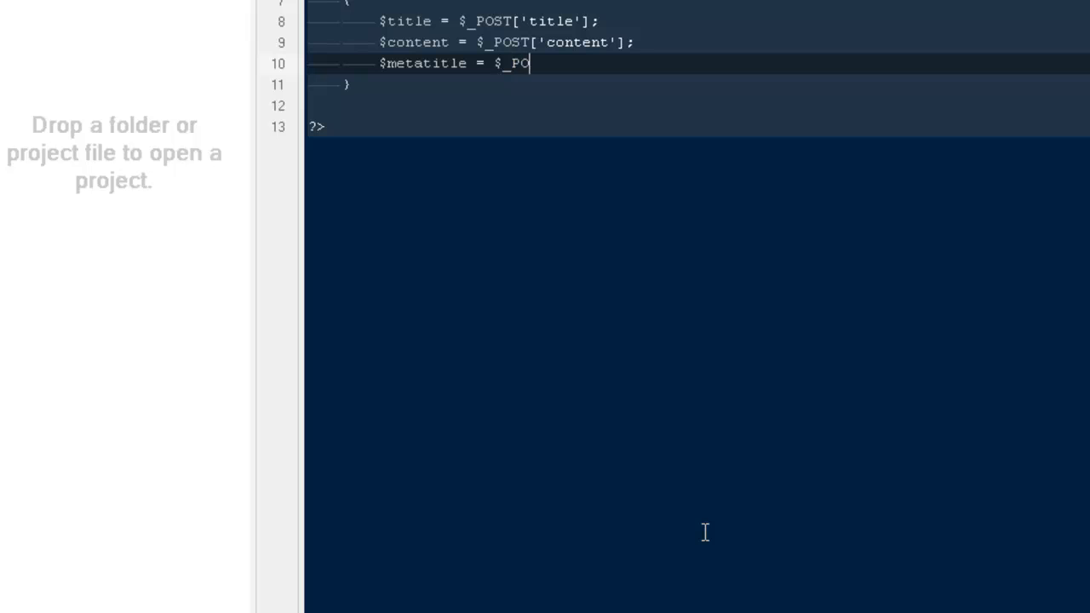
type("ST['metatitle'];")
type("$metadescription")
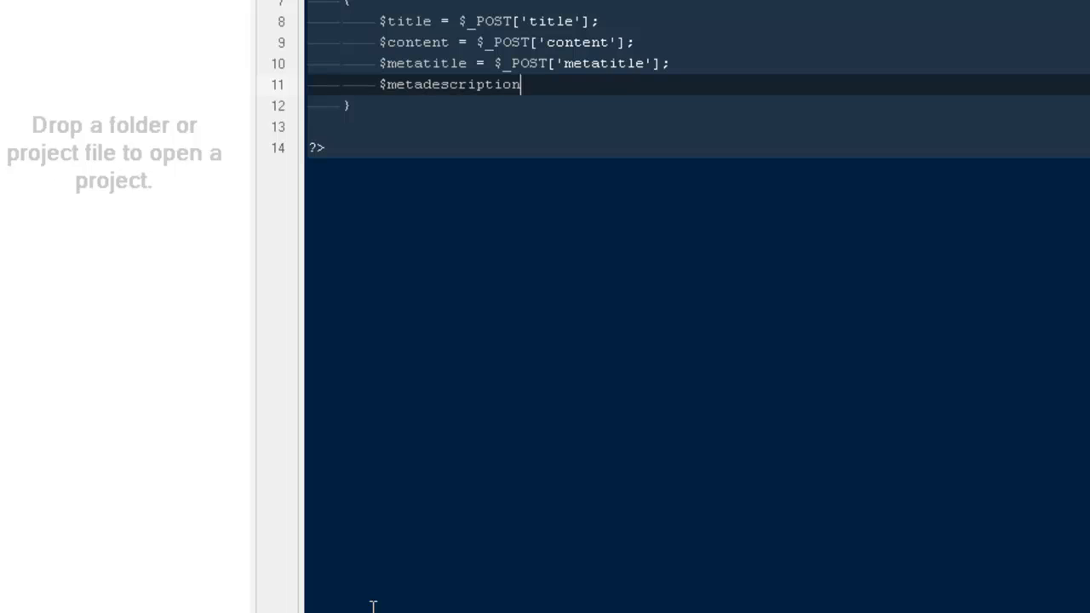
type("=")
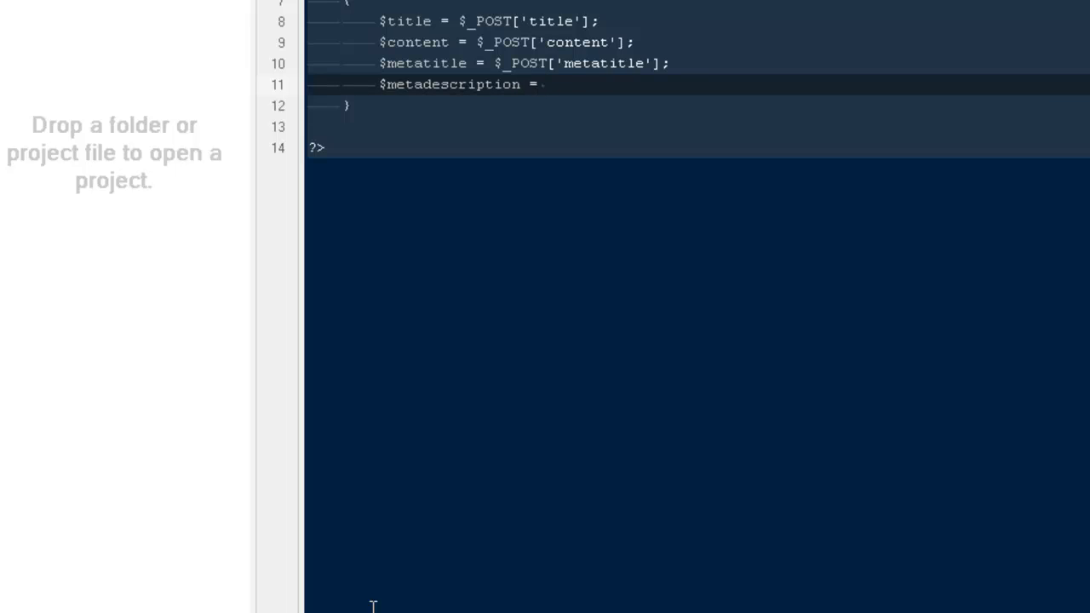
type("$_POST['me")
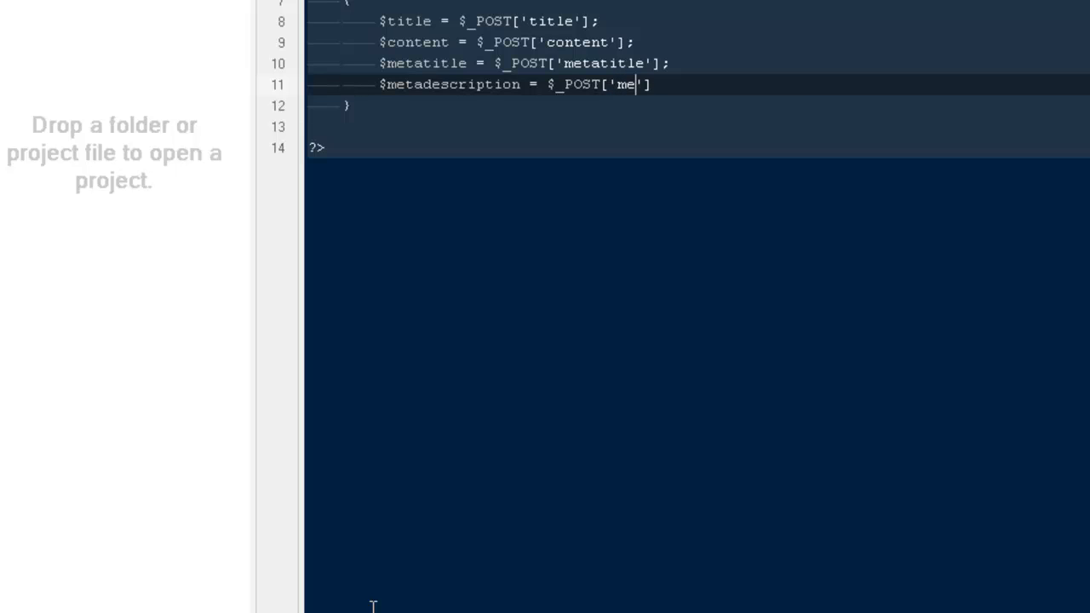
type("tadescri")
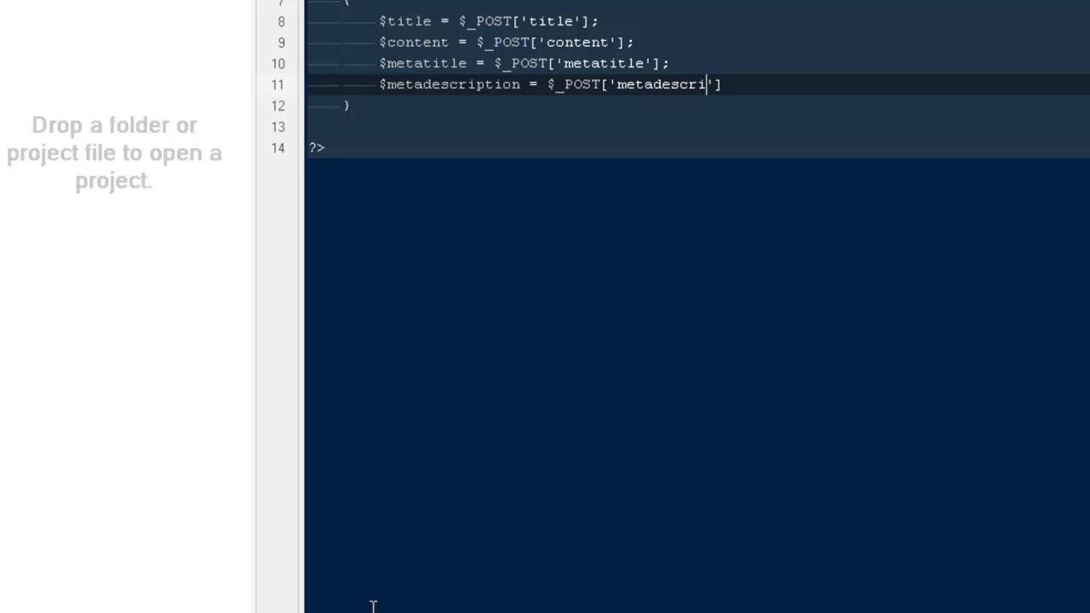
type("ption'")
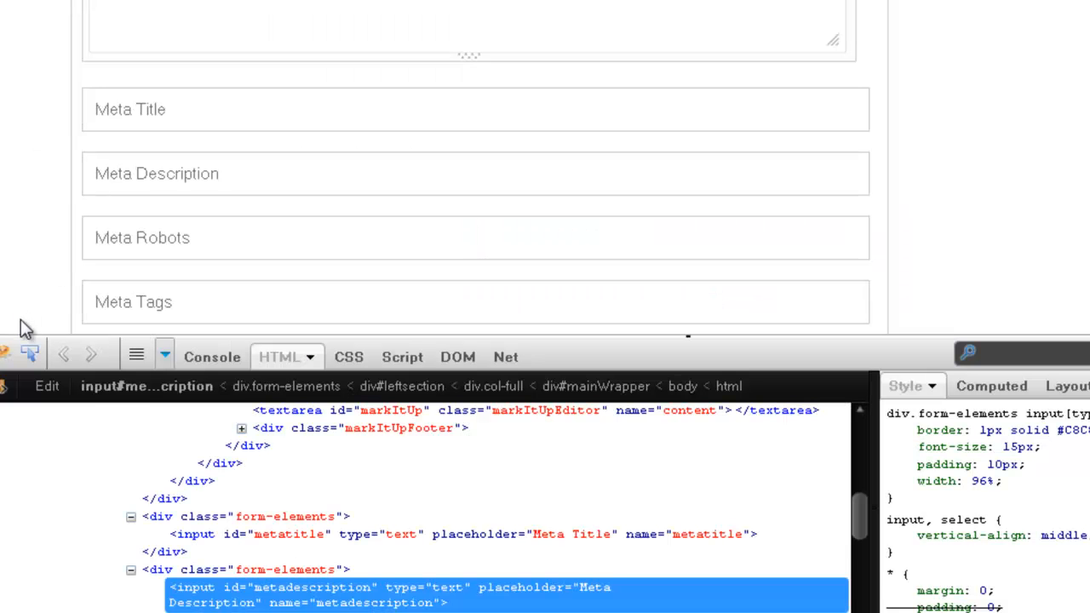
Step: Assign $metarobots and $metatags from $_POST['metarobots'] and $_POST['metatags']
left_click(296, 518)
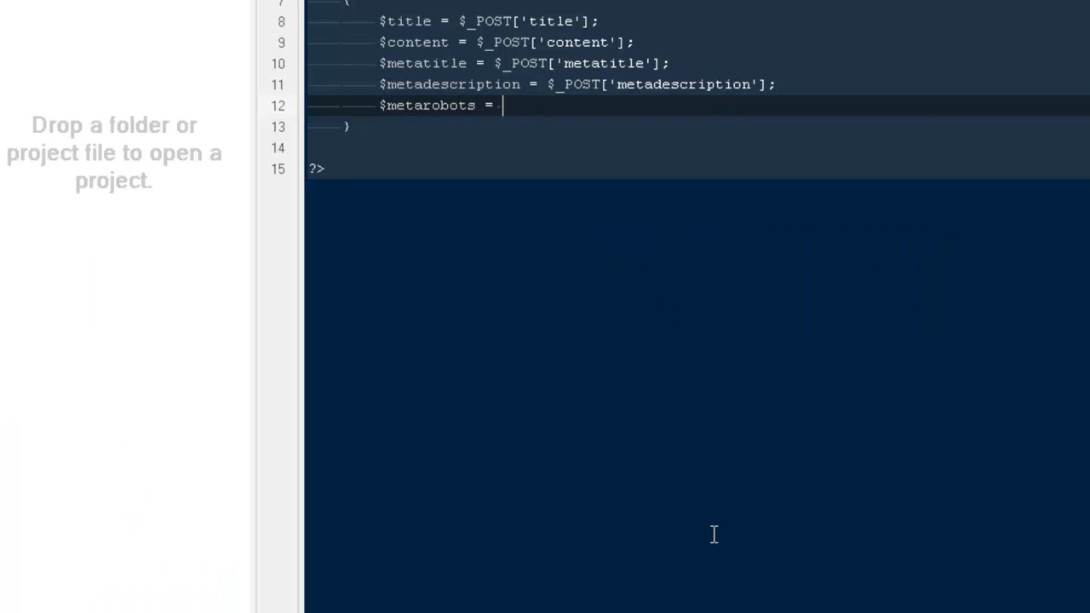
type("$_")
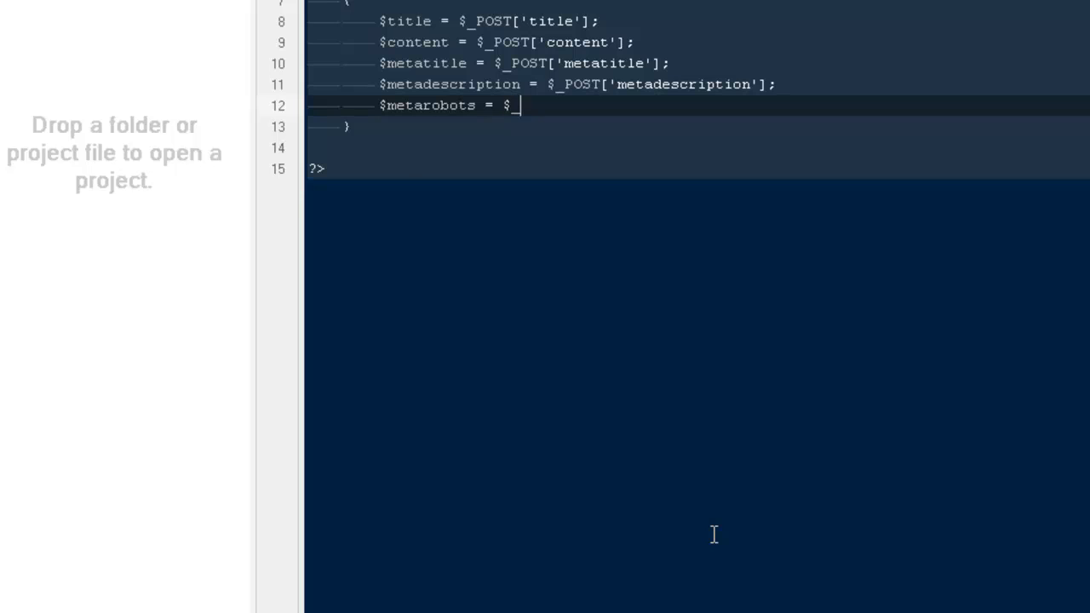
type("_POST['metarobots'];")
type("$")
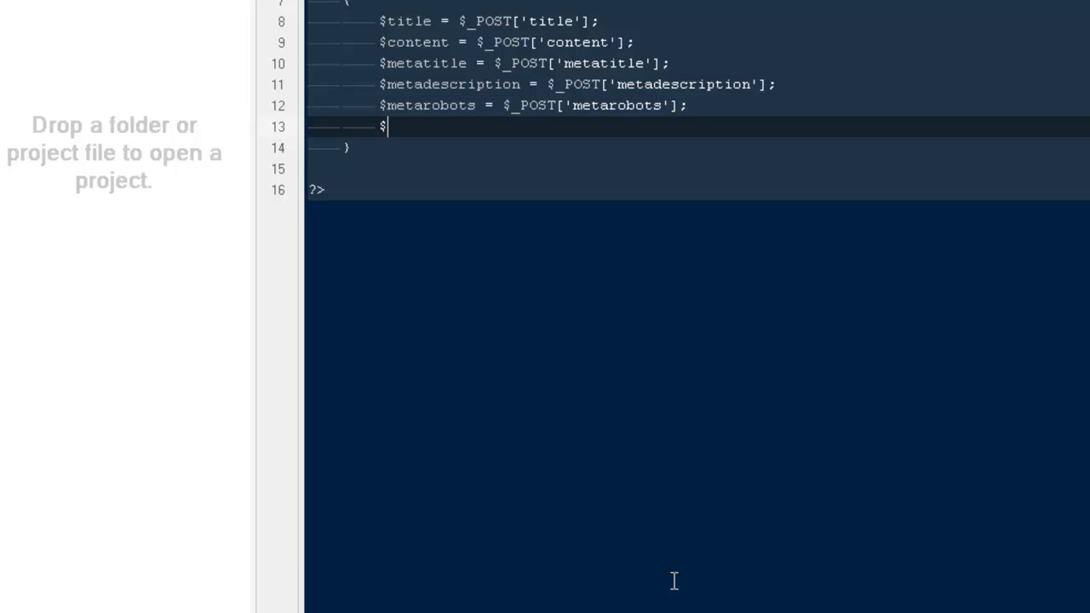
type("metatags = $+")
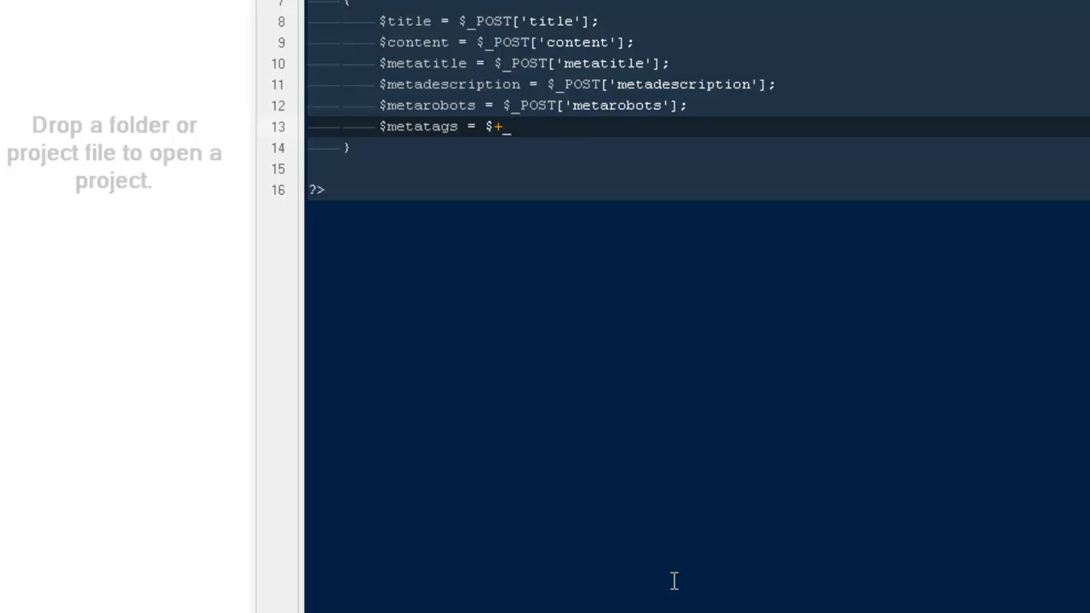
type("_pO")
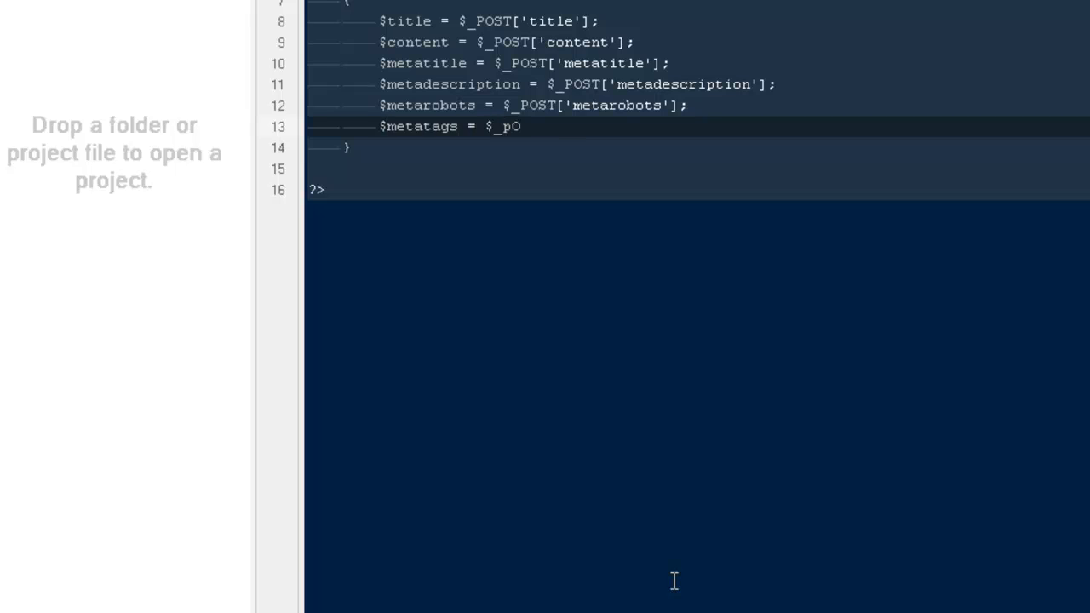
type("ST[")
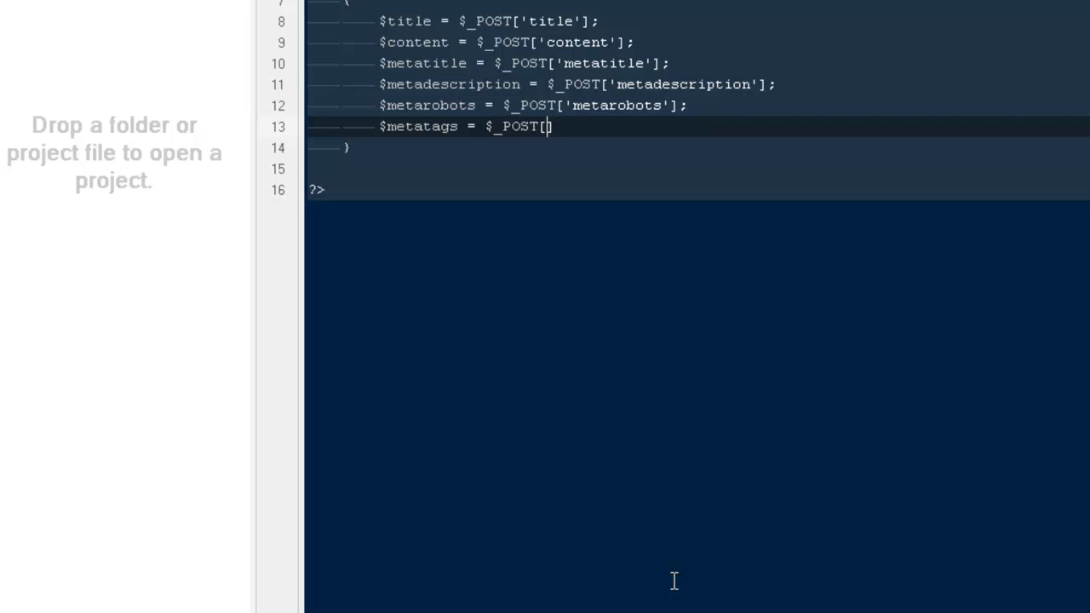
type("'metatags'];")
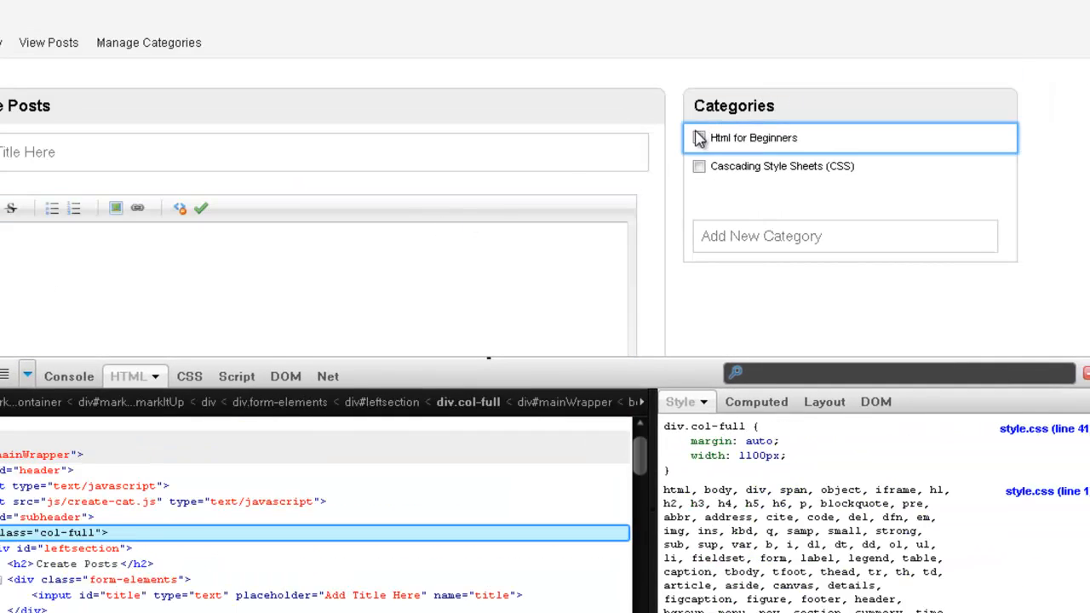
left_click(698, 136)
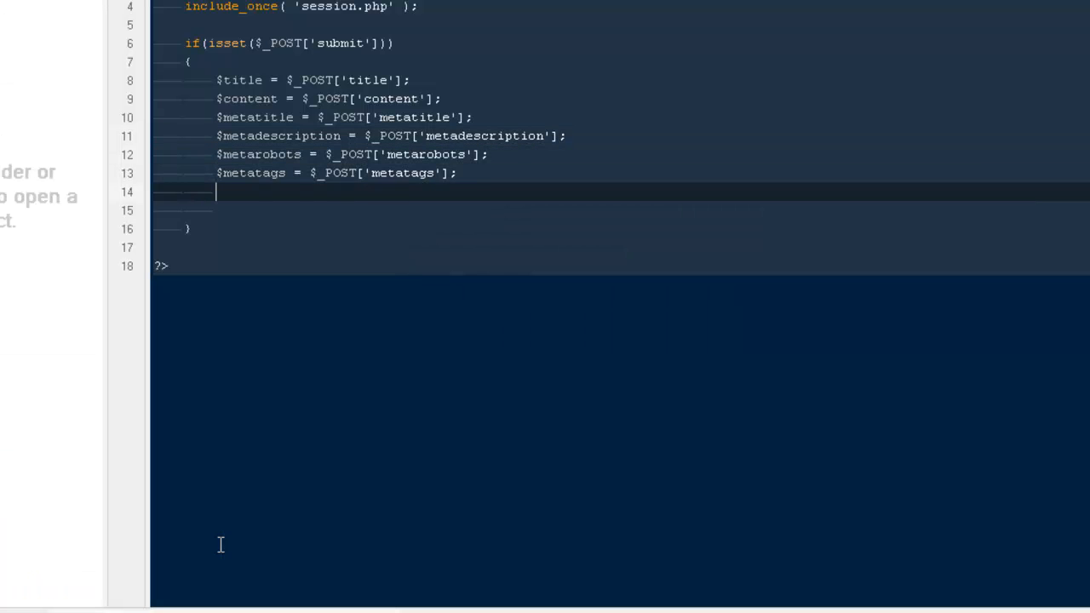
Step: Add $categoryname = $_POST['categoryname']; below the metatags line
type("$categoryname")
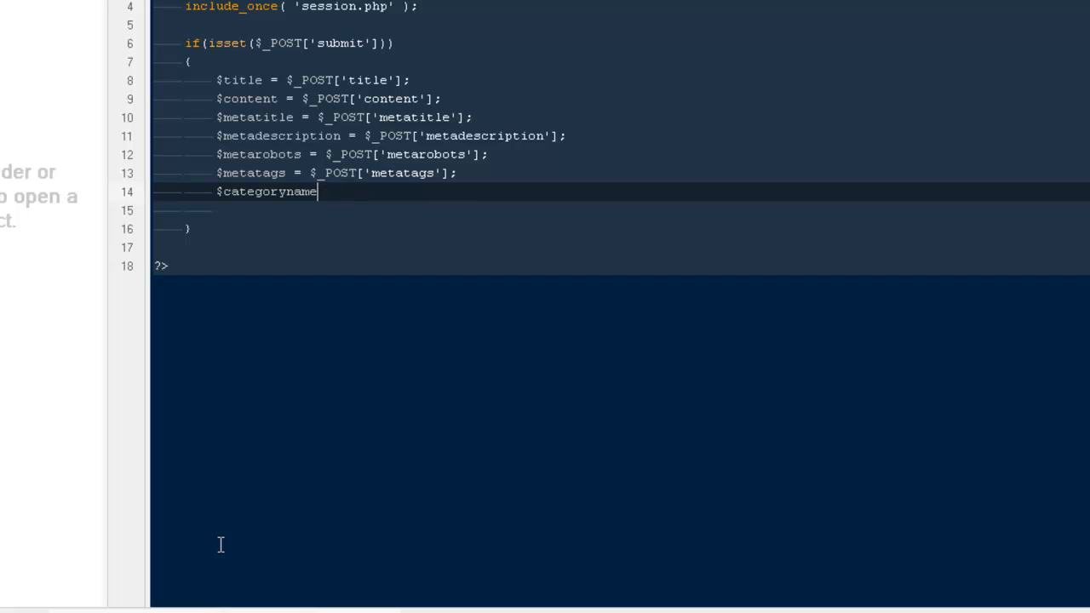
type("= $_")
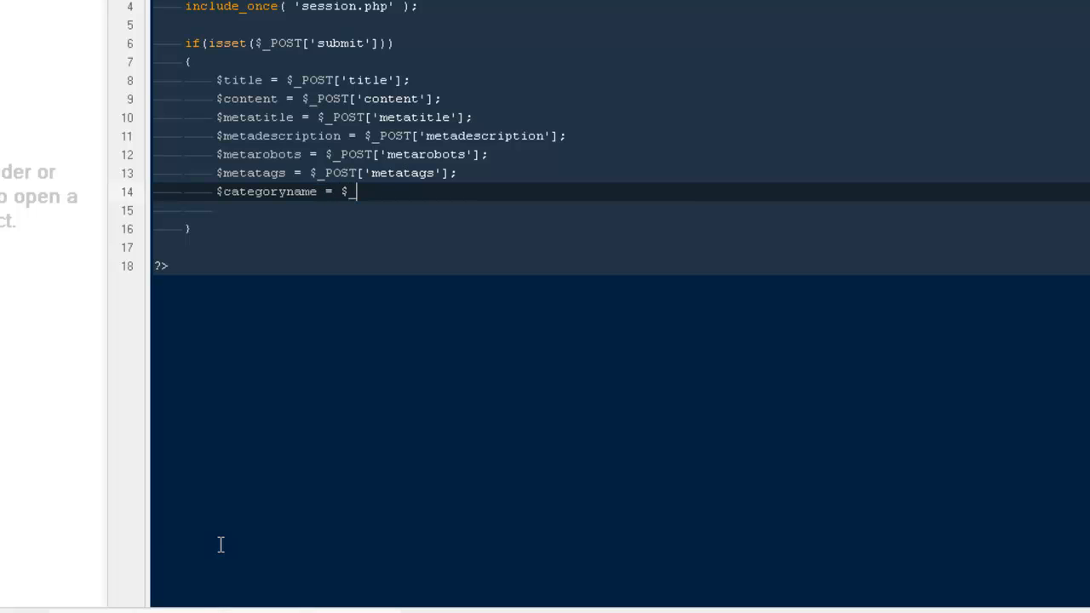
type("POST[]")
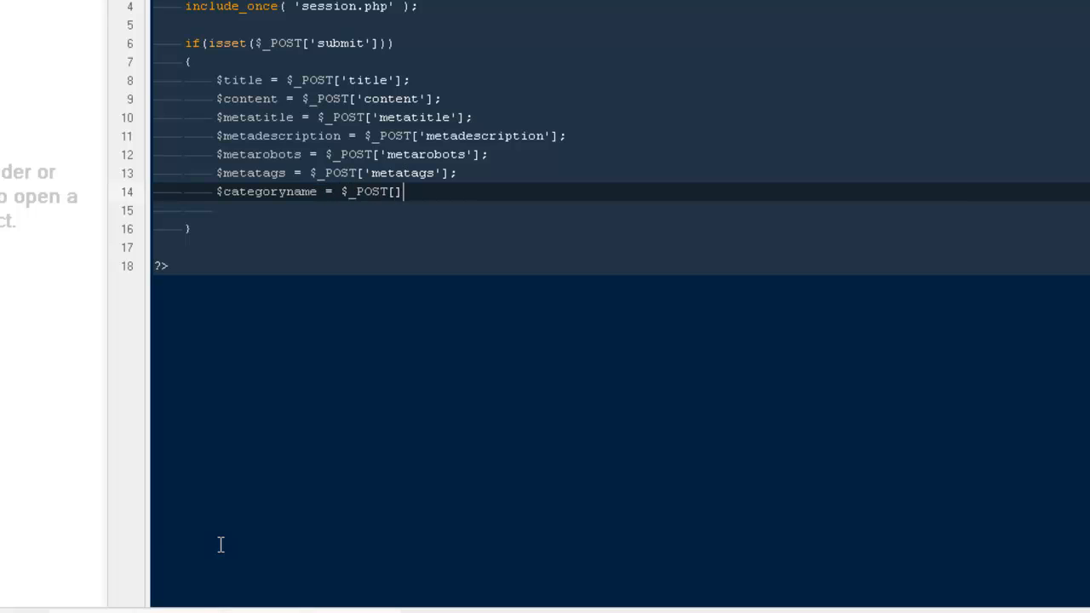
type("'categoryname'")
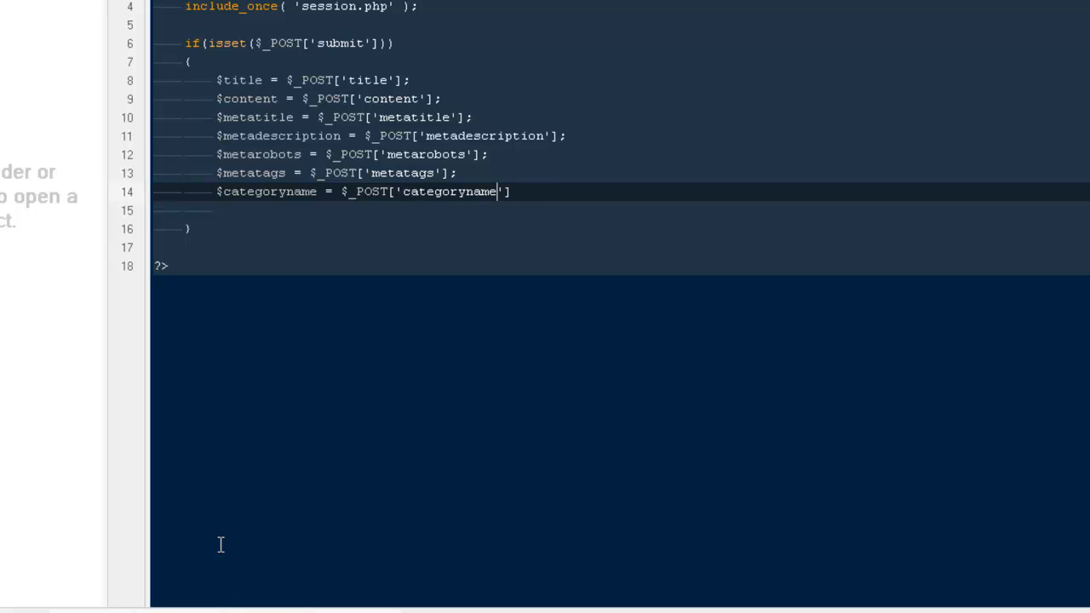
type(";")
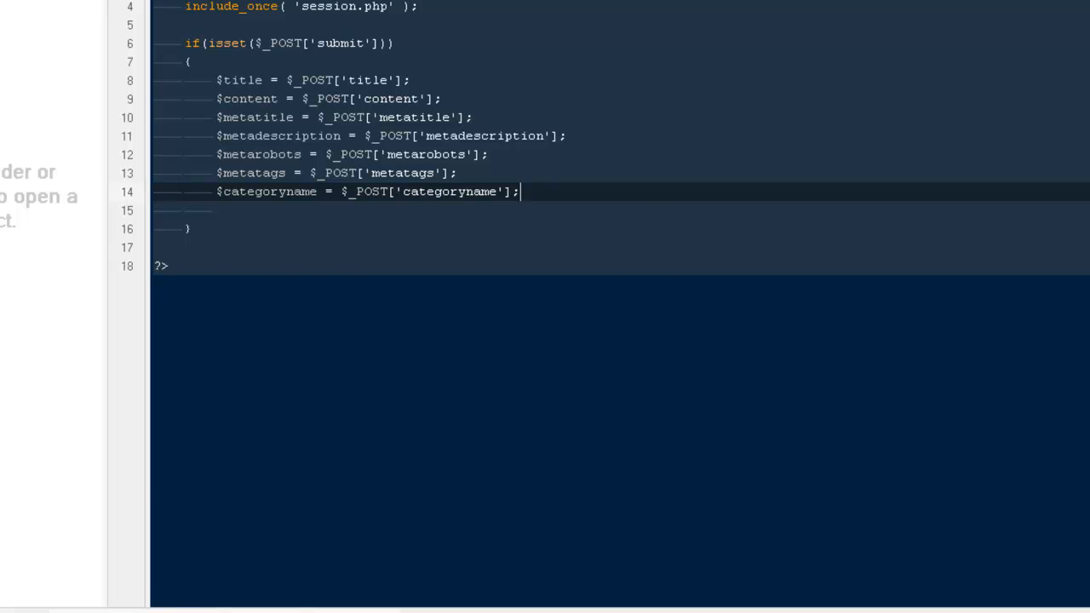
scroll("down", 3)
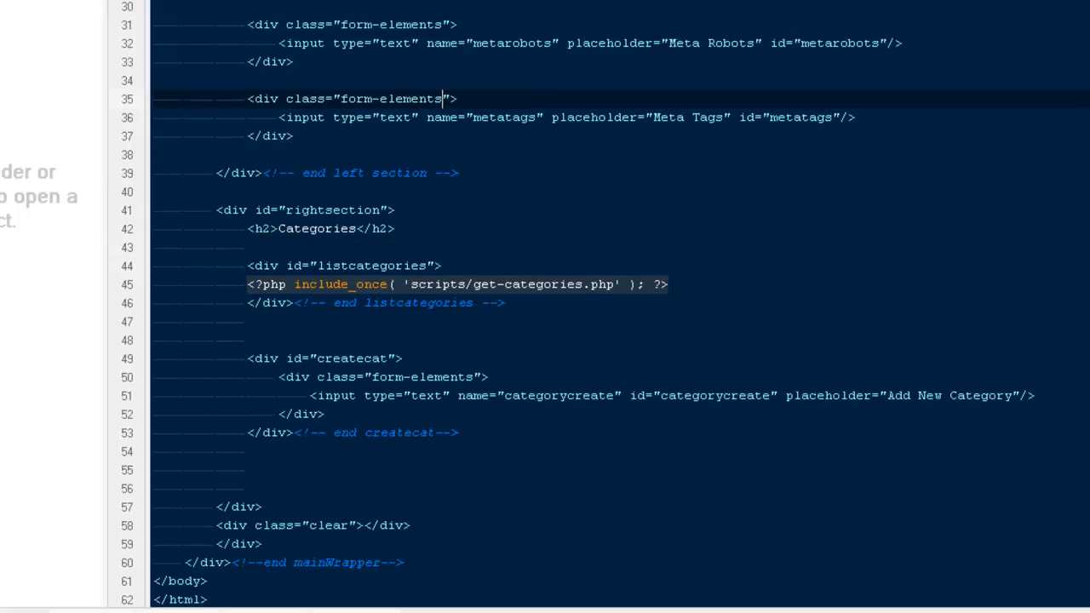
Step: Add a post form with action create-posts.php below the Create Posts heading
scroll("up", 3)
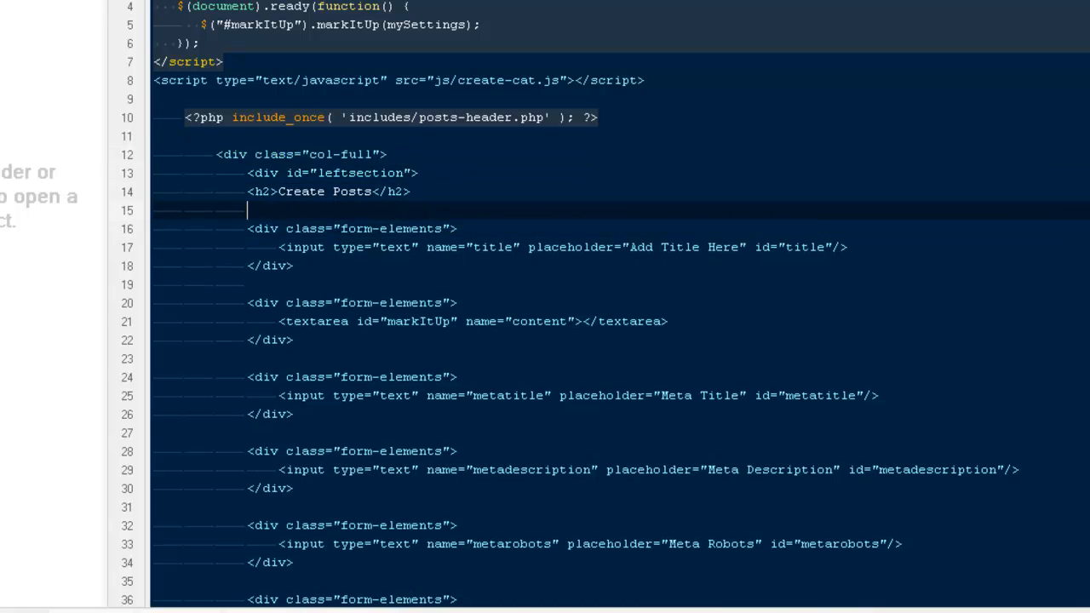
type("<form method=\"post\" action=\"testing.php\" id=\"test\" name=\"test\">")
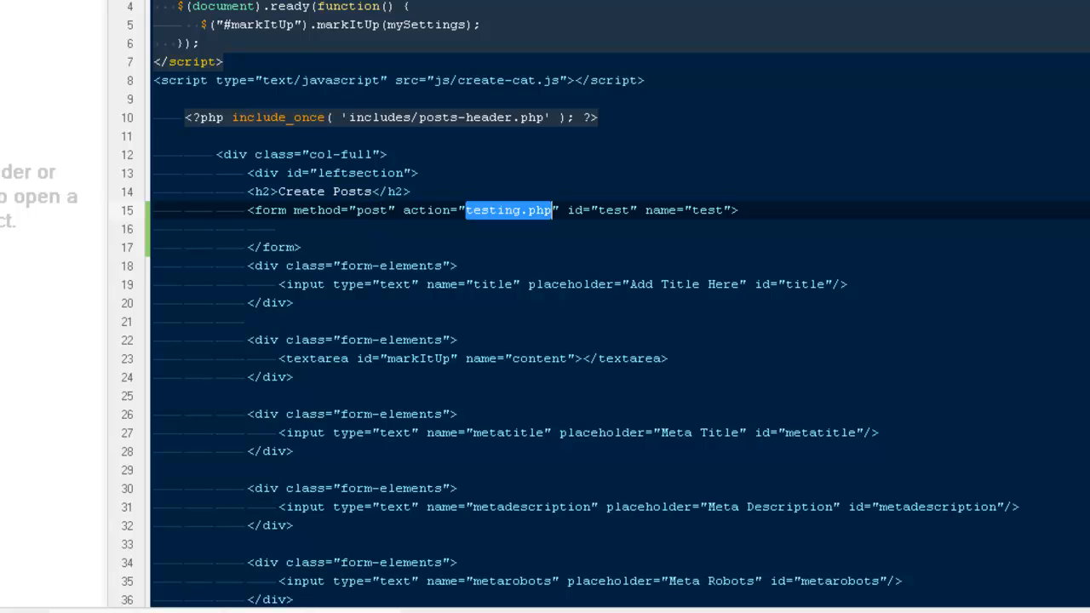
type("create-pos")
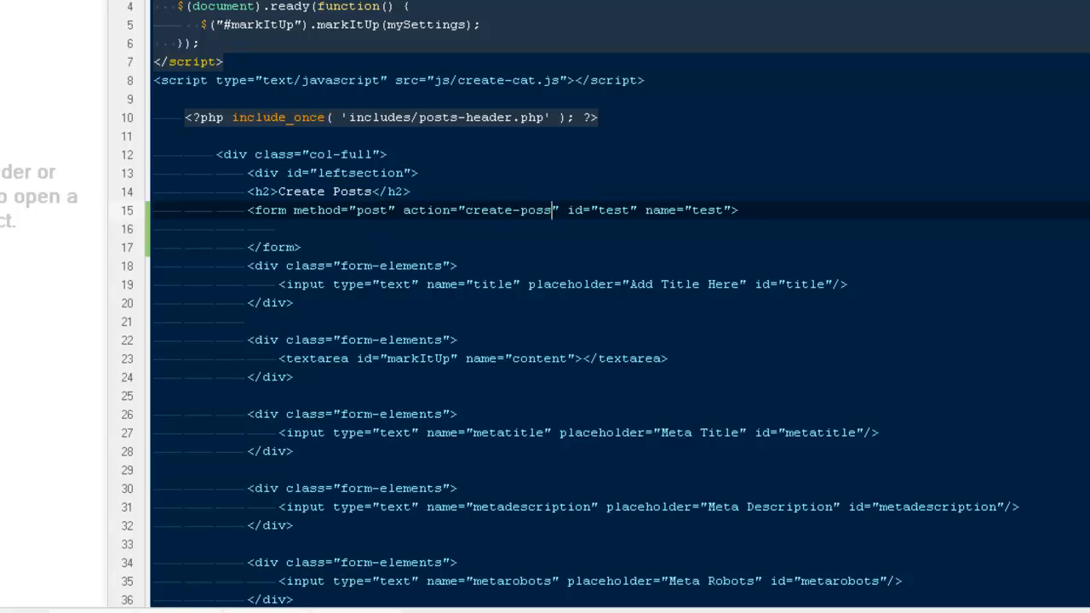
type("s.php")
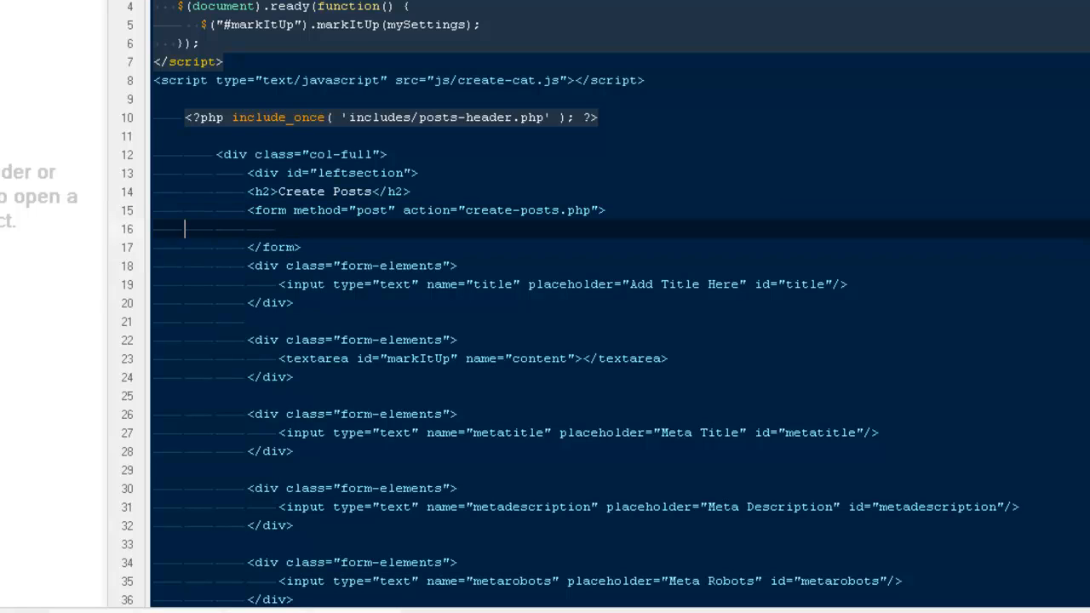
type("<div class=\"form-elements\">")
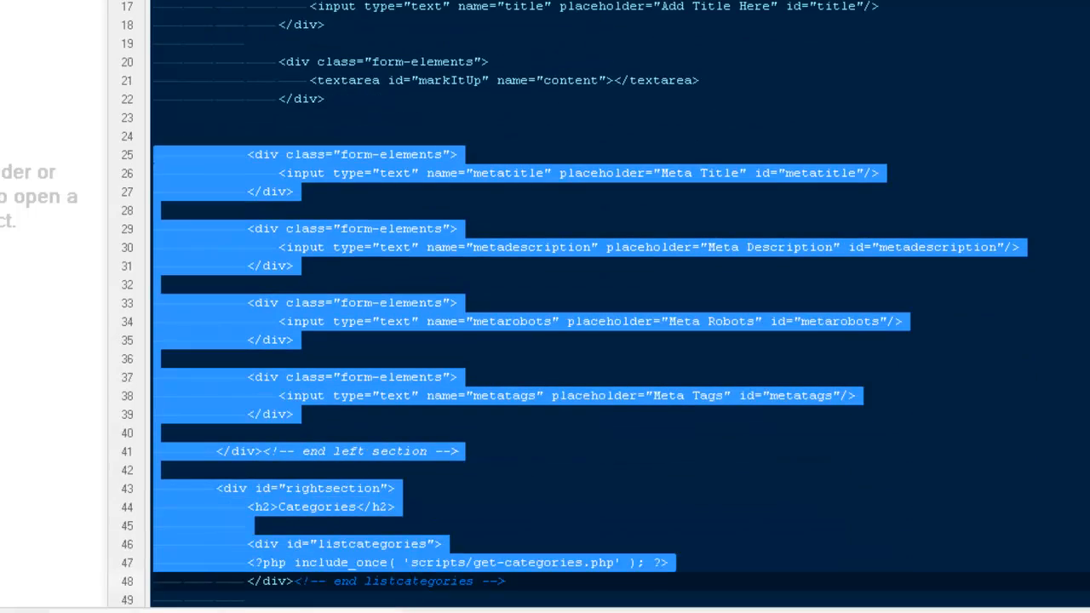
Step: Wrap the title, content and meta form-elements divs inside the form, indented beneath it
scroll("down", 3)
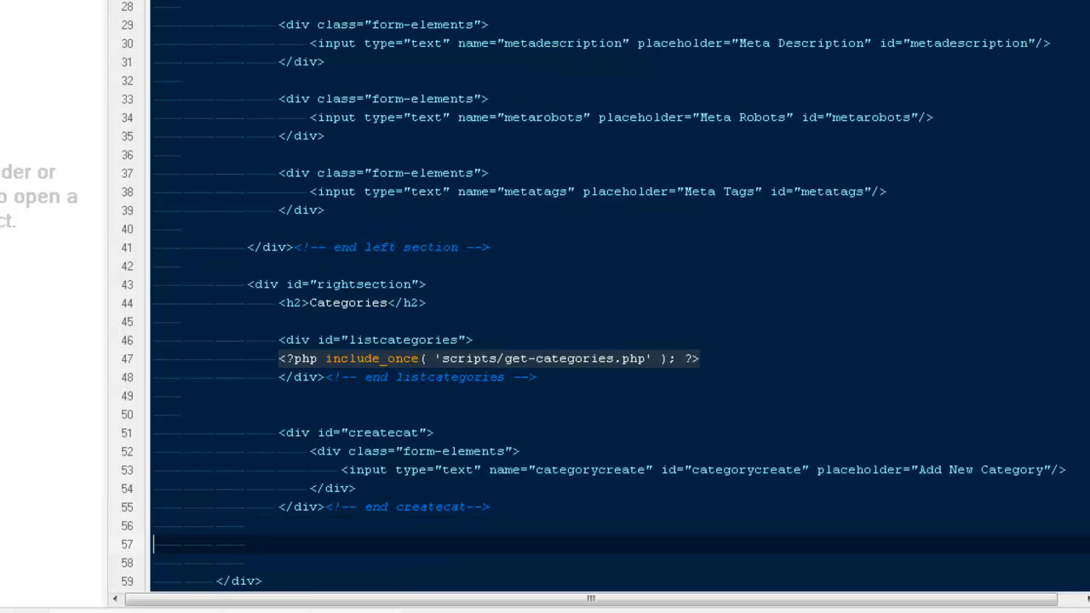
scroll("down", 3)
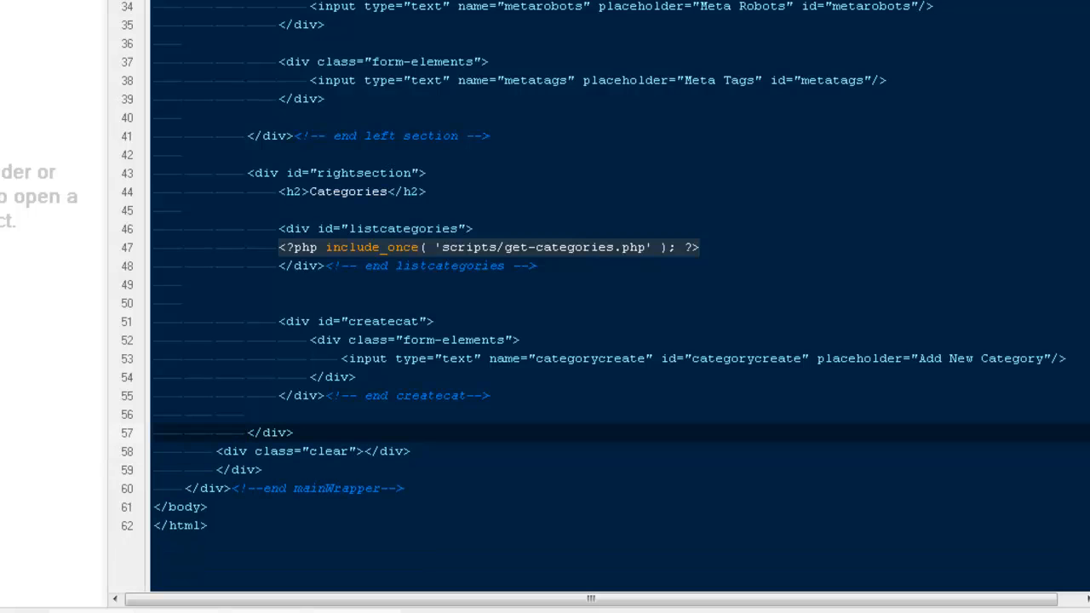
type("<form")
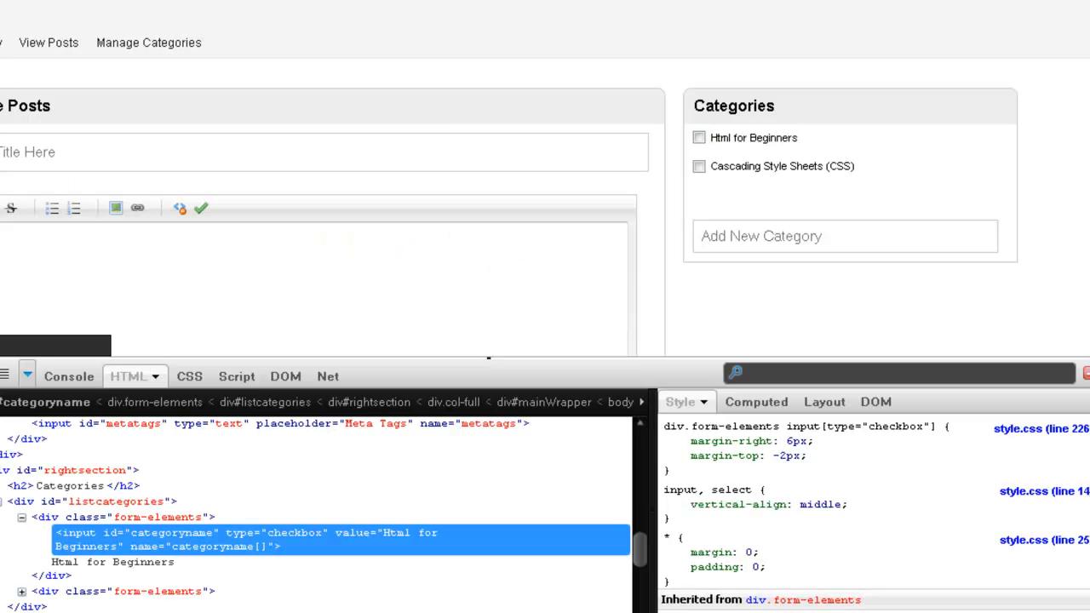
scroll("up", 3)
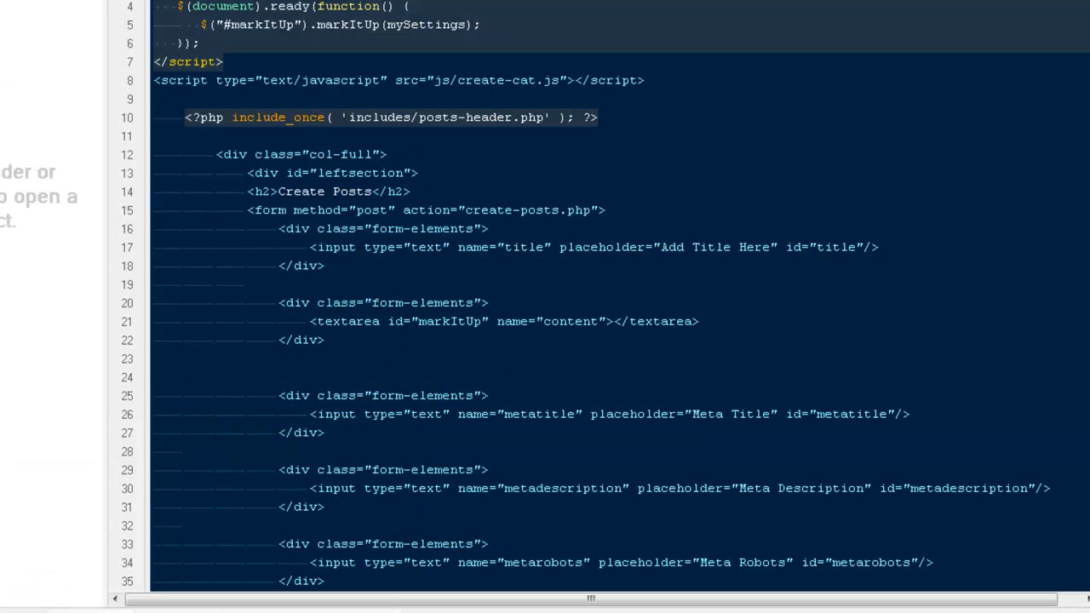
Step: Point the page's third include_once line to 'scripts/create-posts.php' beneath the session include
scroll("up", 3)
type("<?php include_once( 'scripts/se.php' ); ?>")
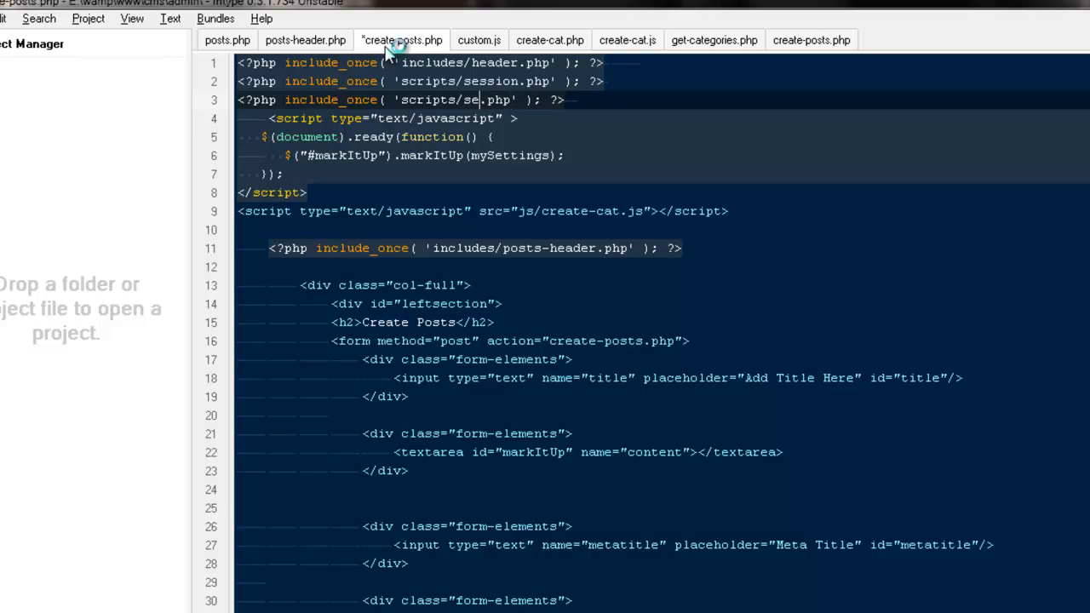
type("create")
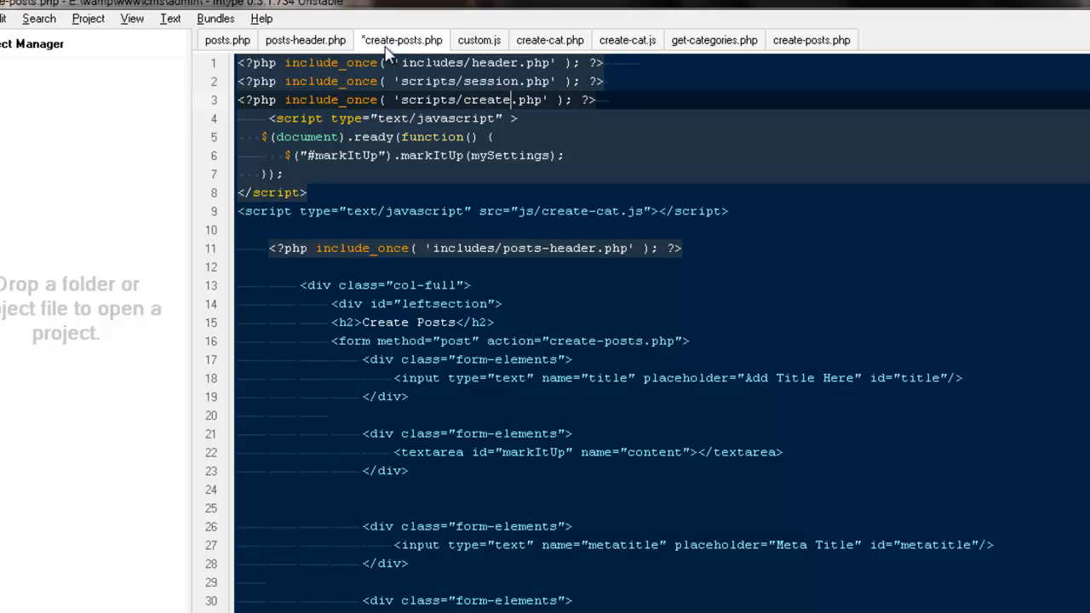
type("-posts")
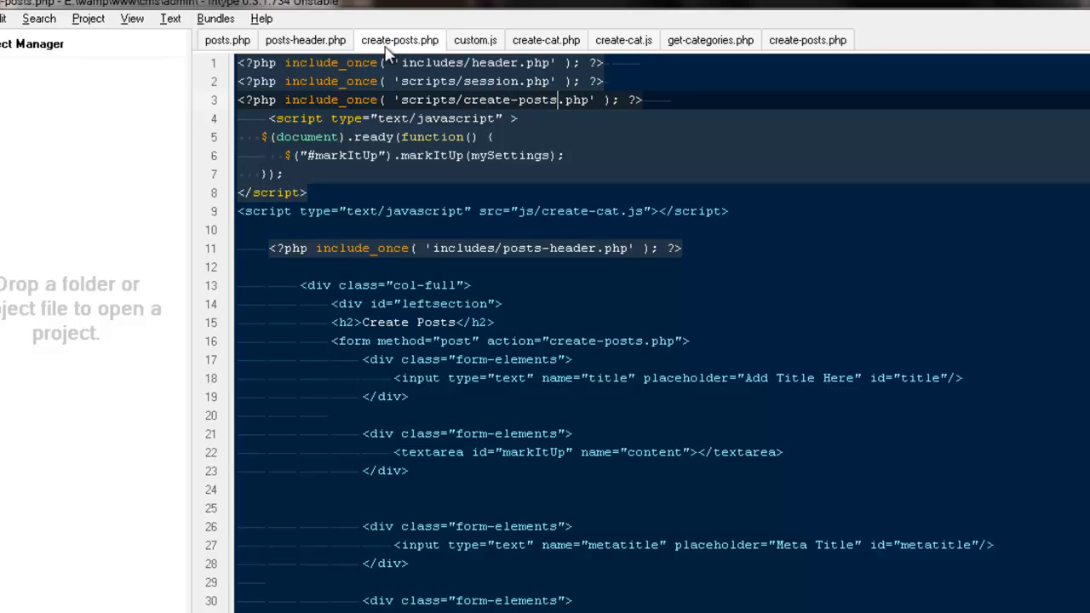